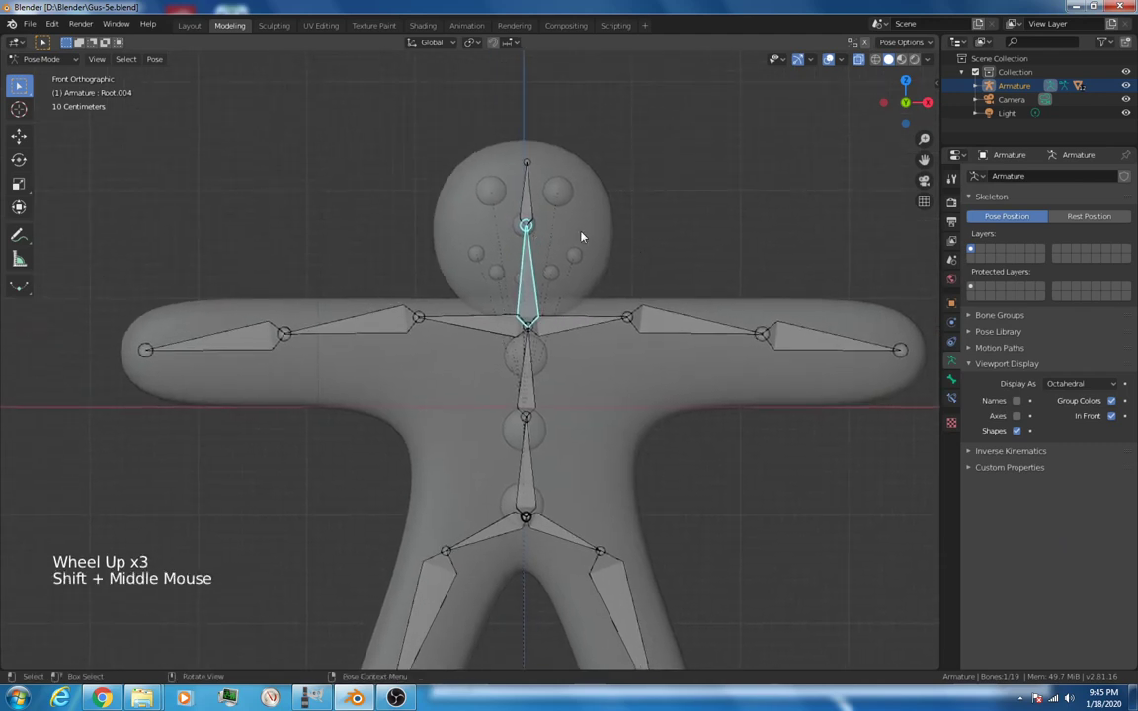
Step: Select the face decorations, button spheres and body, with the armature last as the active object for parenting
key(r)
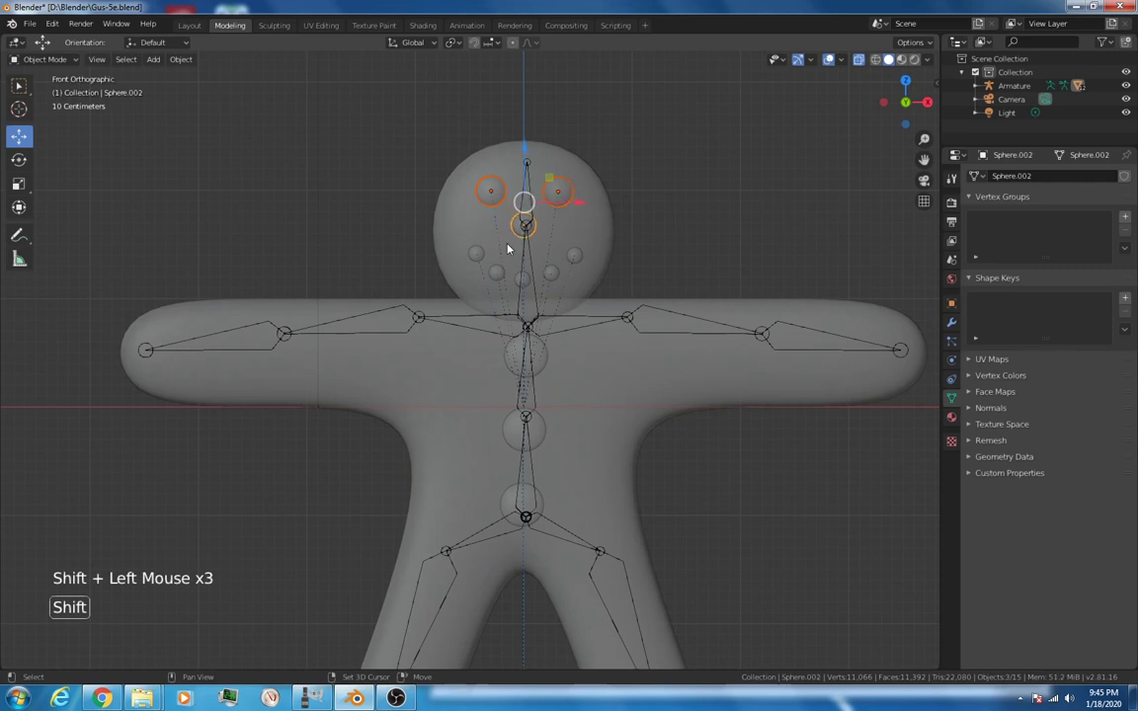
click(474, 253)
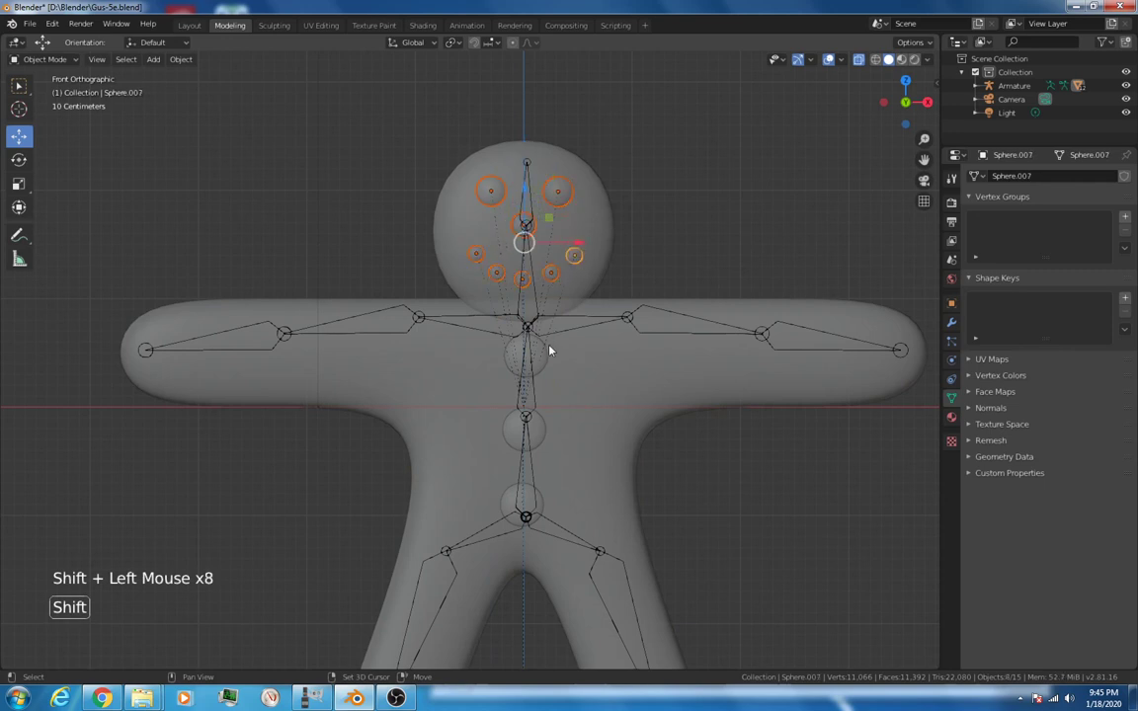
click(522, 359)
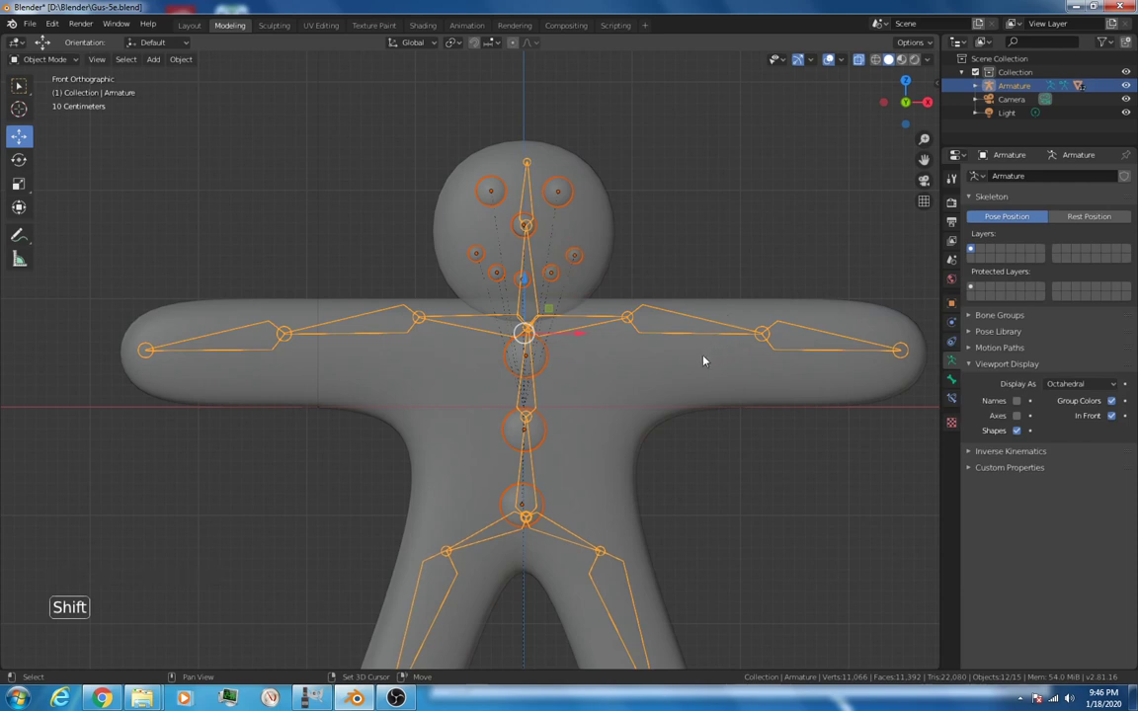
click(640, 392)
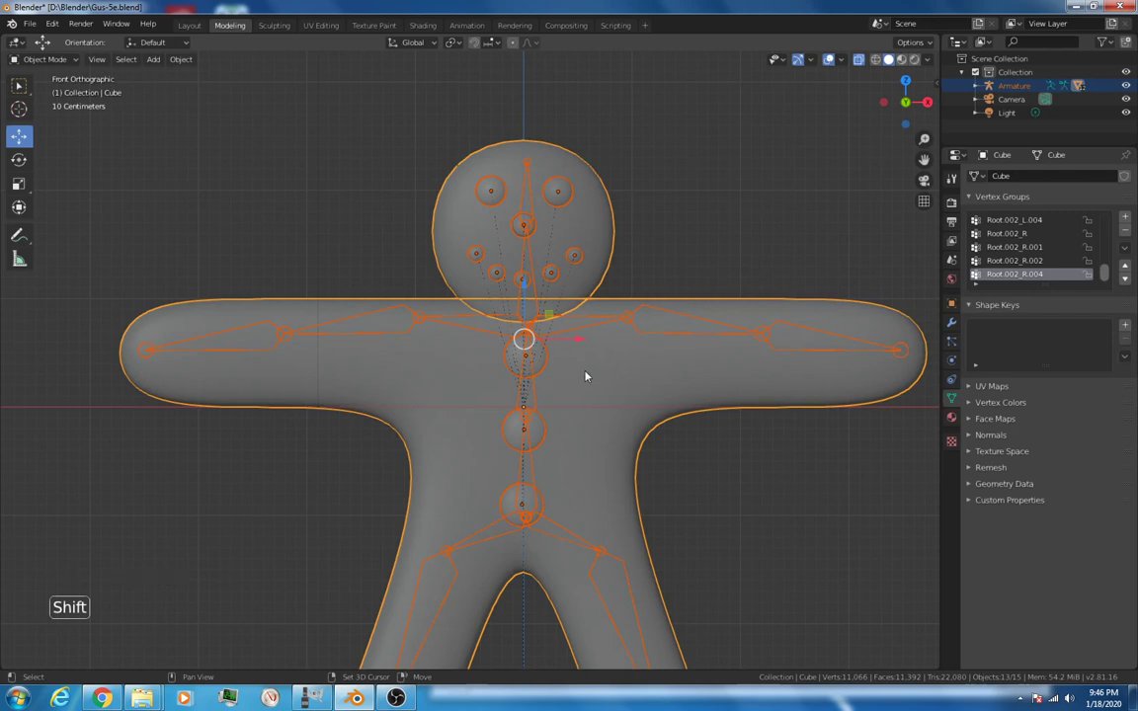
mouse_move(670, 423)
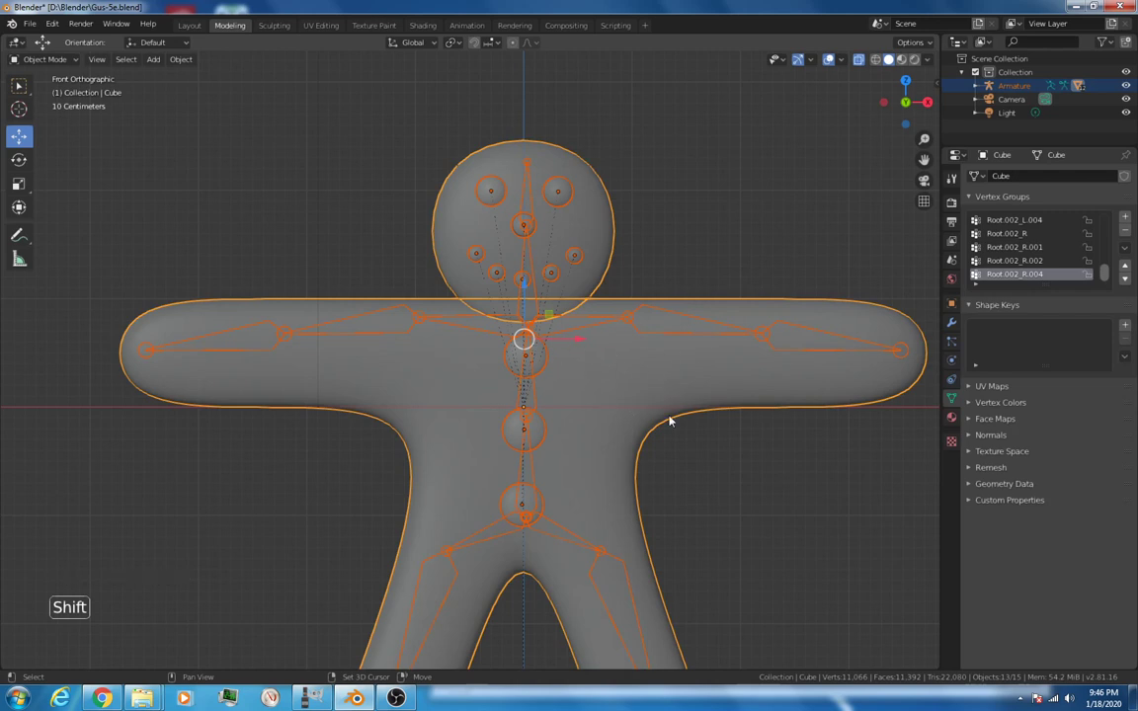
click(670, 419)
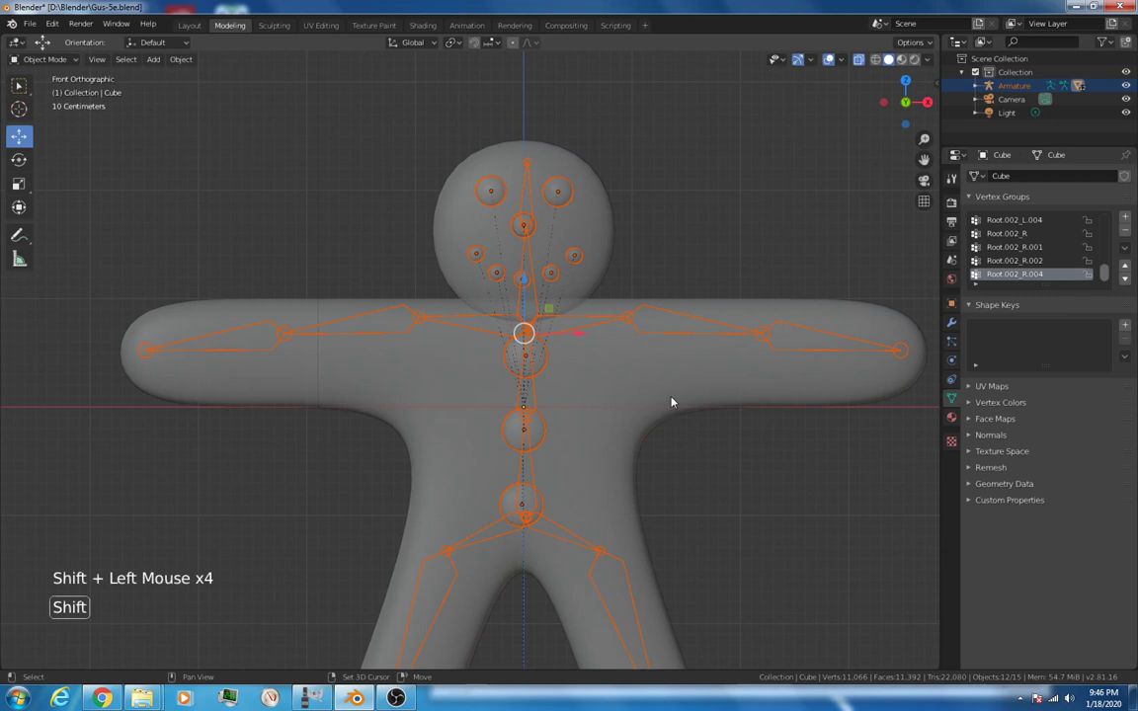
click(766, 339)
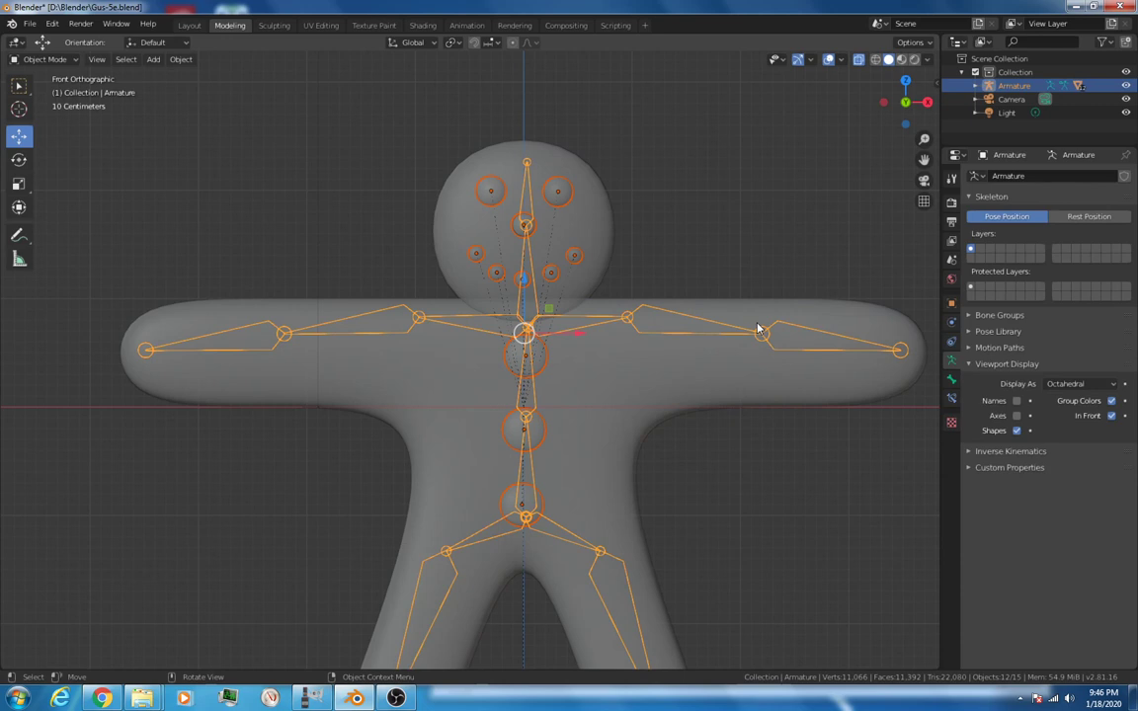
mouse_move(731, 245)
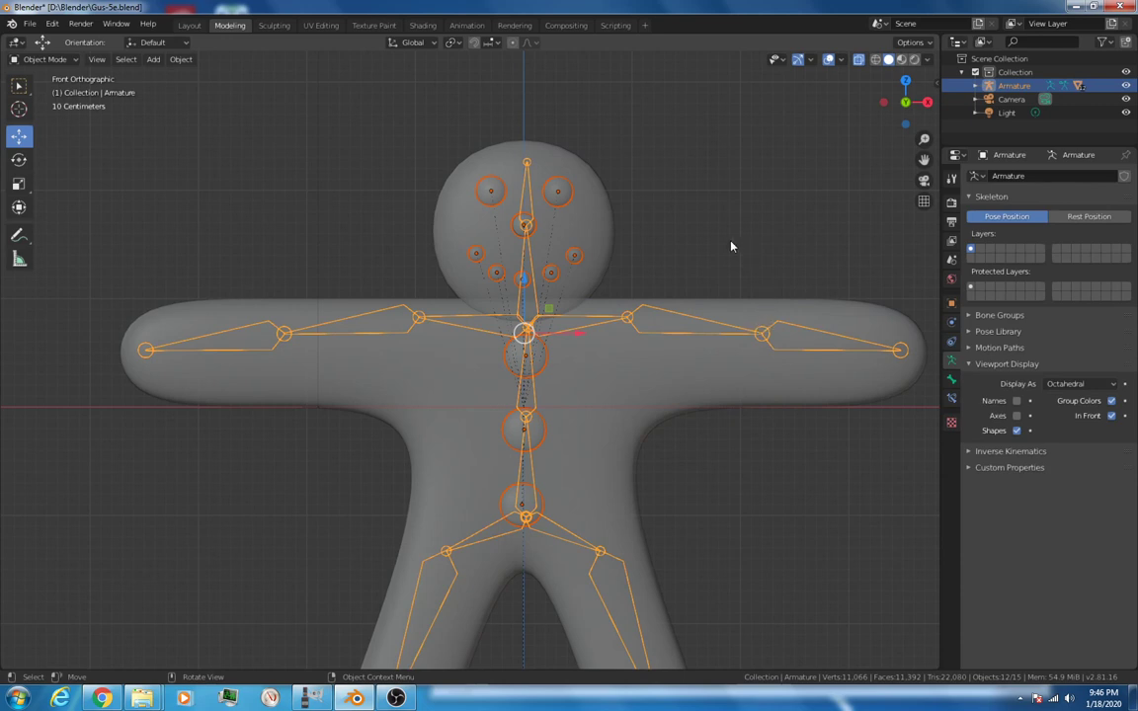
mouse_move(605, 434)
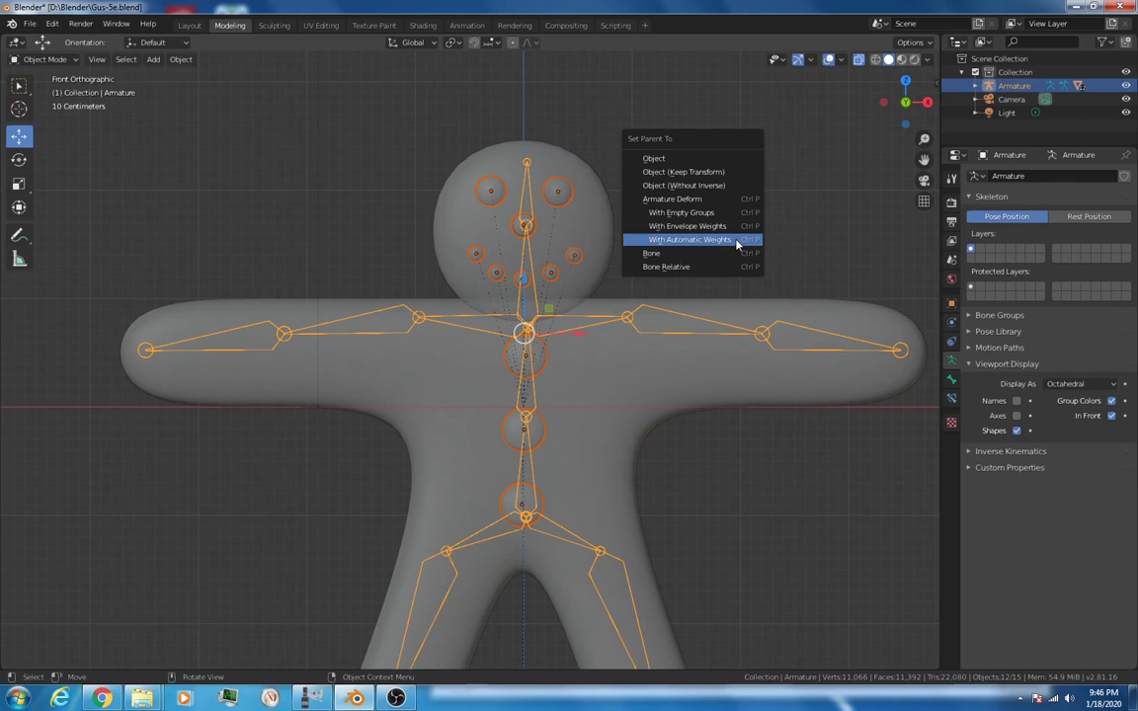
Step: Parent everything to the armature With Automatic Weights and rotate a spine bone in Pose Mode to test the binding
click(684, 240)
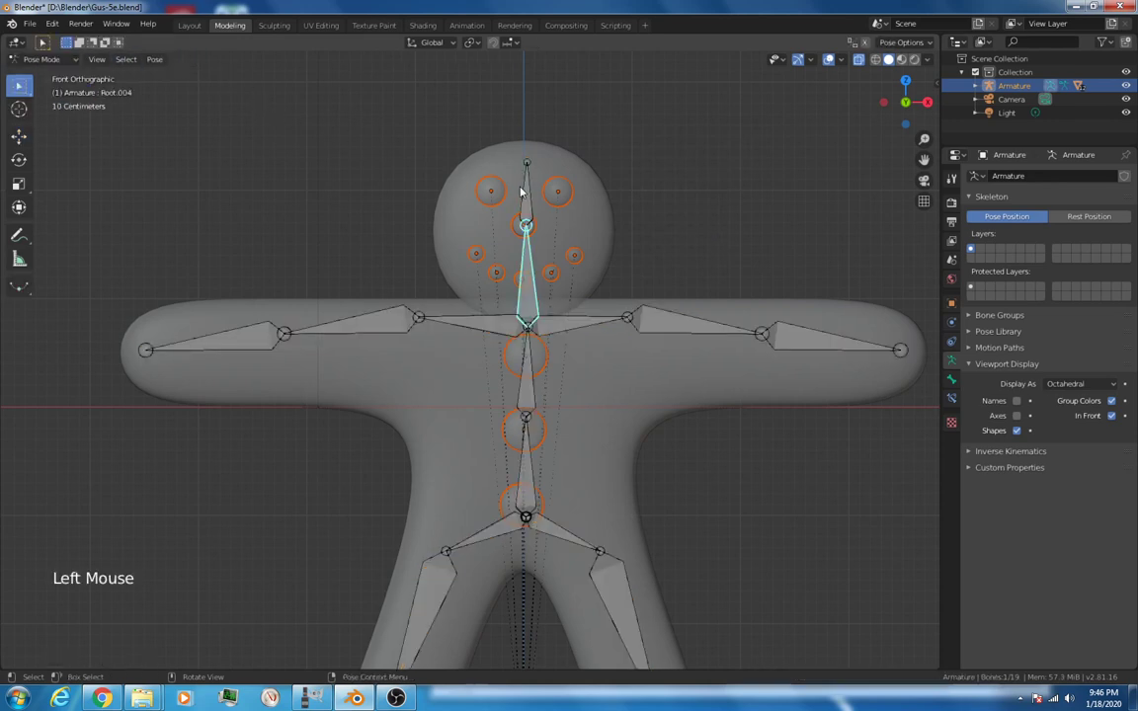
key(r)
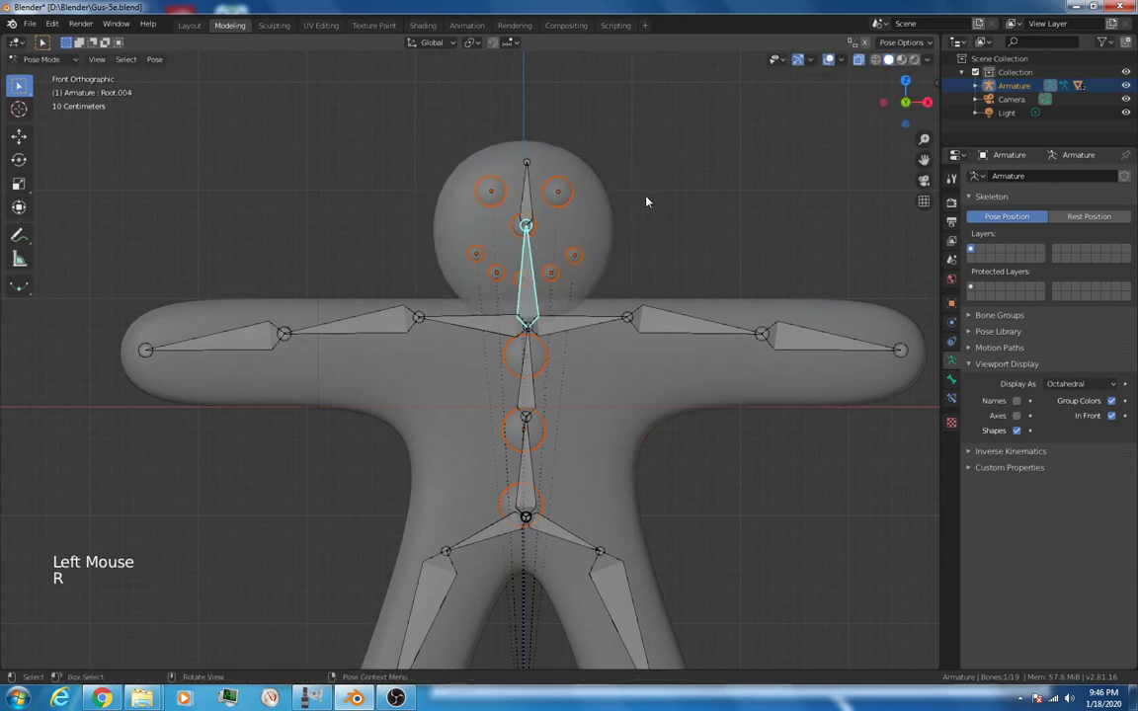
scroll(down, 3)
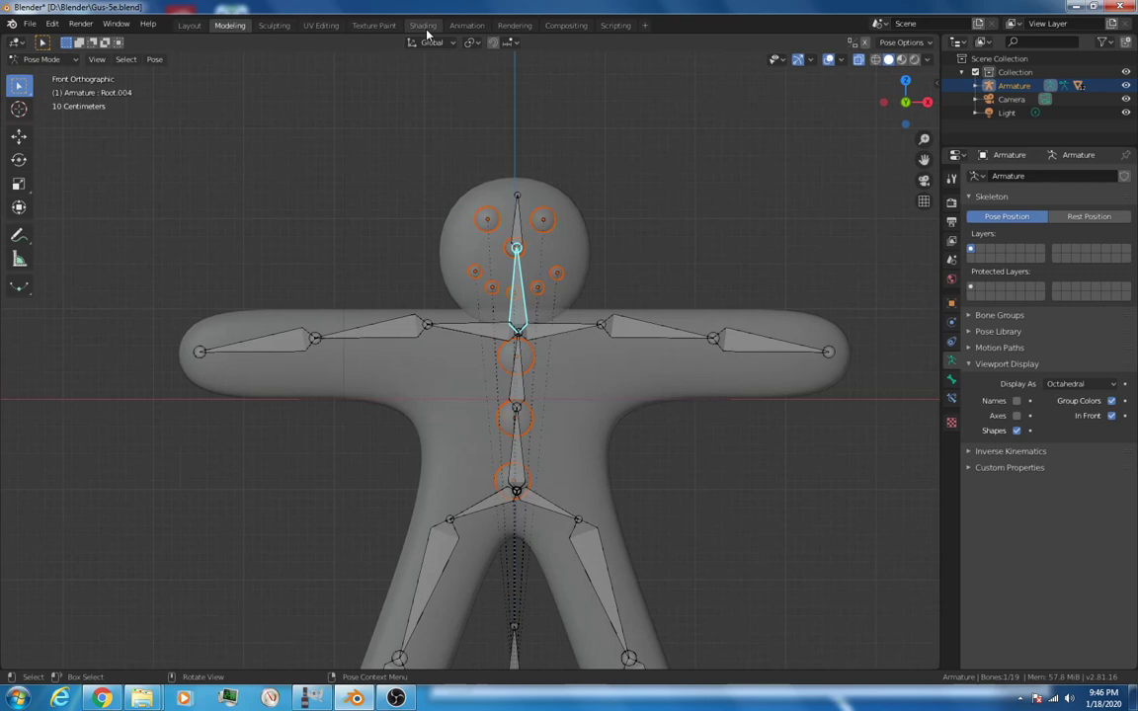
Step: Switch to the Shading workspace and show the body's material surface settings and node setup
click(423, 23)
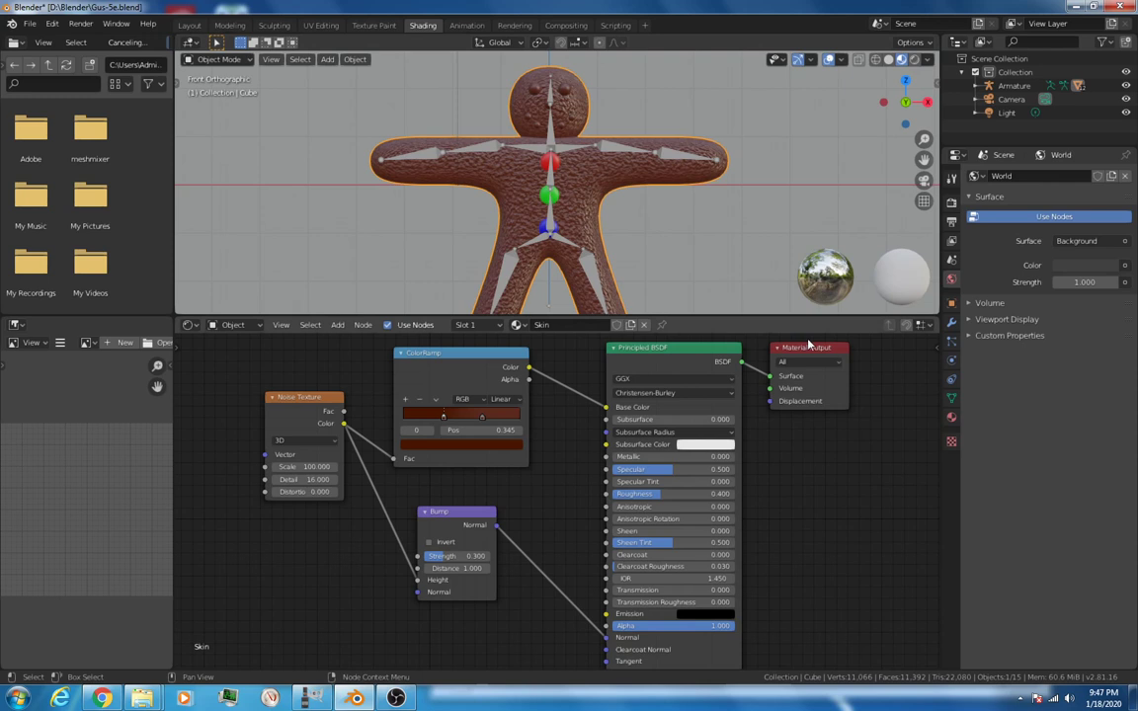
click(952, 419)
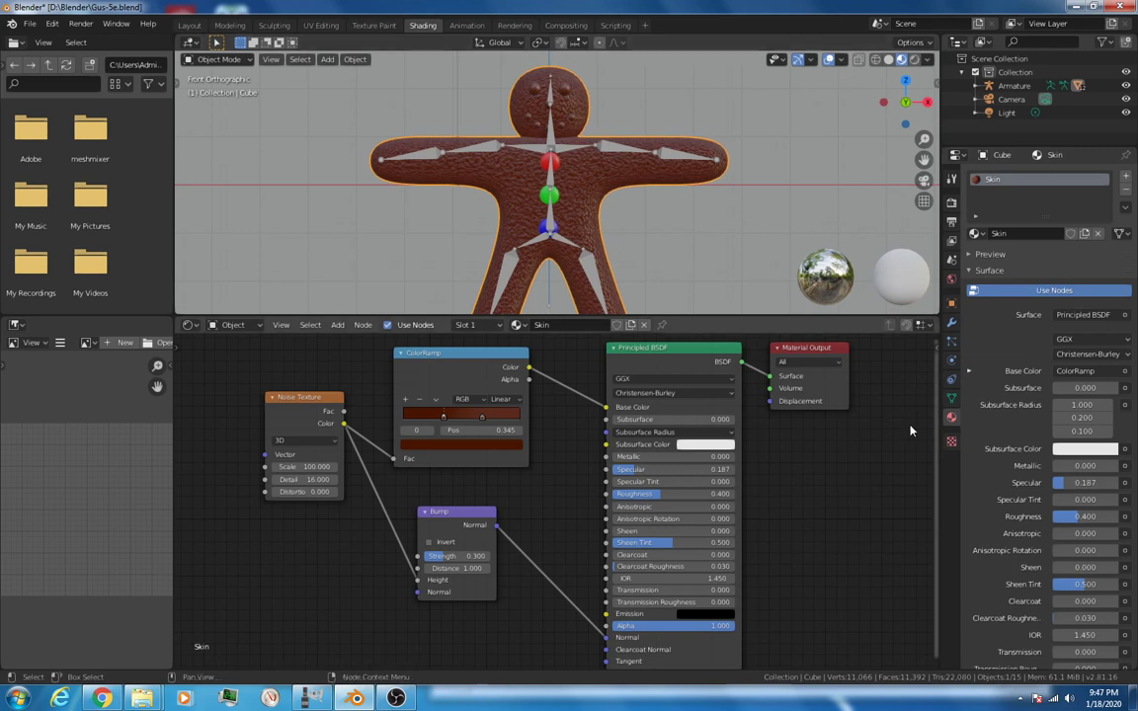
drag(1084, 516, 1097, 516)
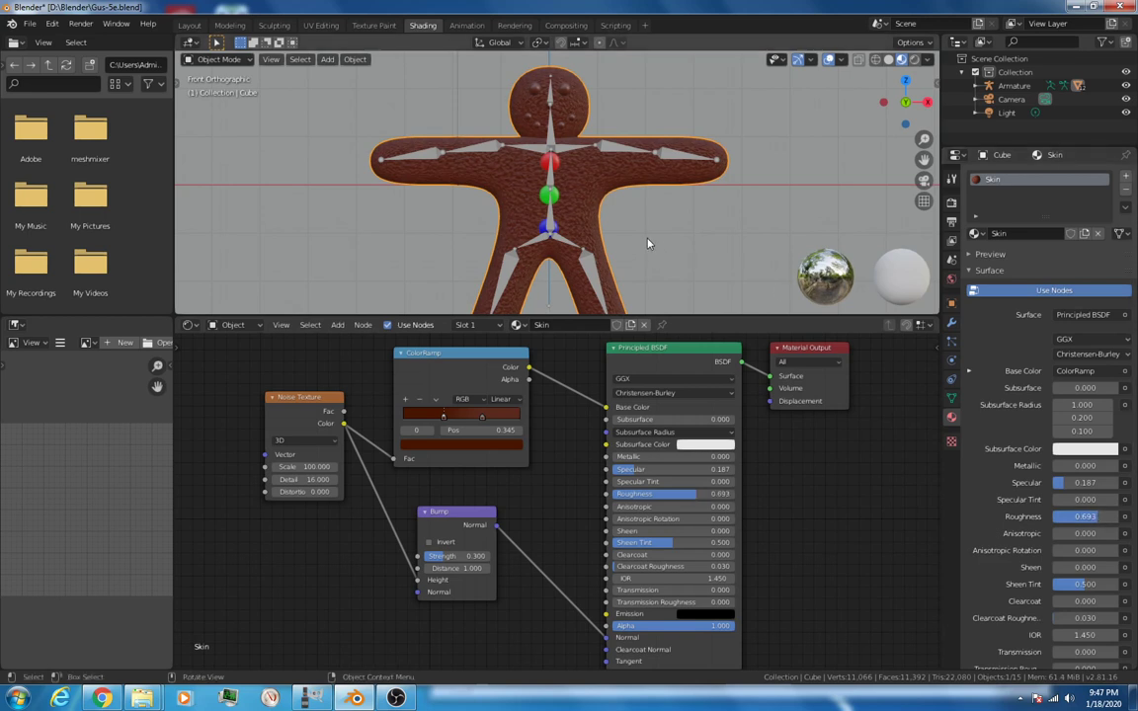
mouse_move(675, 225)
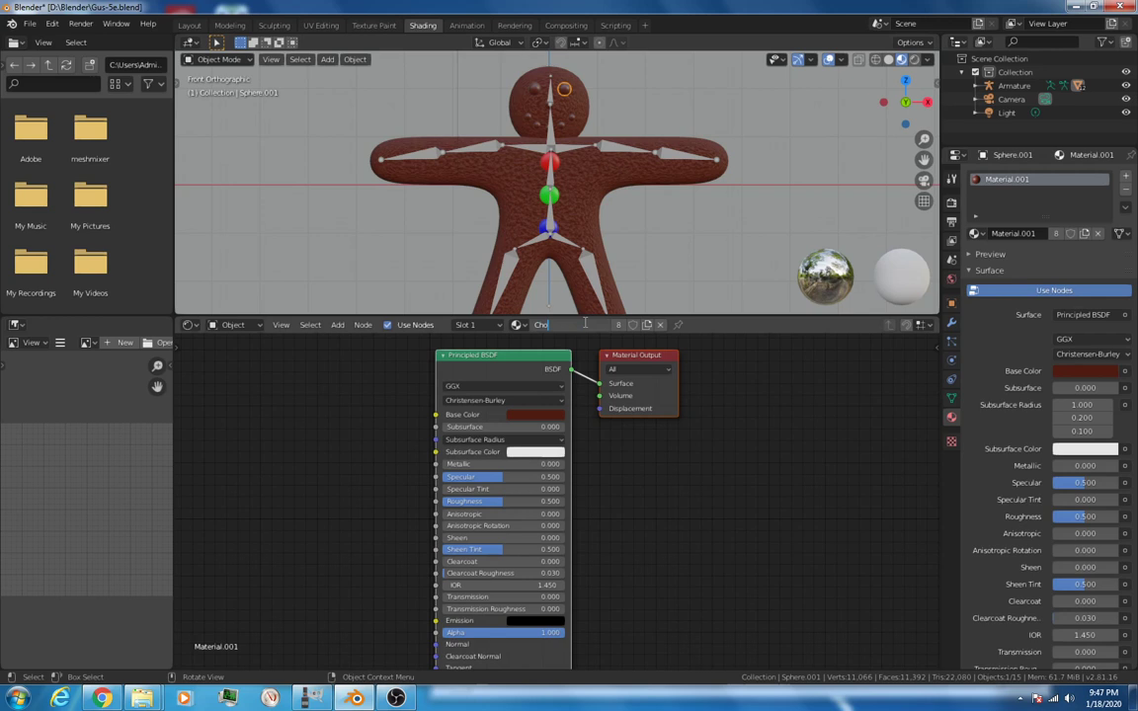
Step: Name the decoration materials 'Chocolaage', 'Red' and 'Blue' with matching brown, red and blue base colours
text(Chocolaage)
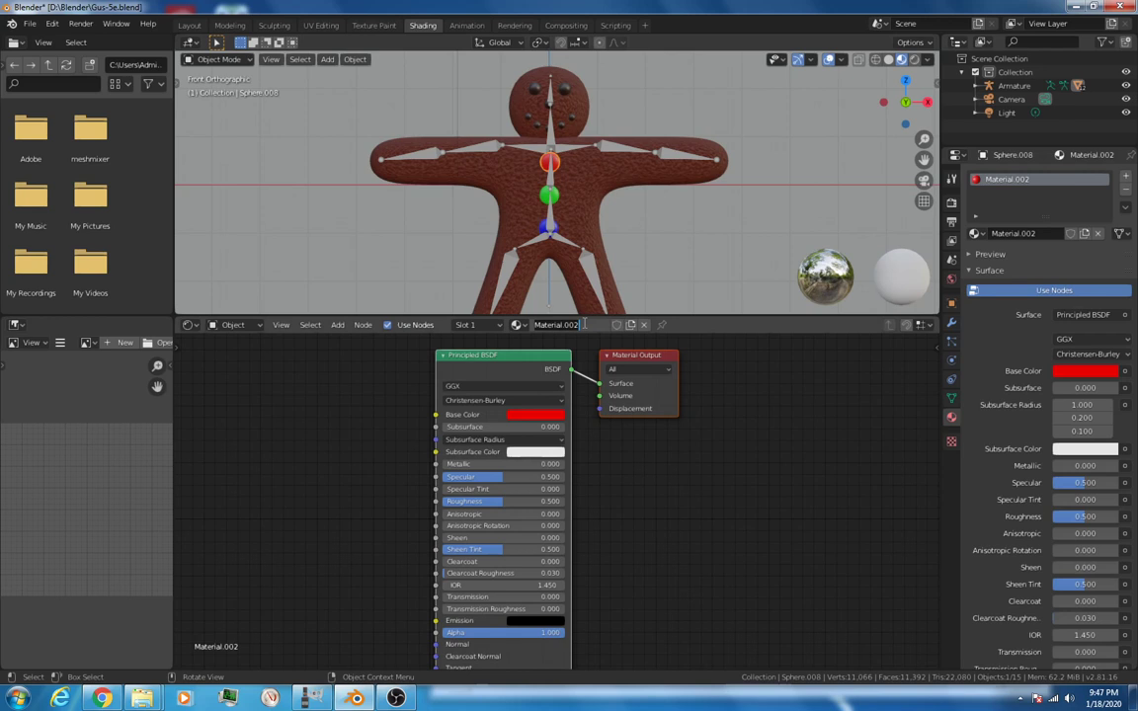
text(Red)
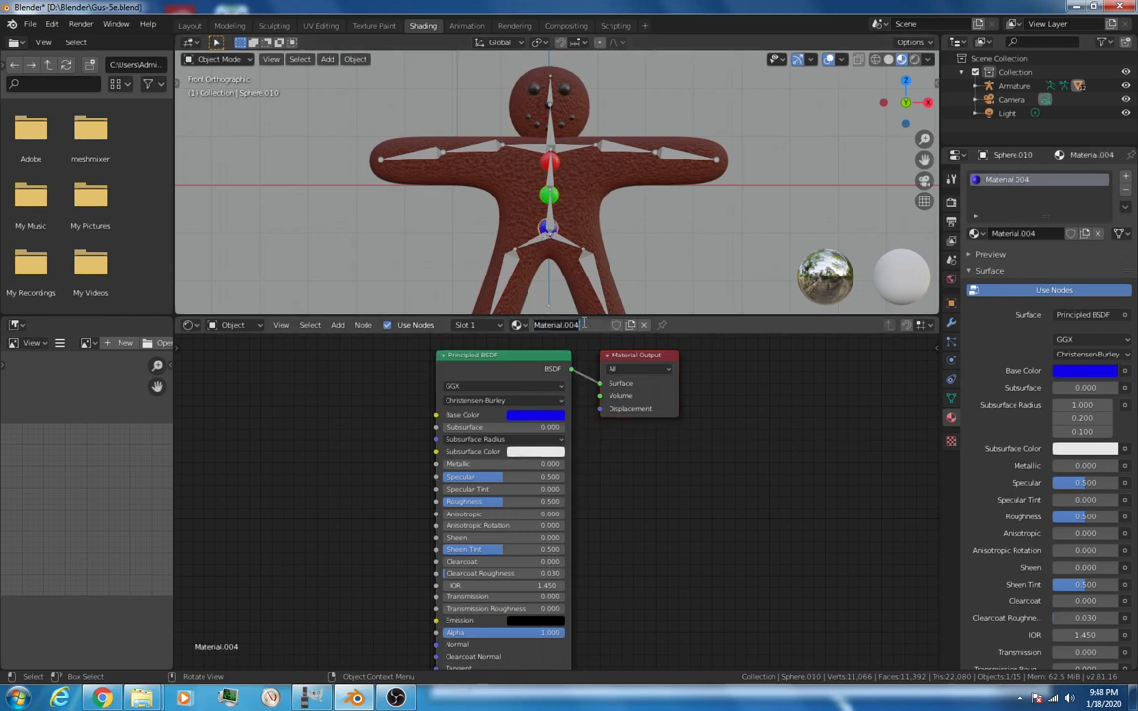
text(Blue)
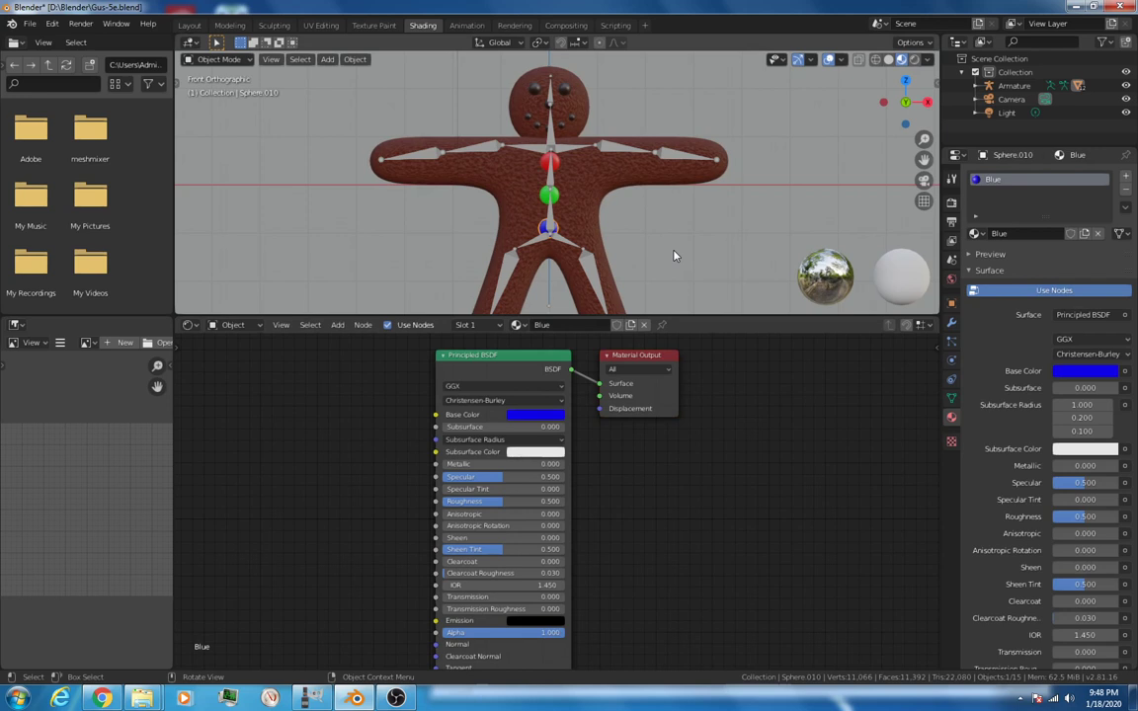
mouse_move(678, 253)
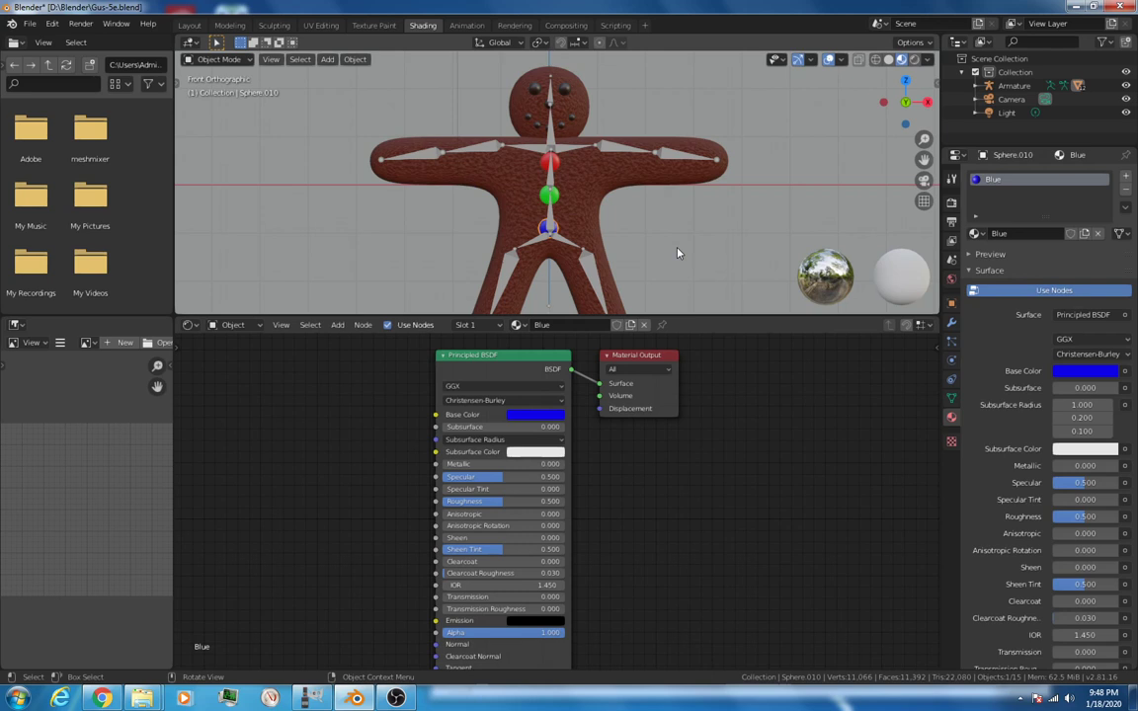
mouse_move(664, 227)
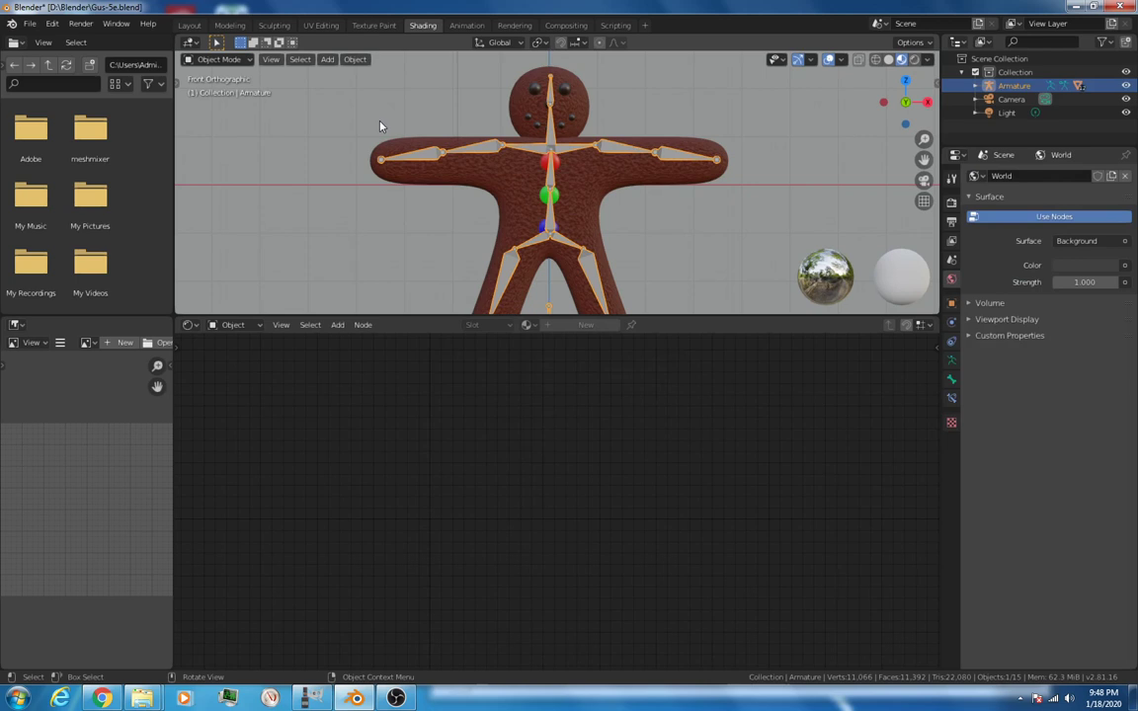
mouse_move(715, 158)
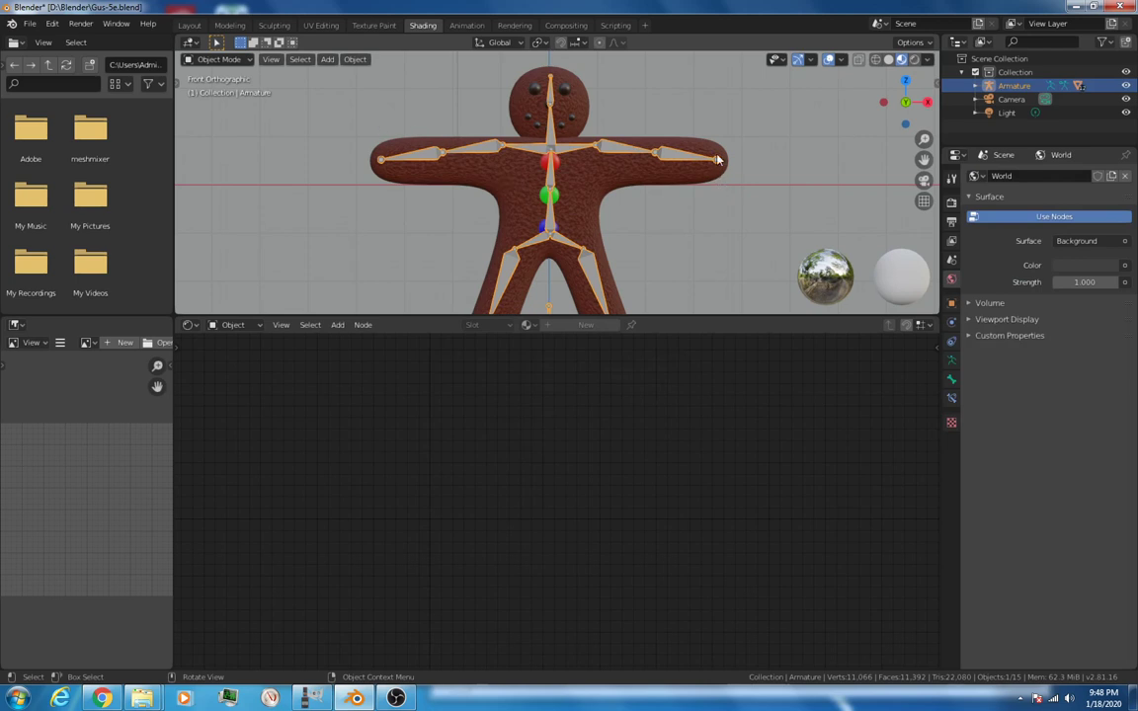
mouse_move(711, 166)
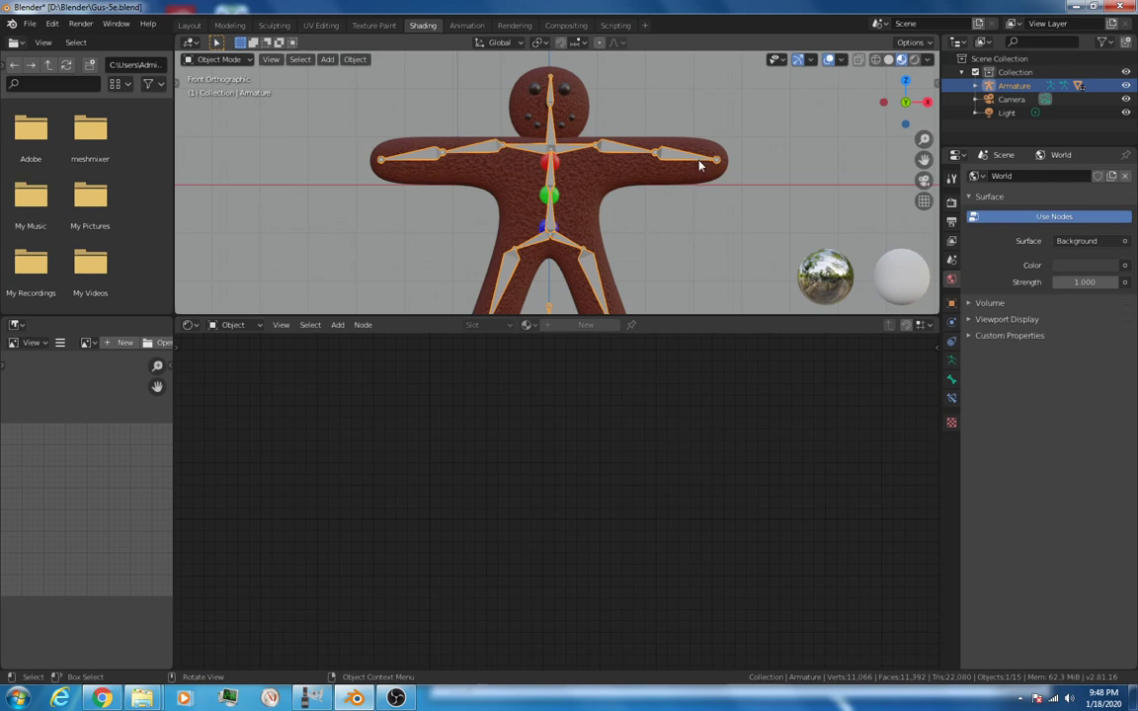
mouse_move(340, 131)
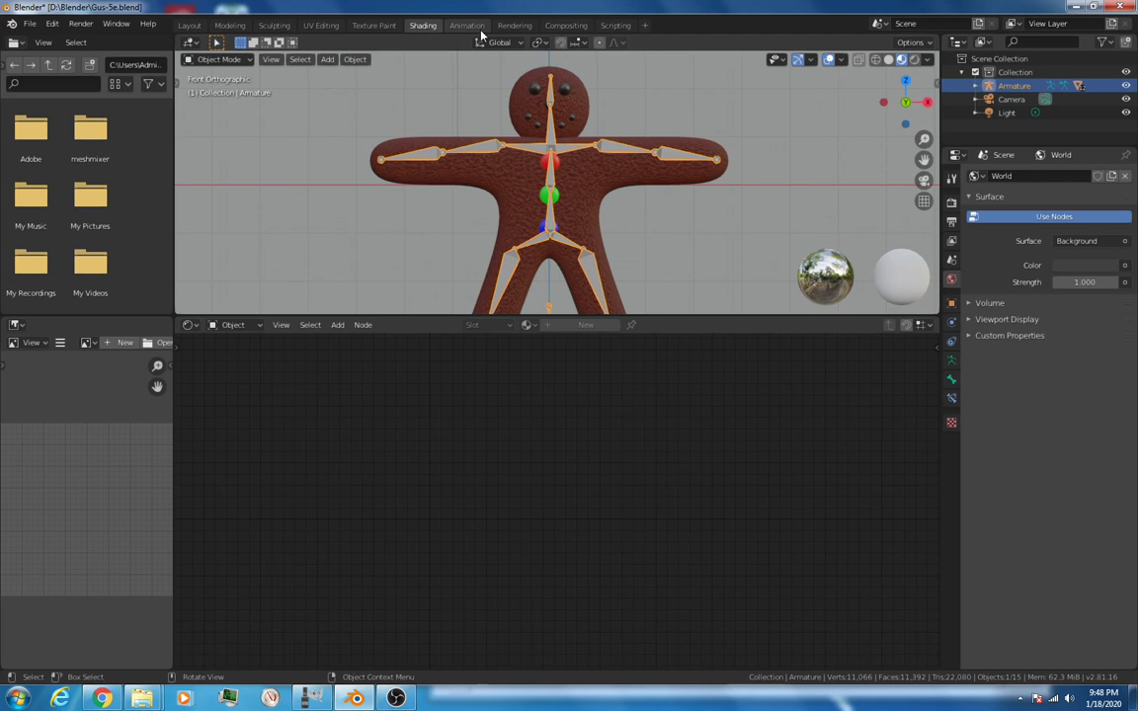
click(467, 23)
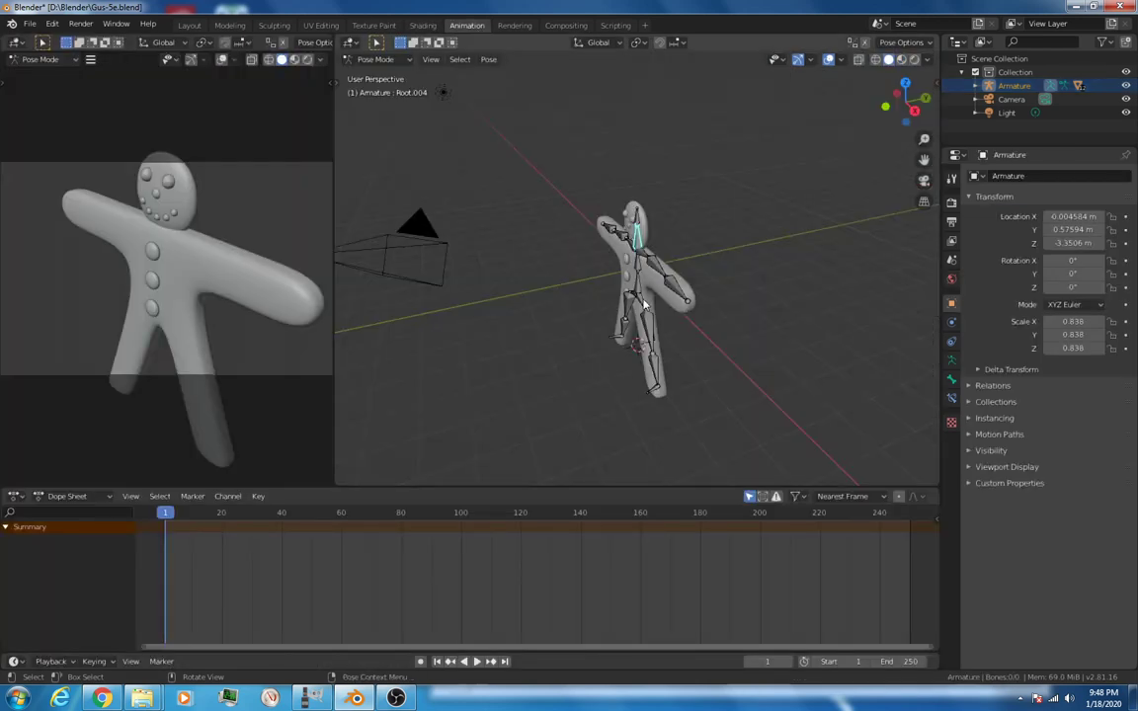
key(KP_1)
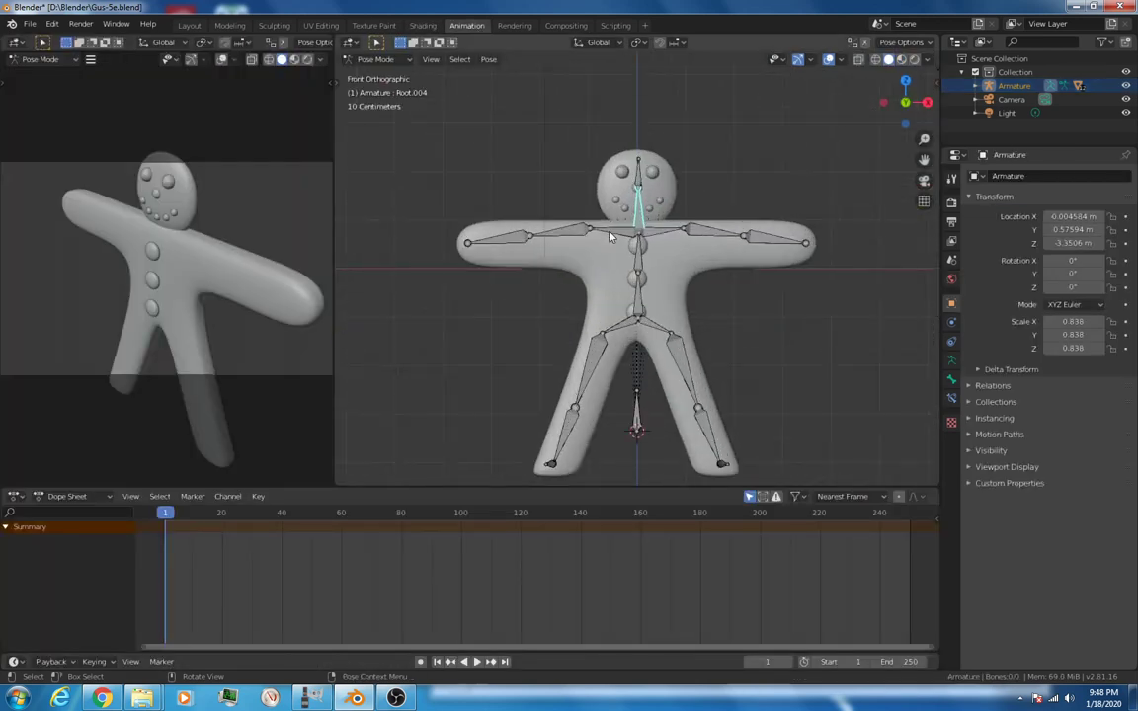
key(r)
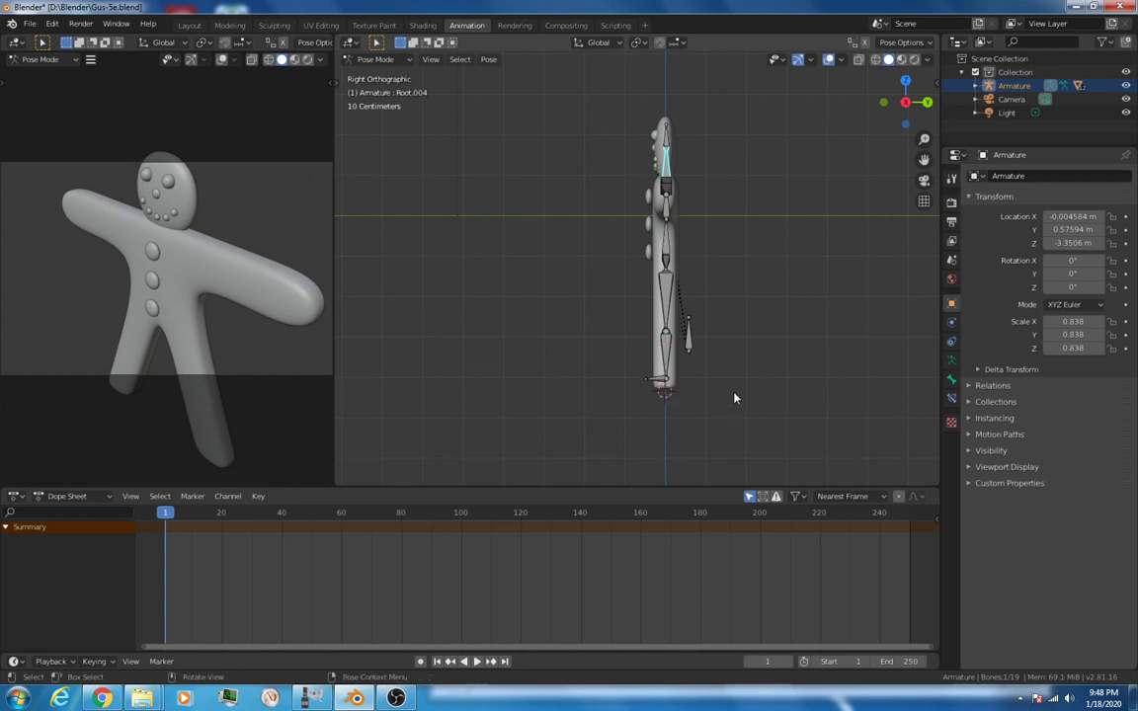
mouse_move(668, 399)
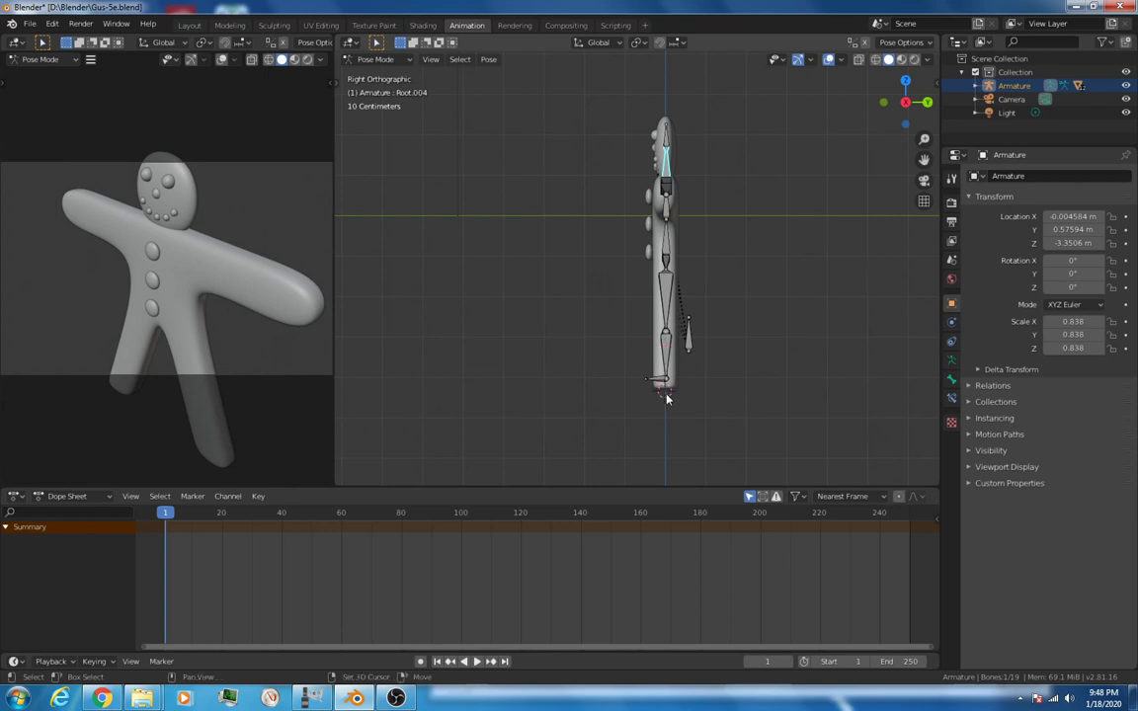
mouse_move(668, 395)
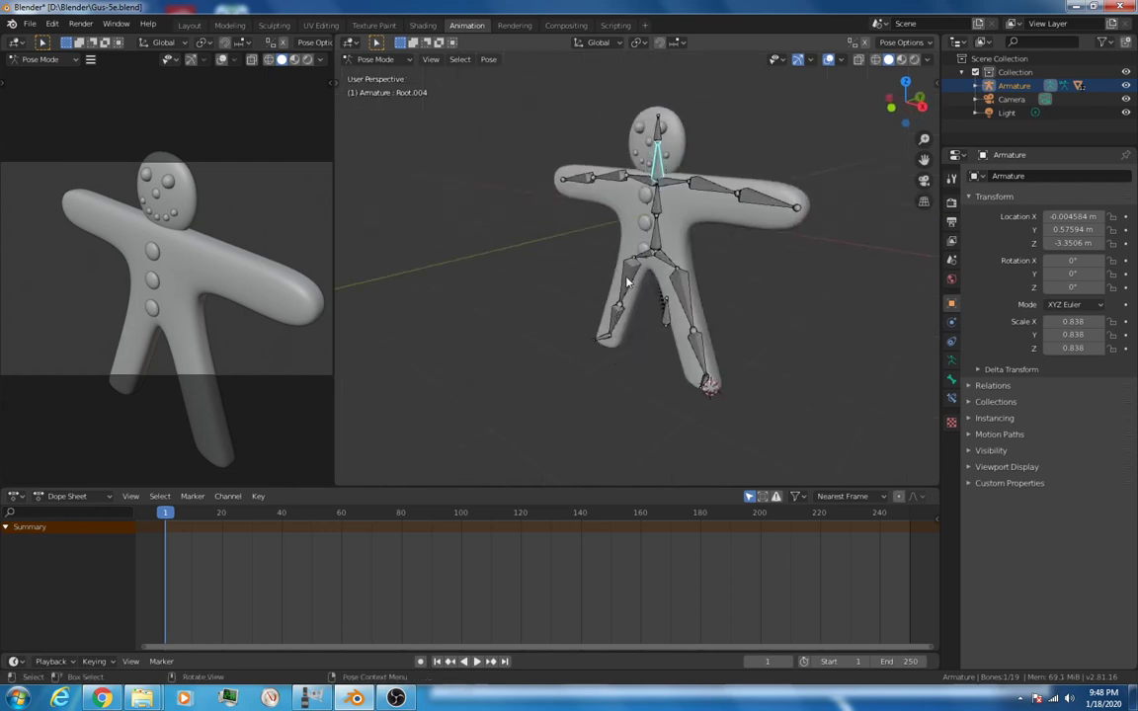
click(632, 292)
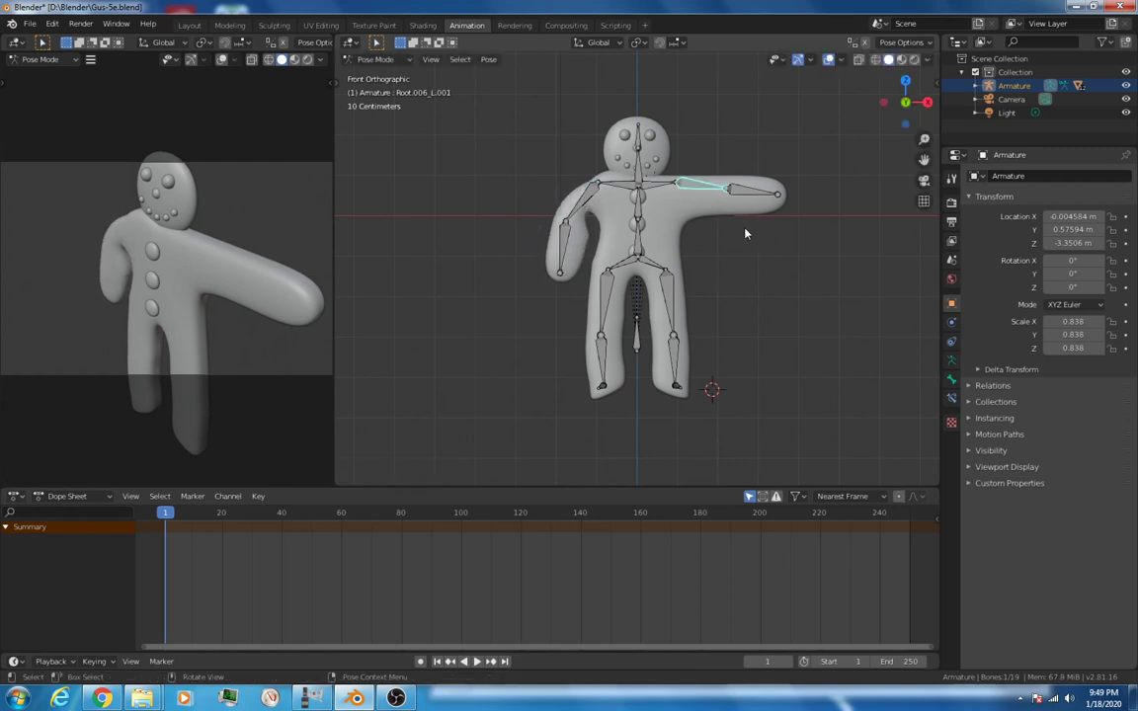
key(r)
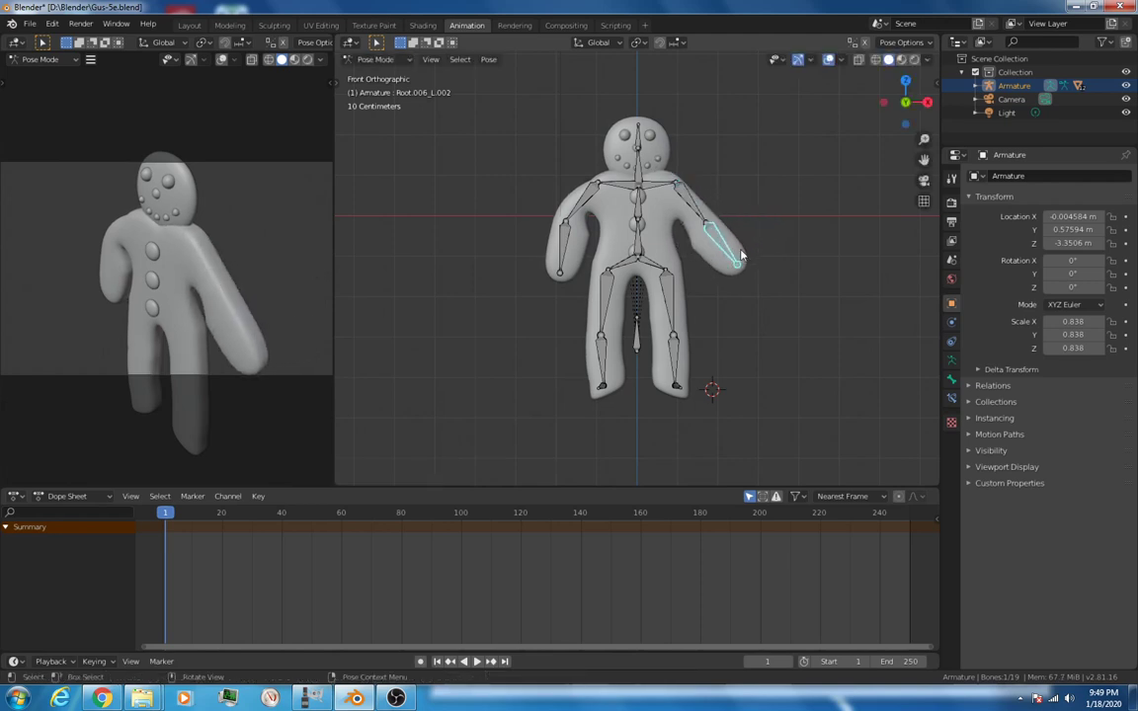
drag(735, 253, 715, 273)
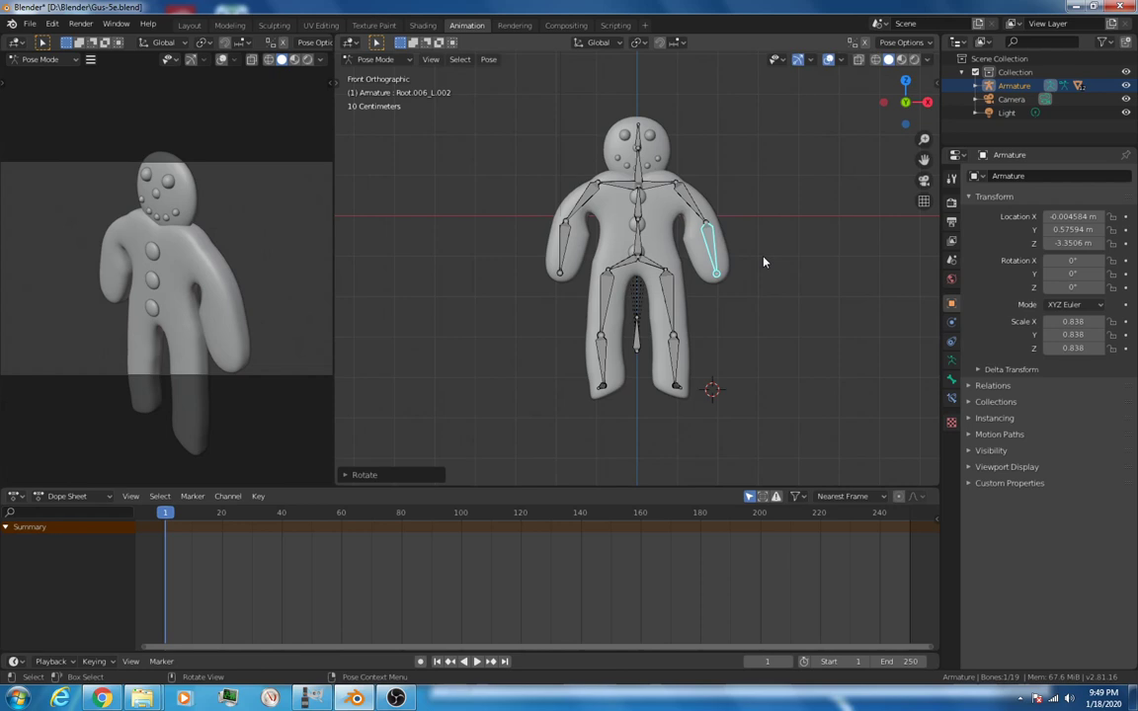
mouse_move(557, 225)
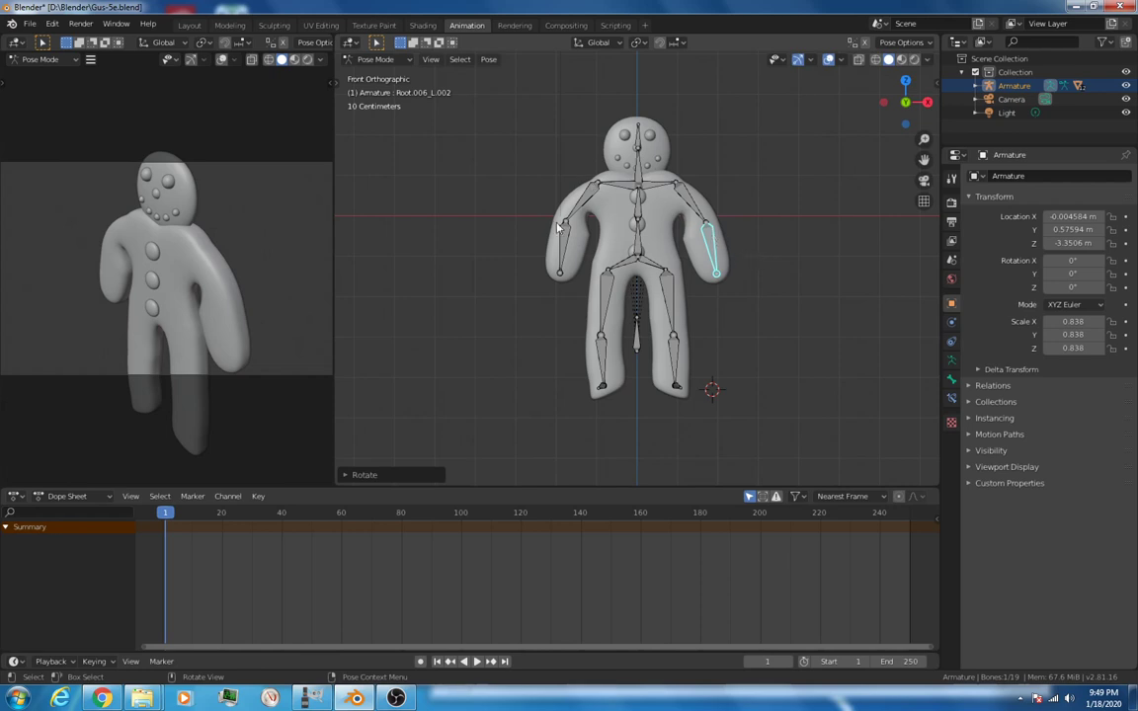
mouse_move(703, 194)
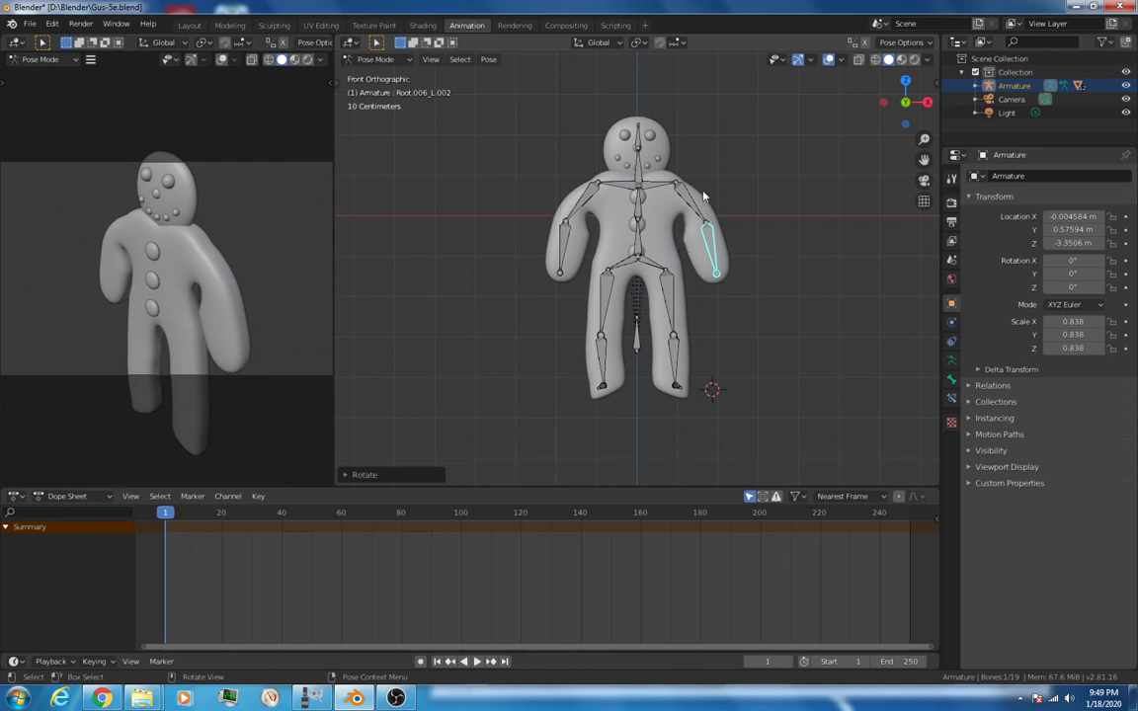
mouse_move(669, 221)
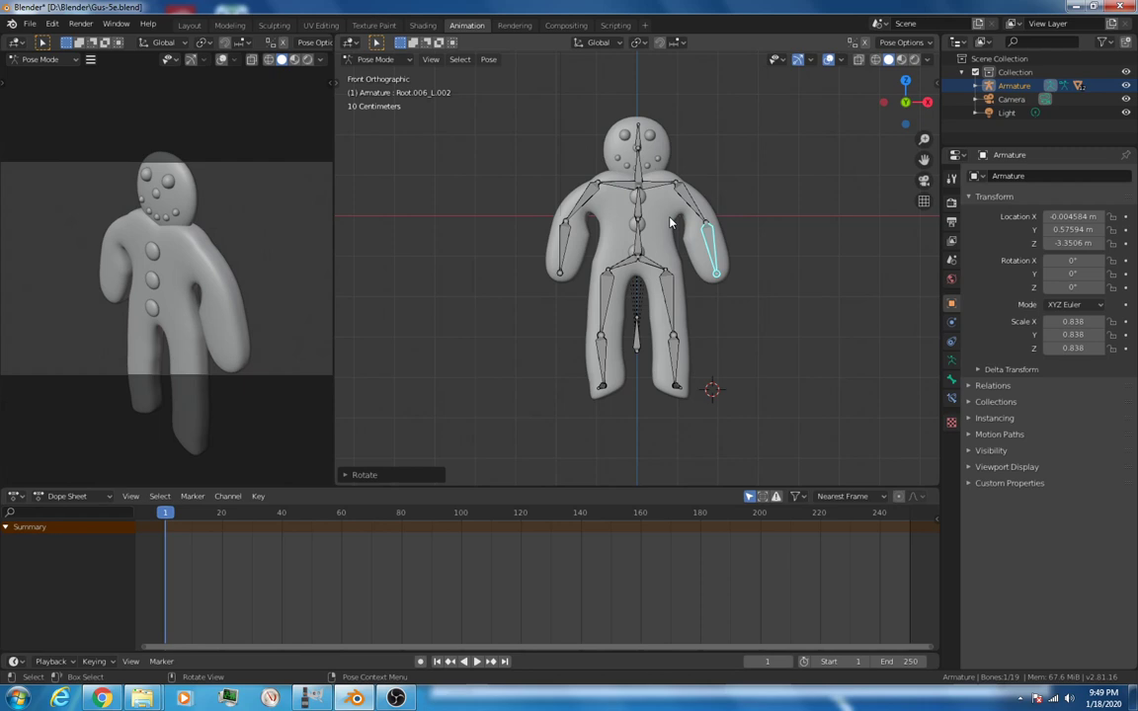
mouse_move(727, 218)
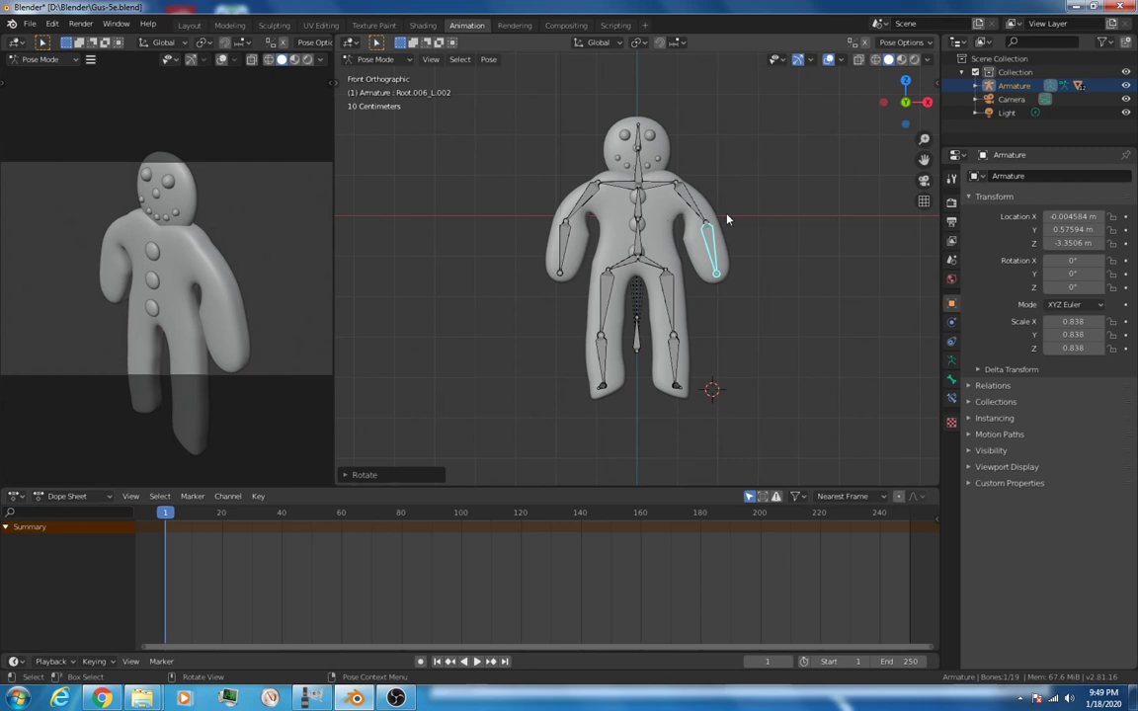
mouse_move(735, 202)
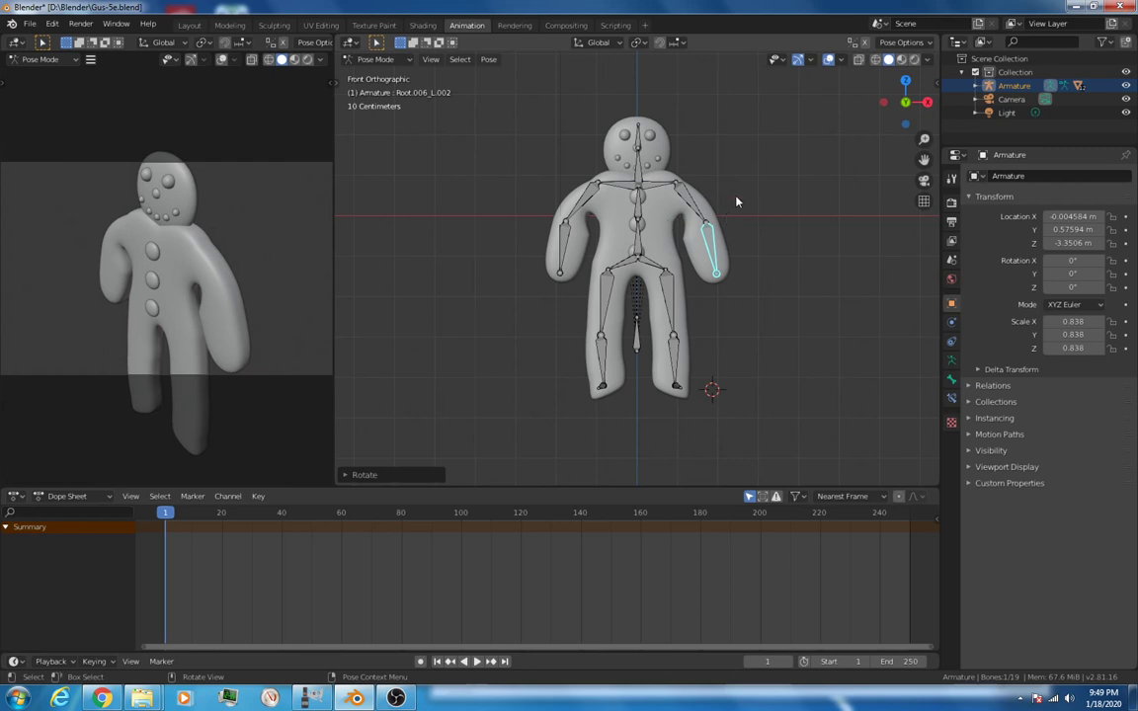
mouse_move(603, 304)
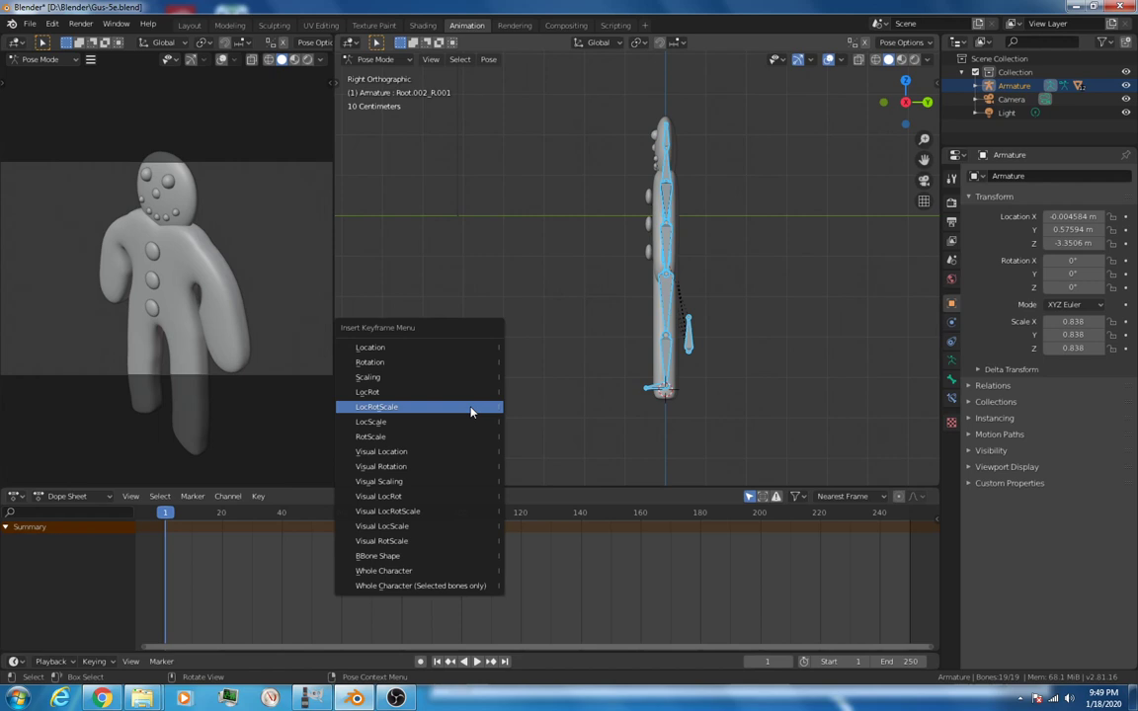
Step: Key LocRotScale on all bones at frames 1, 60 and 30, then play back to check
click(383, 407)
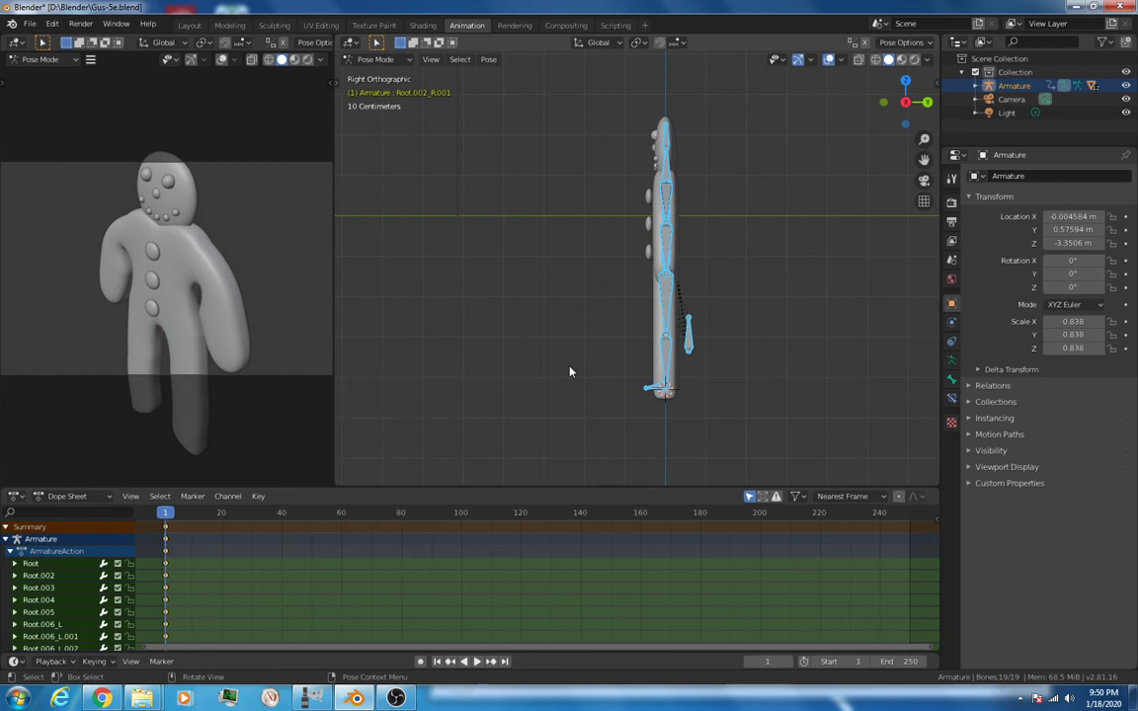
mouse_move(541, 379)
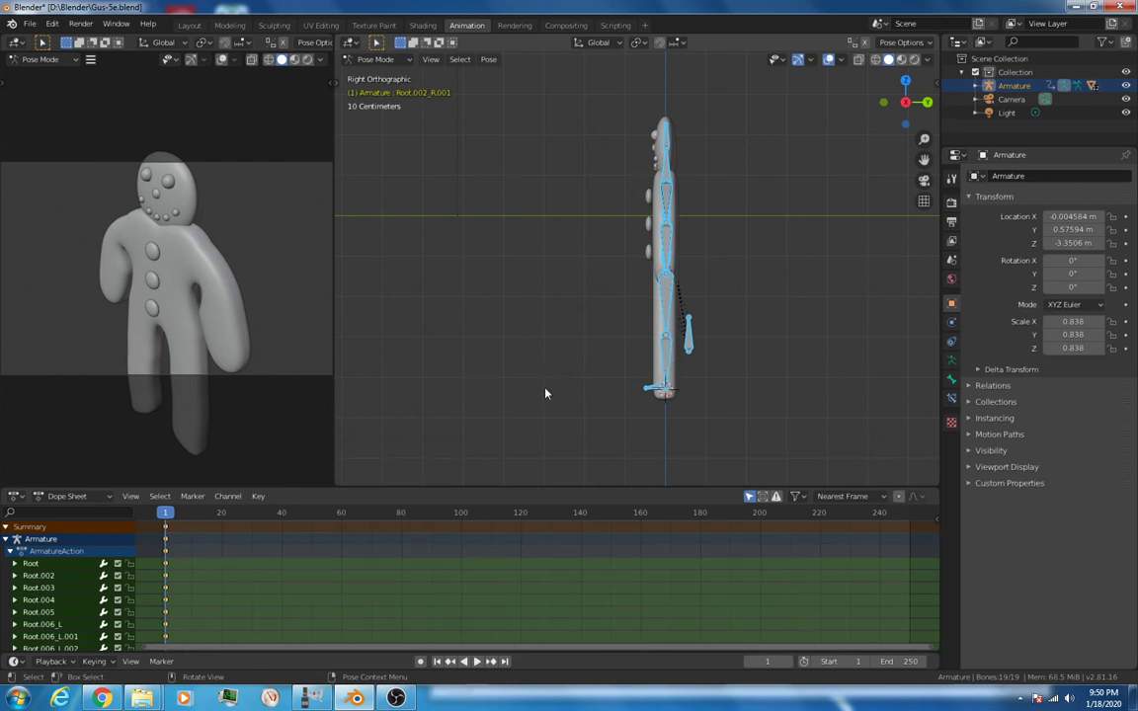
mouse_move(344, 486)
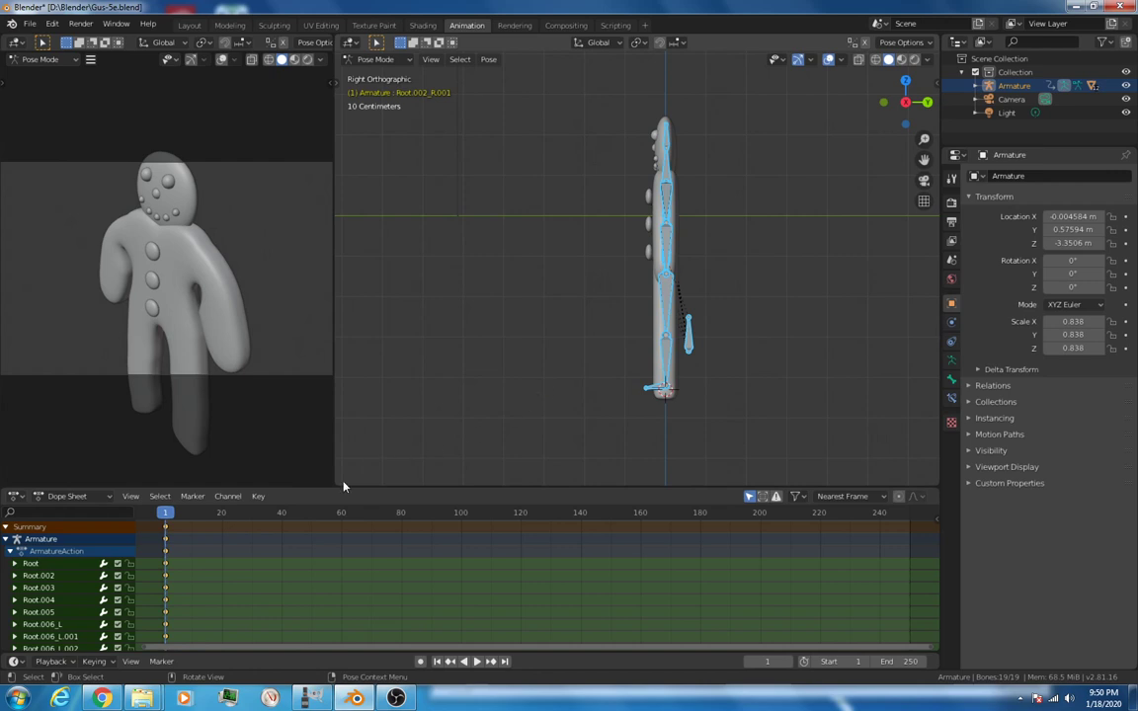
click(281, 514)
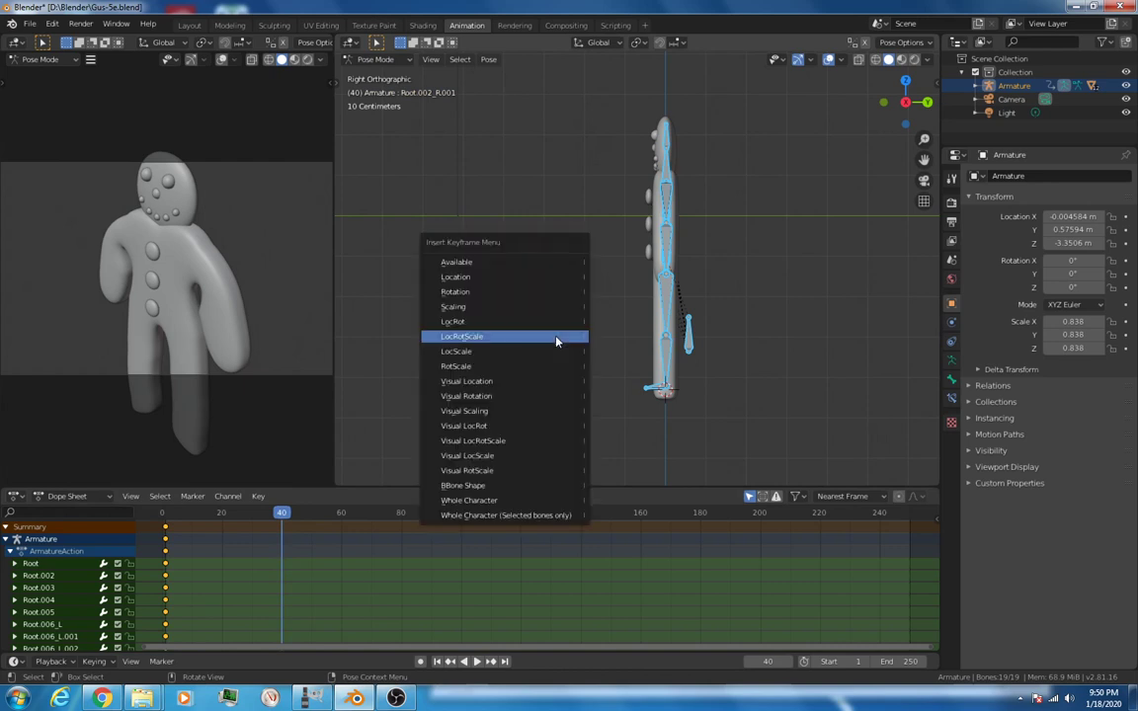
click(463, 335)
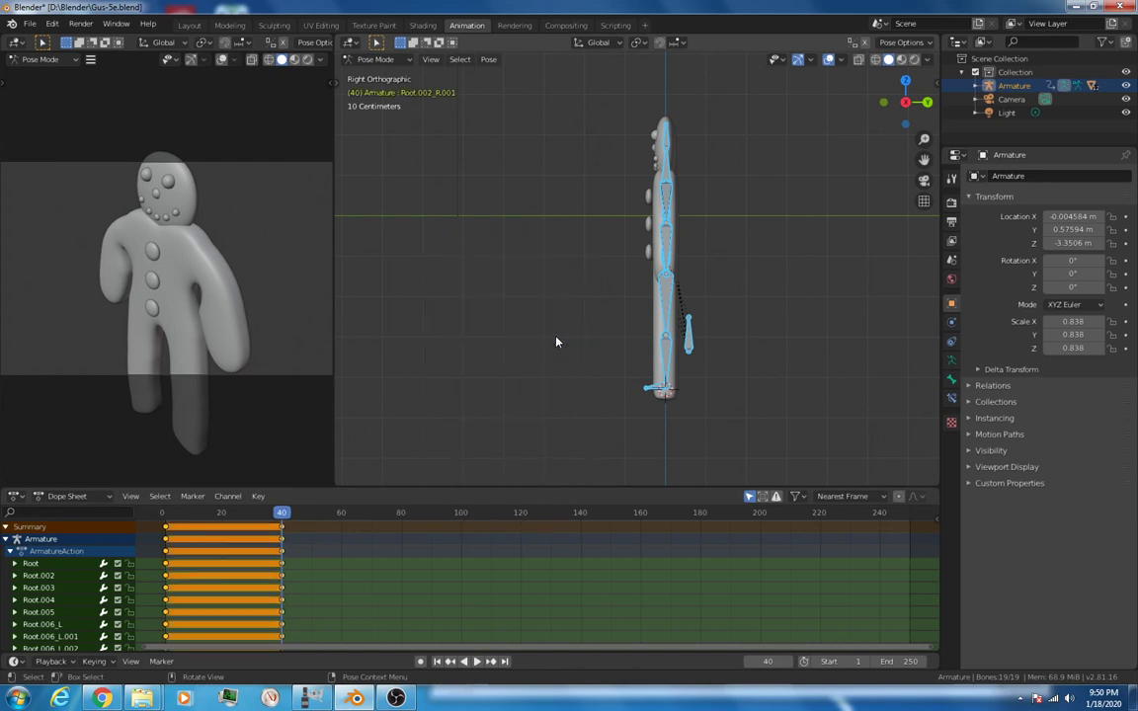
mouse_move(658, 364)
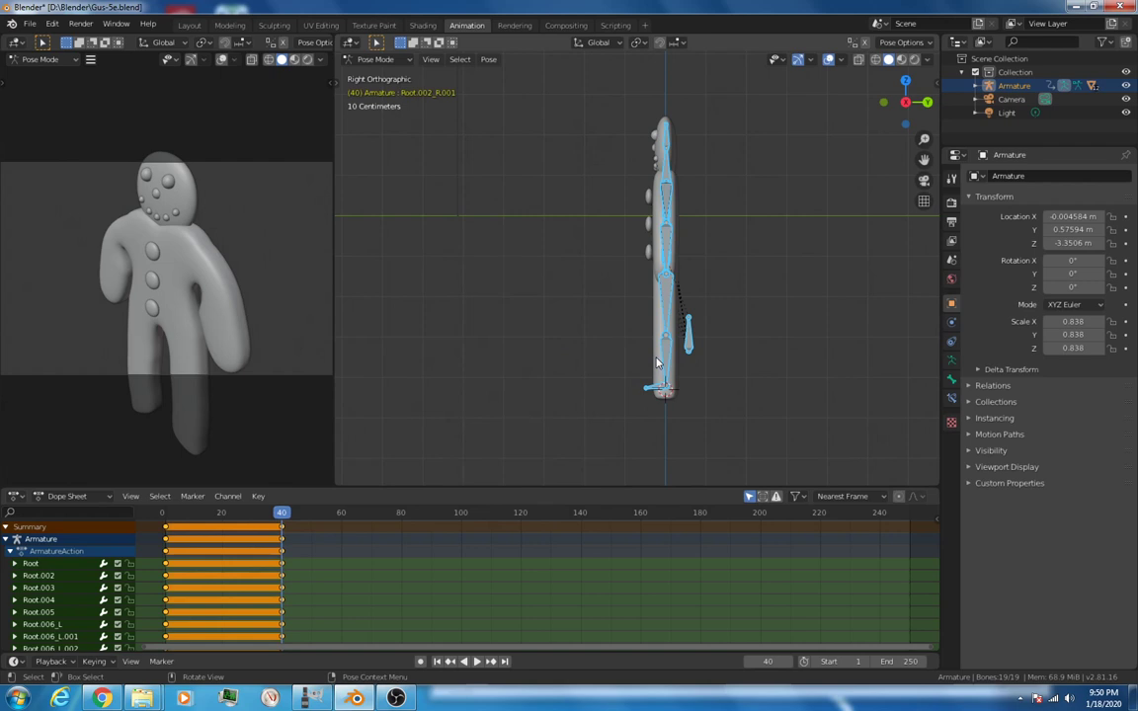
mouse_move(569, 336)
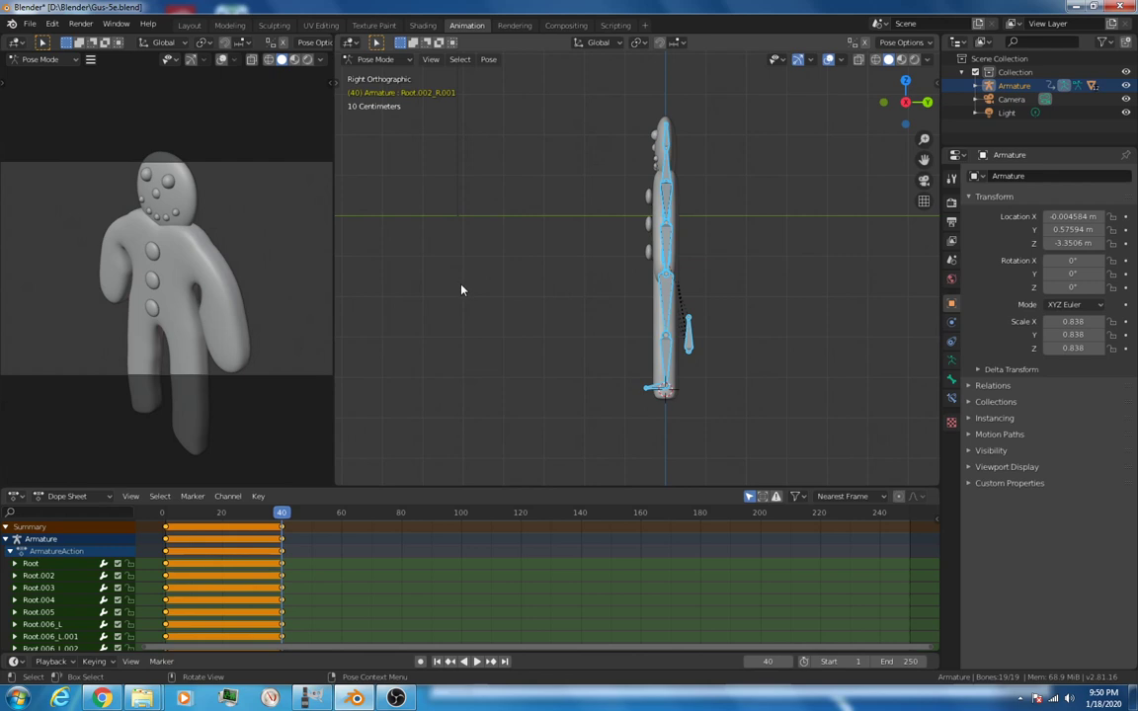
click(223, 514)
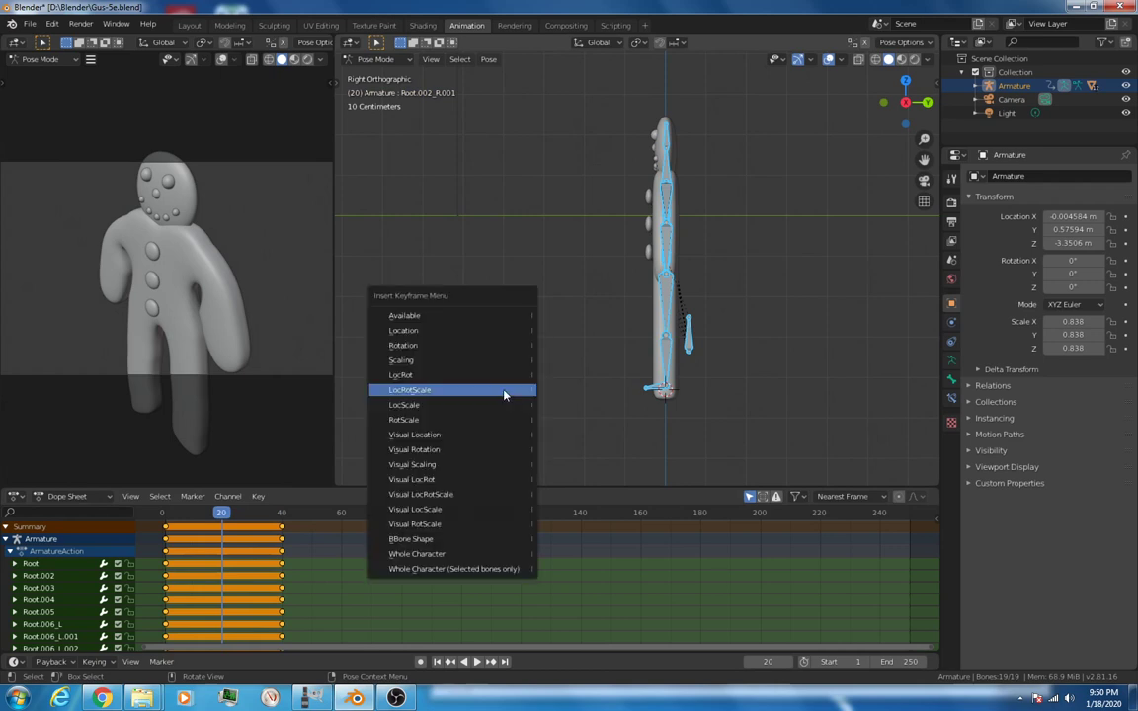
click(411, 391)
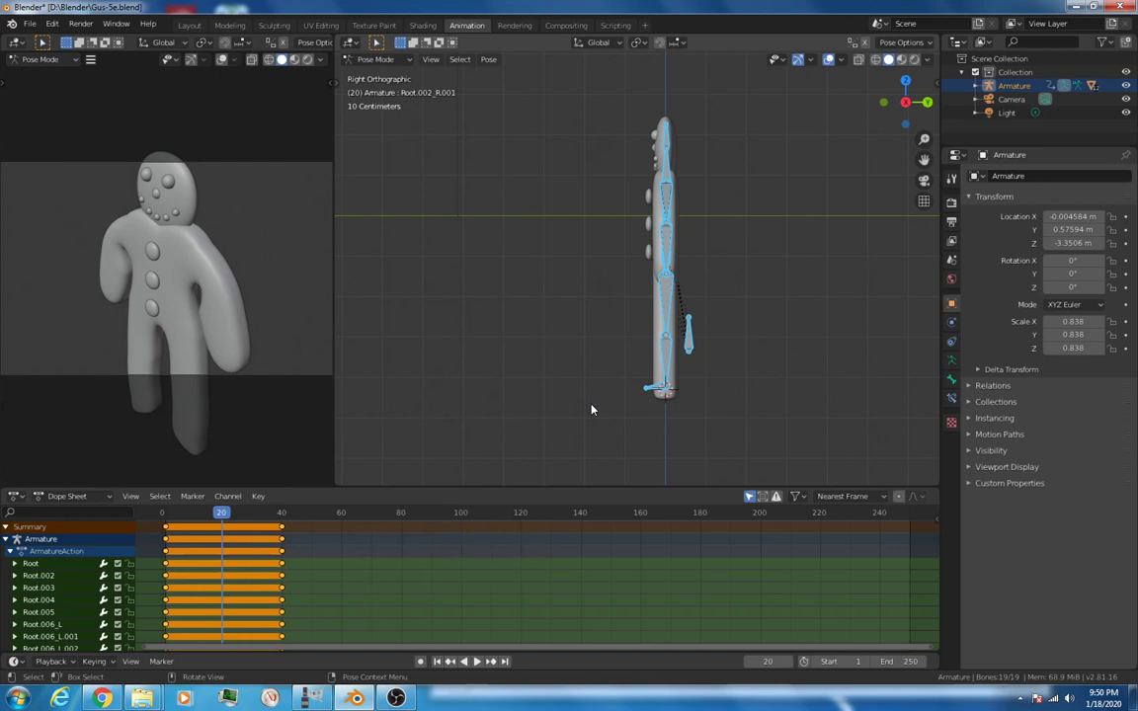
mouse_move(498, 409)
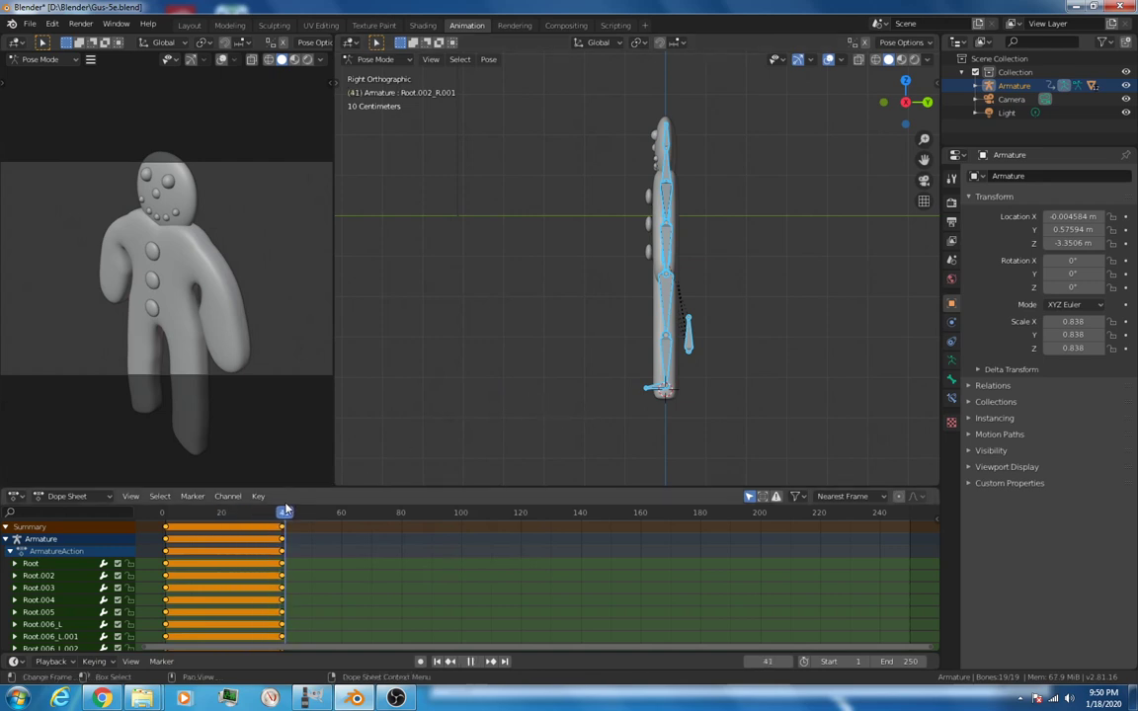
click(286, 513)
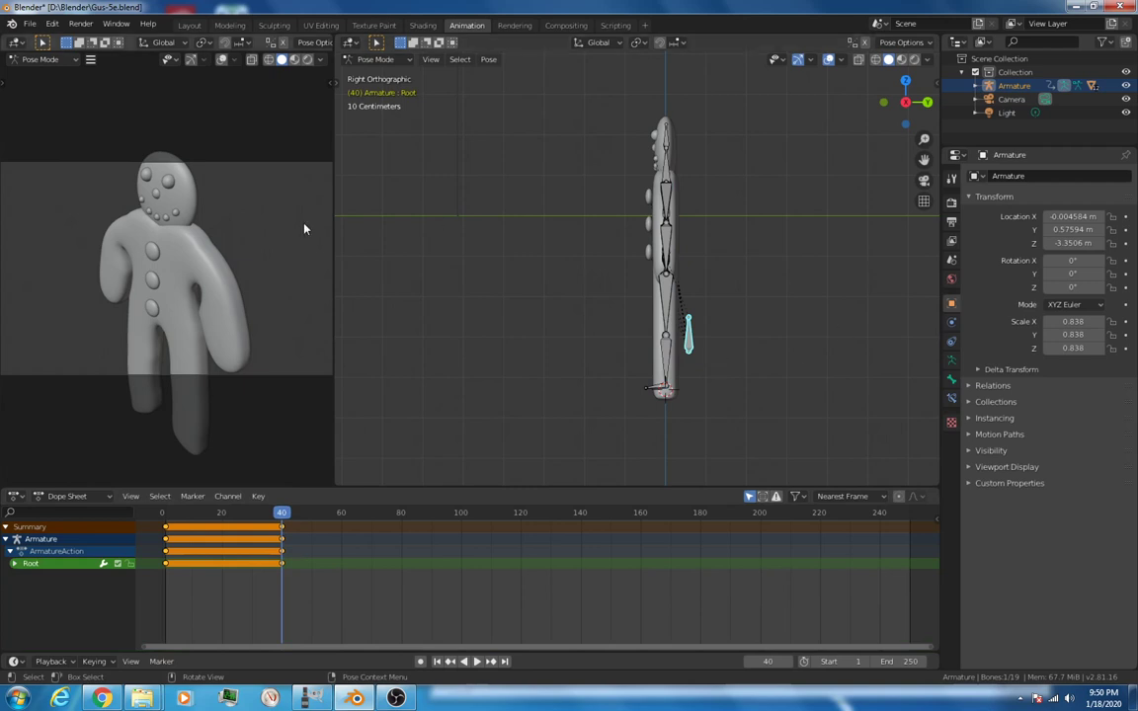
mouse_move(637, 225)
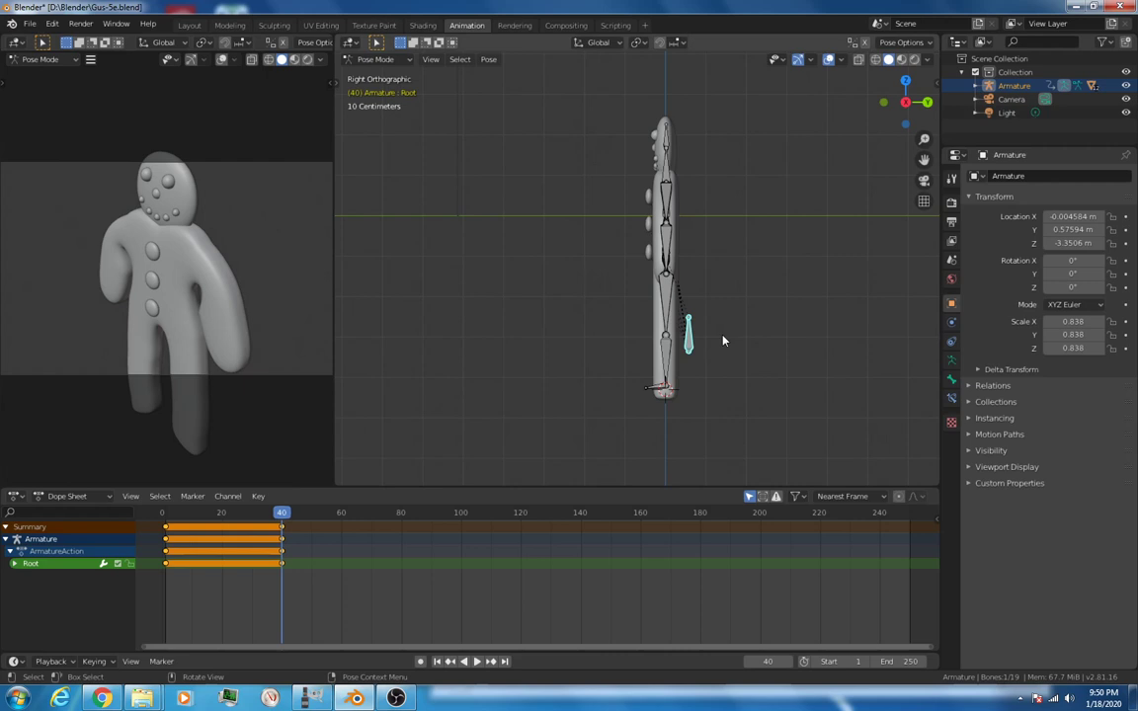
Step: Move the root bone forward and key LocRotScale at frame 60, then key it again at frame 30 so Gus slides forward
key(g)
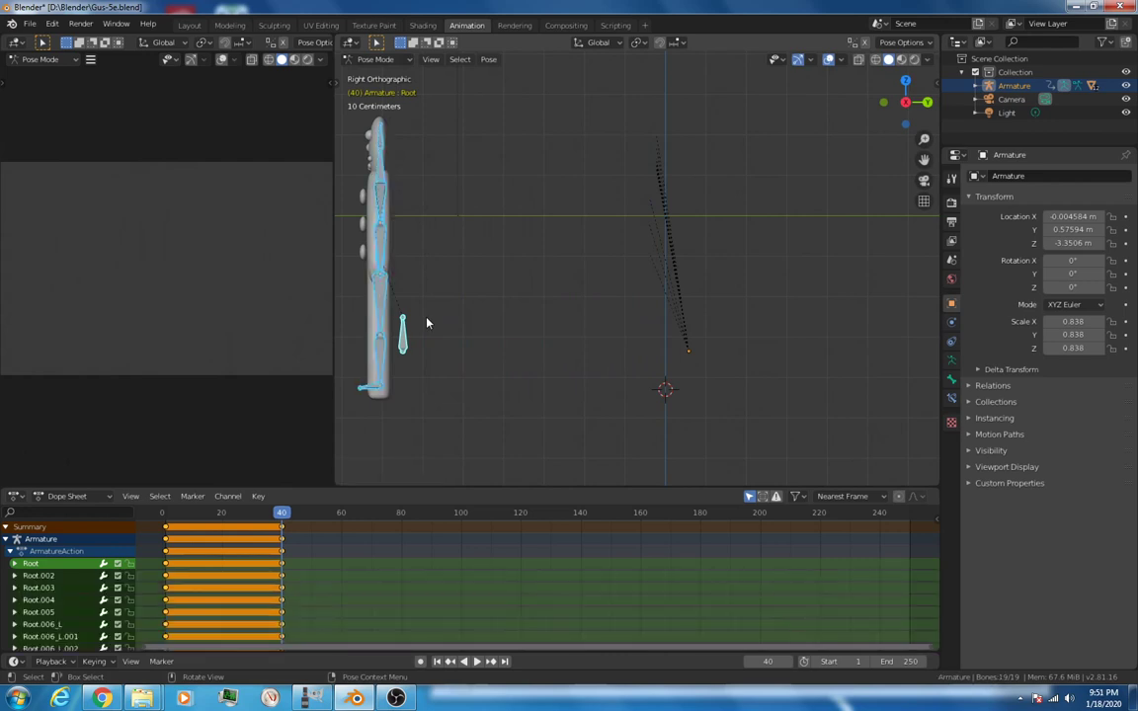
key(i)
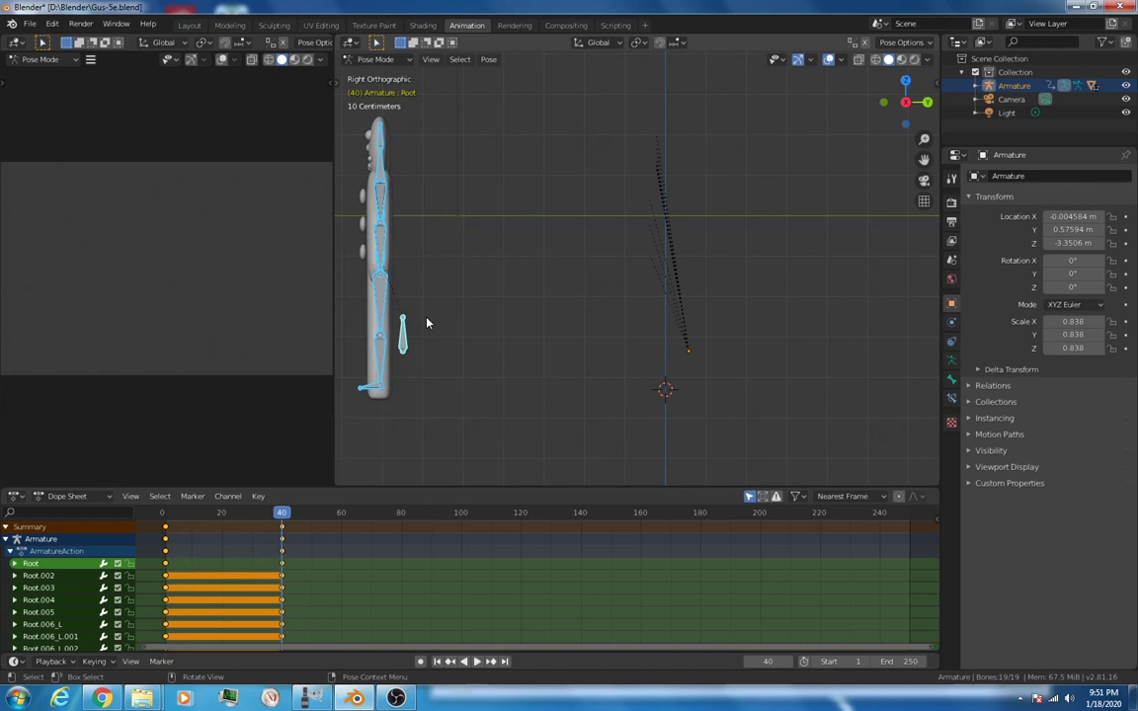
click(222, 514)
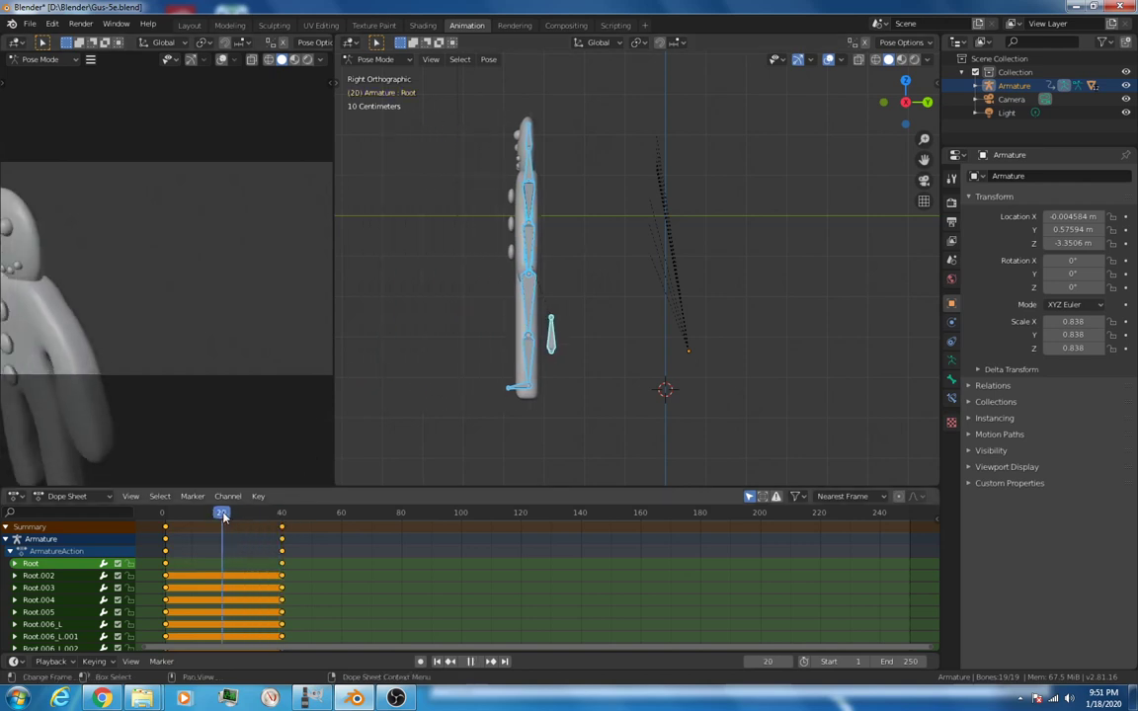
click(166, 513)
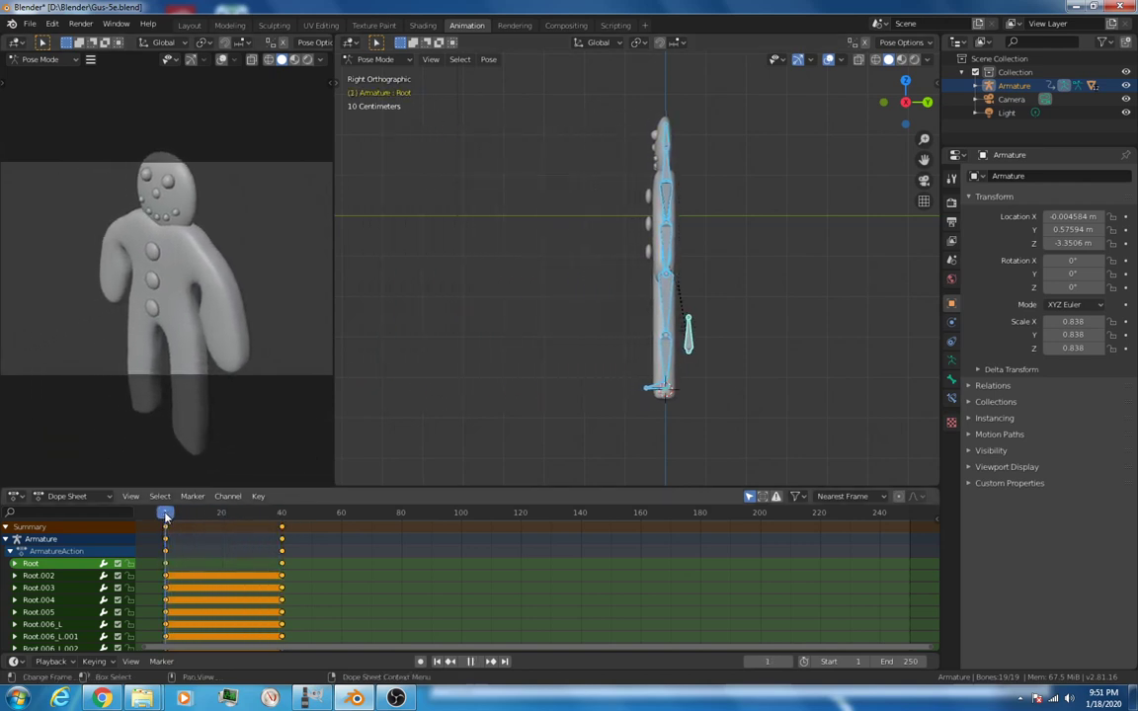
click(286, 514)
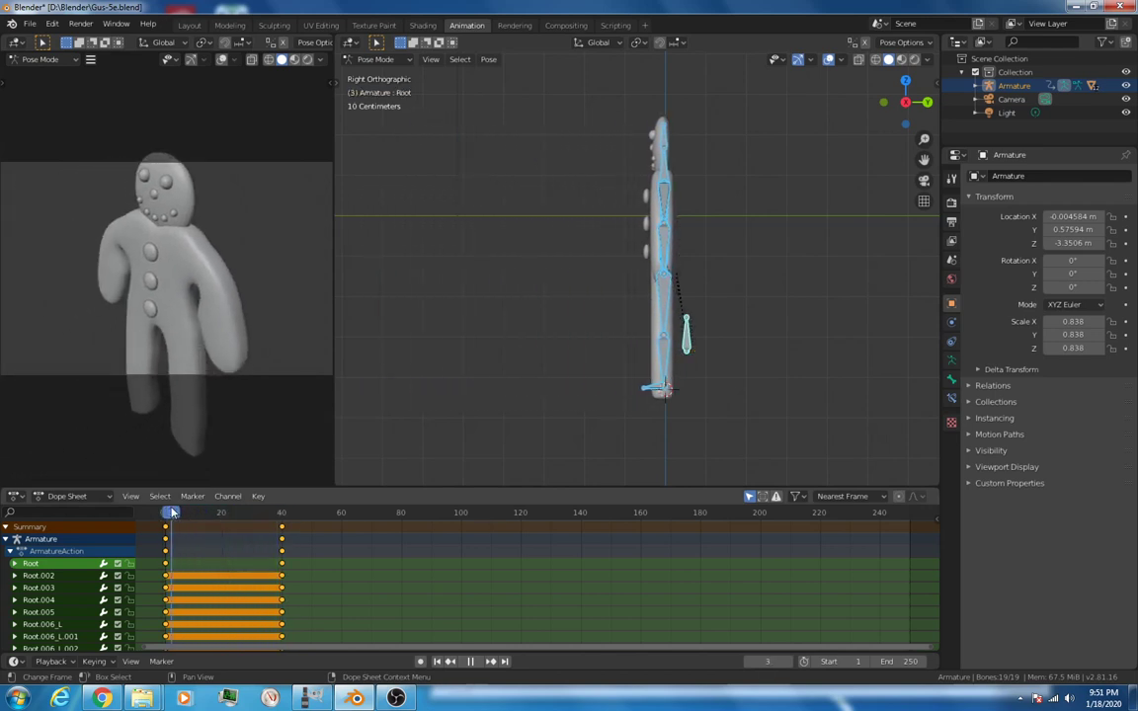
click(222, 512)
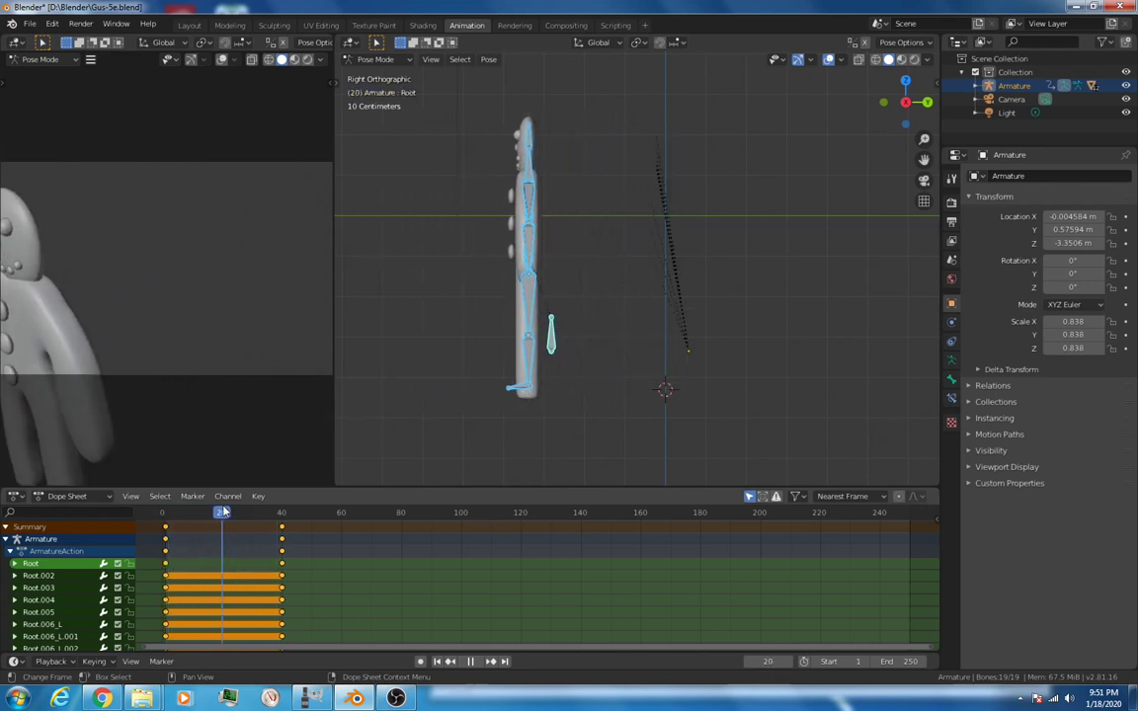
key(i)
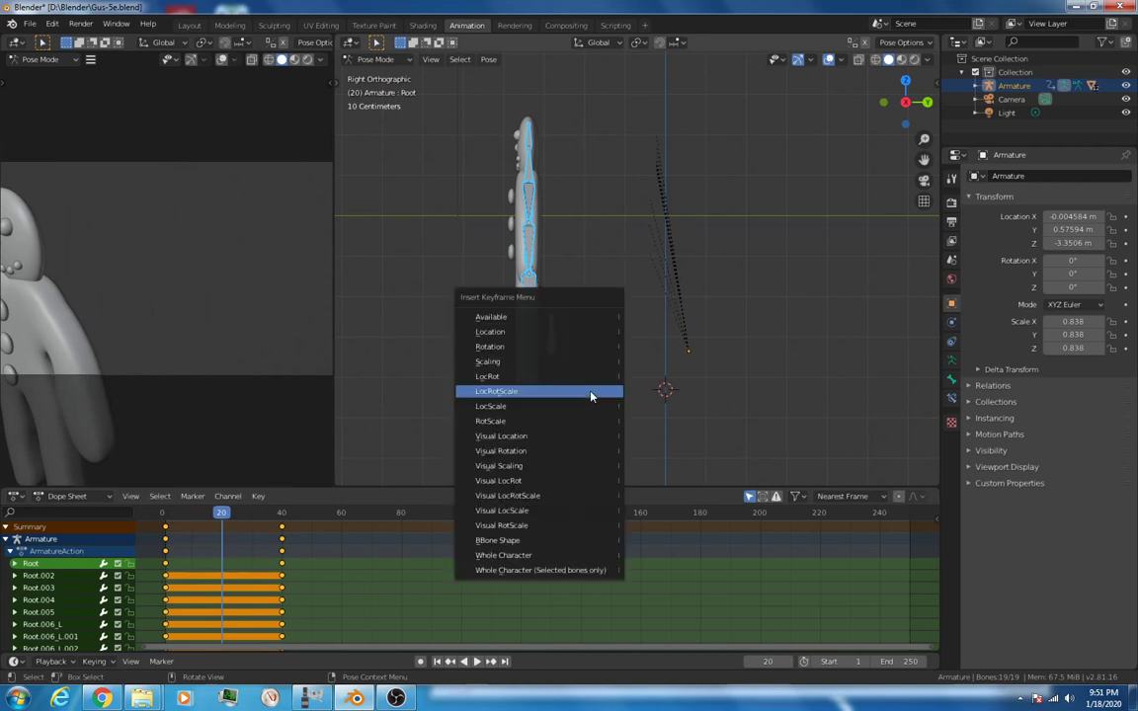
click(496, 391)
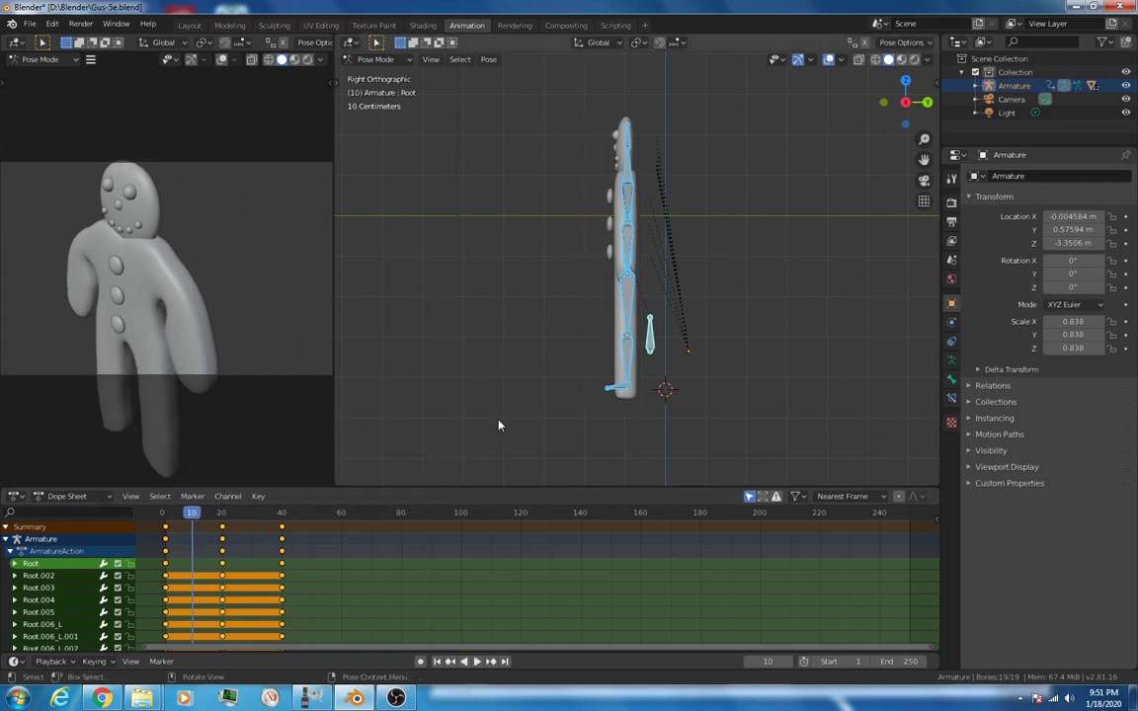
mouse_move(506, 422)
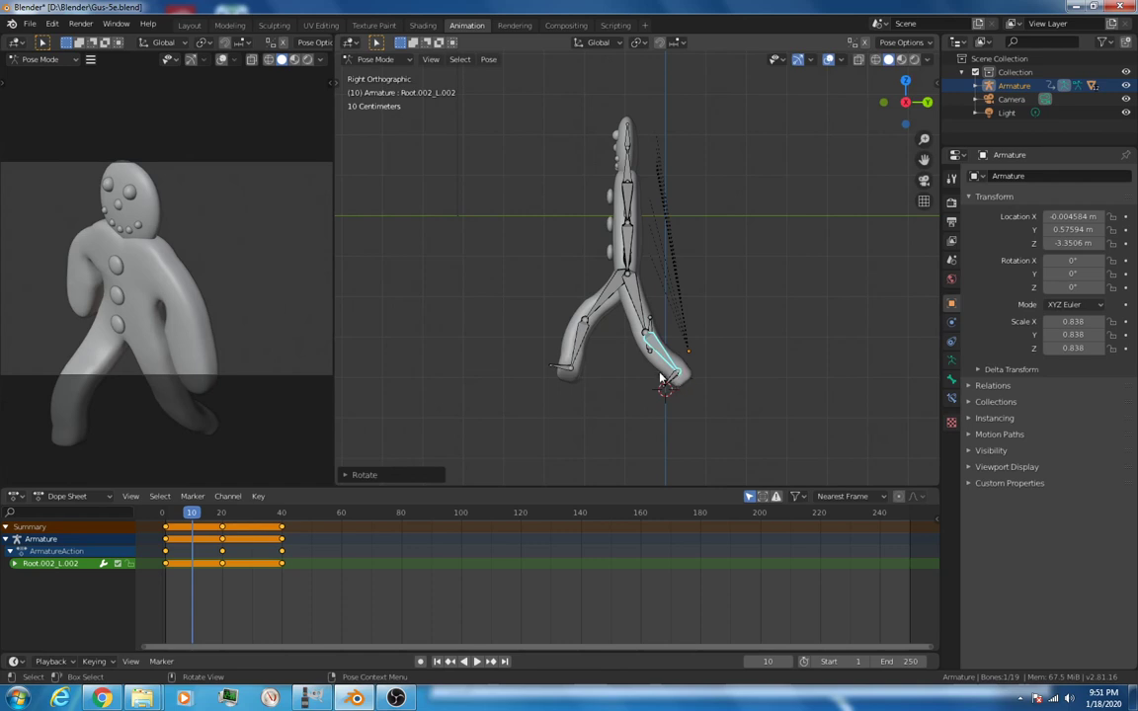
mouse_move(652, 320)
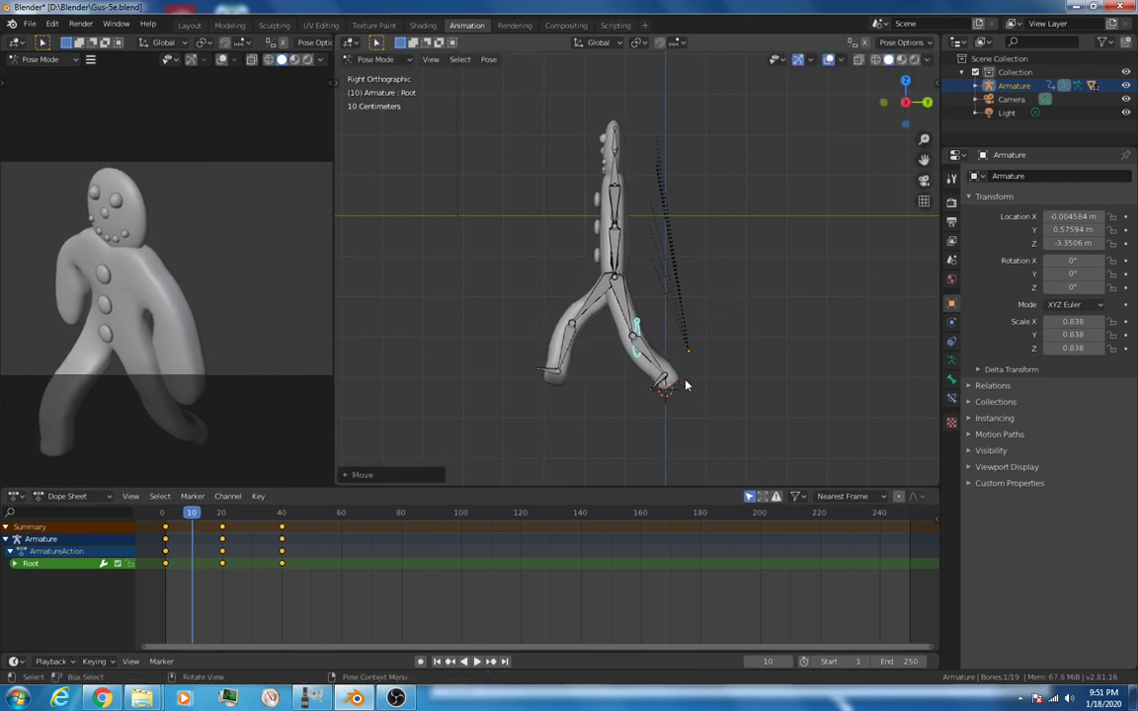
mouse_move(707, 328)
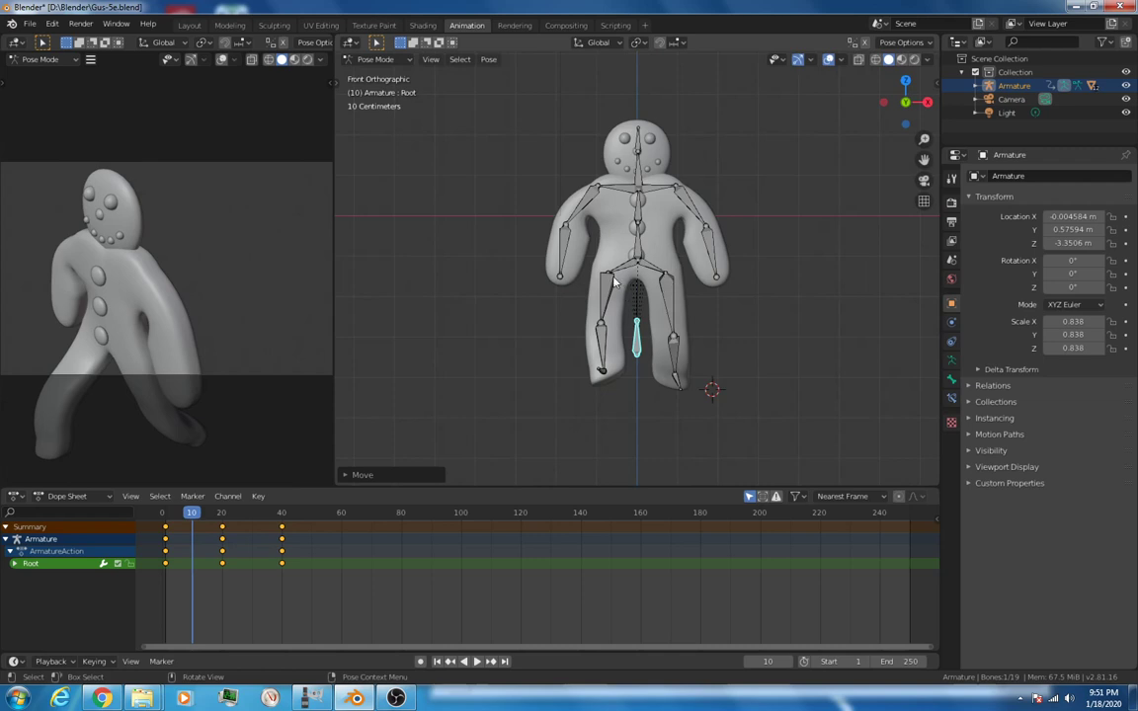
mouse_move(757, 309)
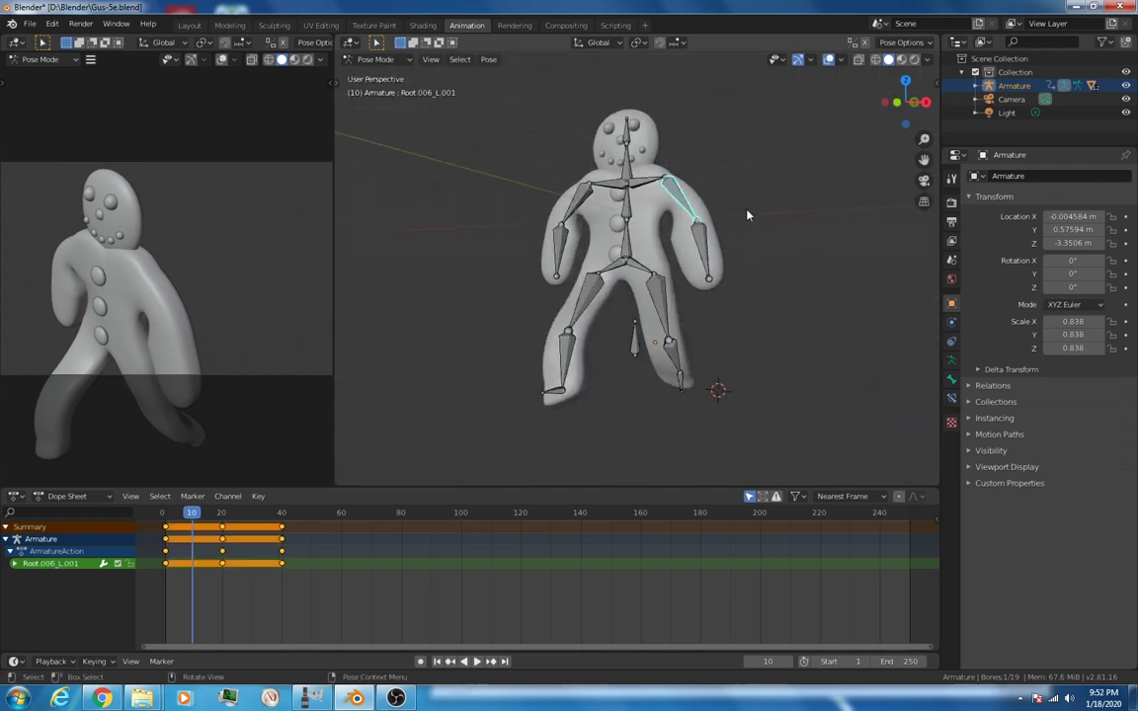
Step: Pose the legs into the first stride in right side view, key all bones and scrub the playback
key(KP_3)
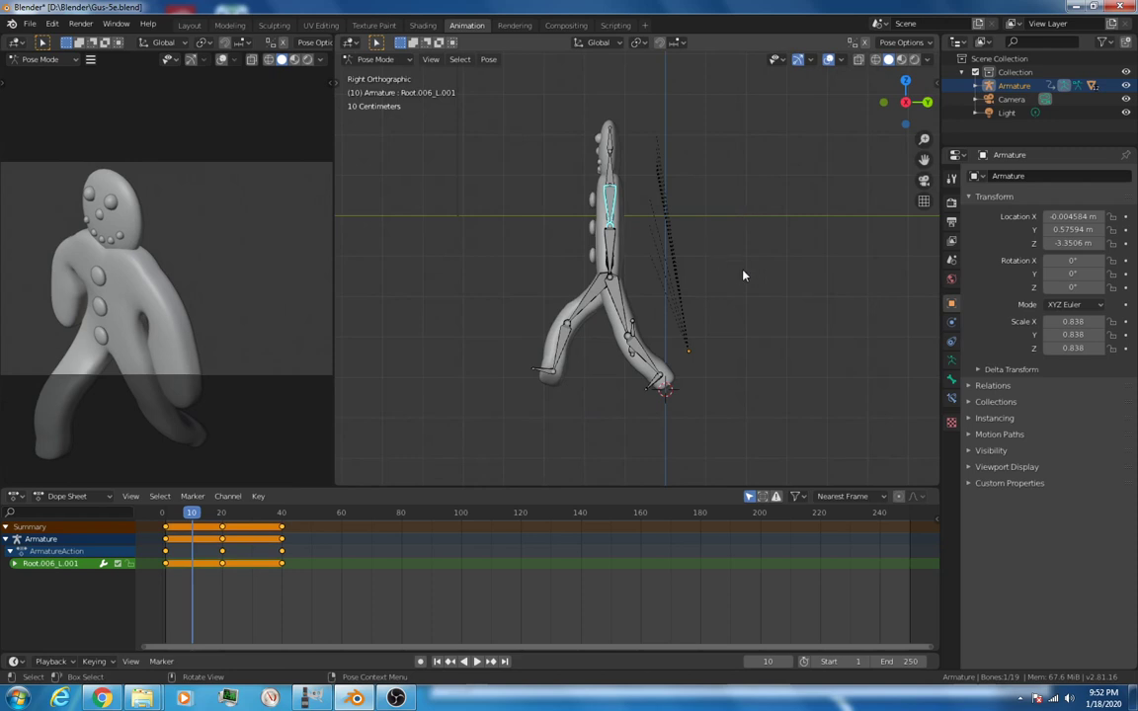
drag(609, 198, 588, 241)
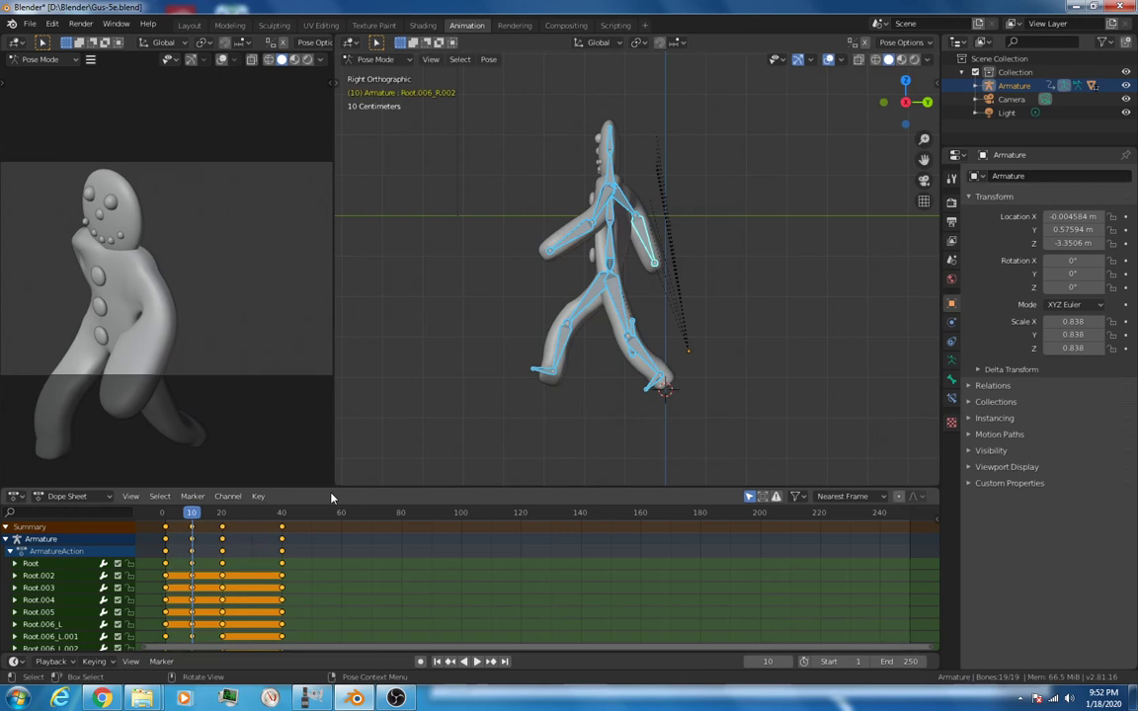
click(166, 512)
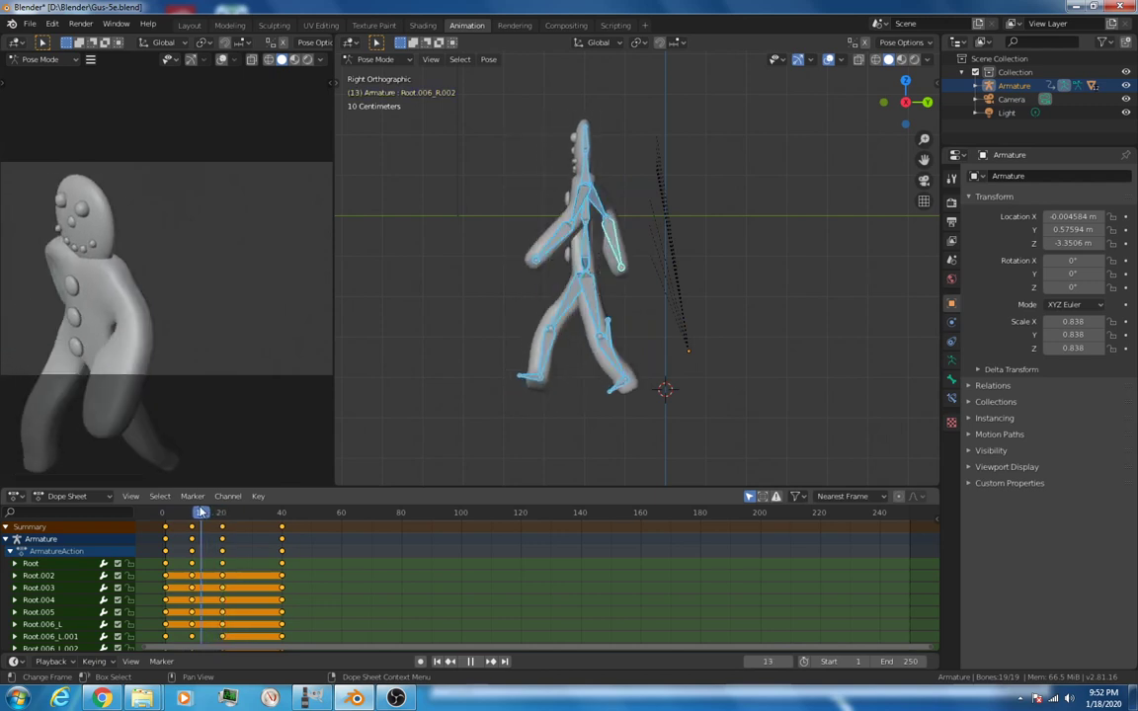
click(197, 514)
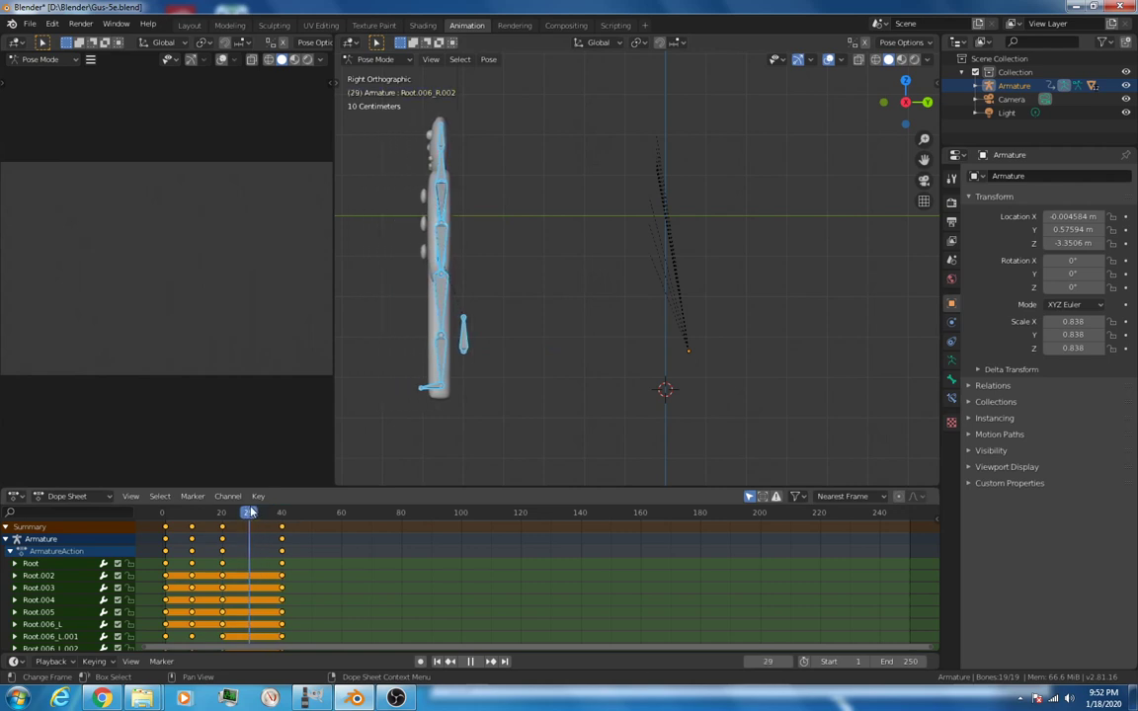
Step: At frame 30 swing the other leg back into the opposite stride, key all bones and check the pose around frame 40
click(253, 511)
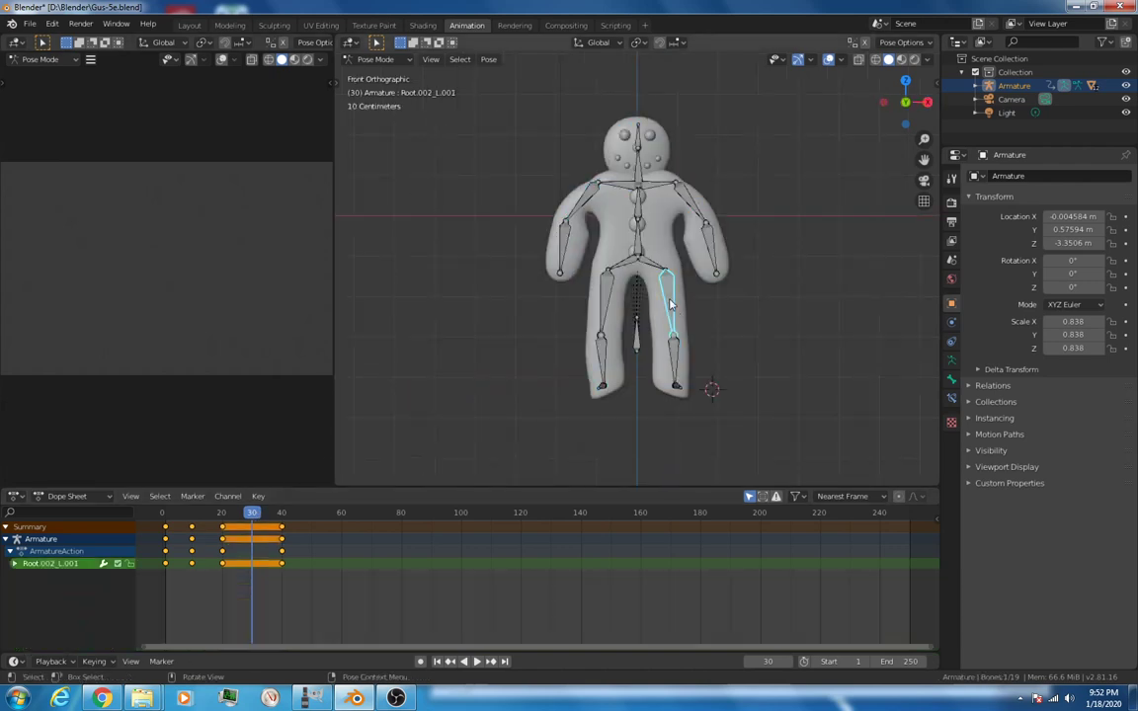
key(KP_3)
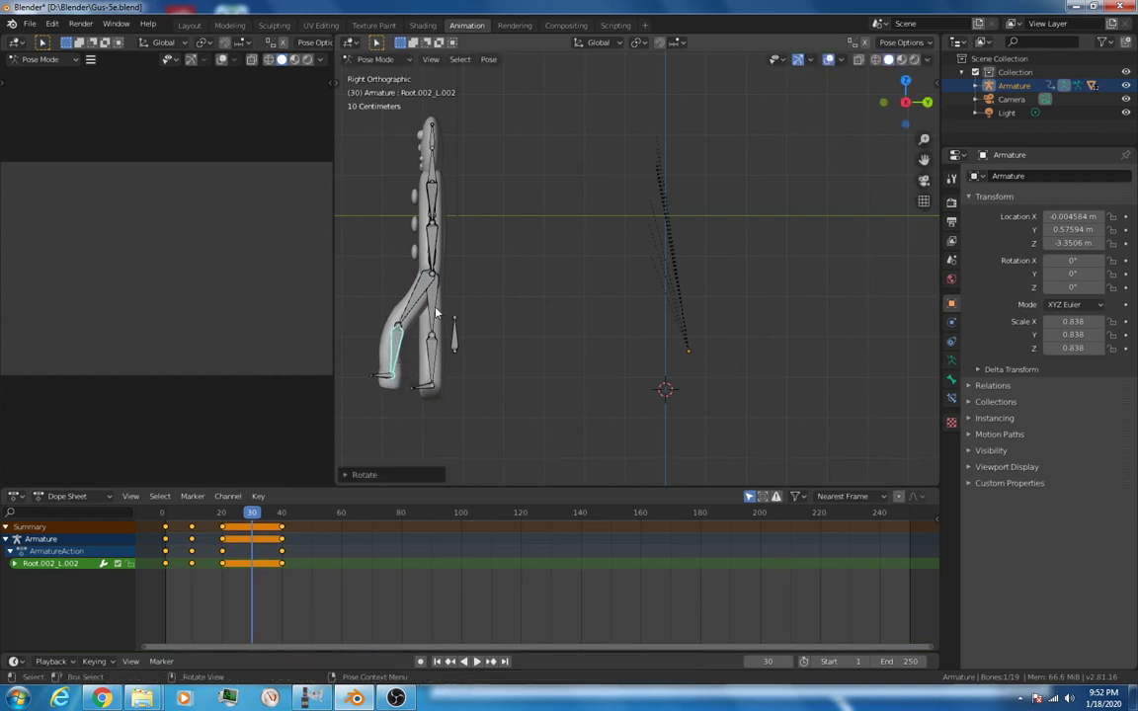
mouse_move(431, 401)
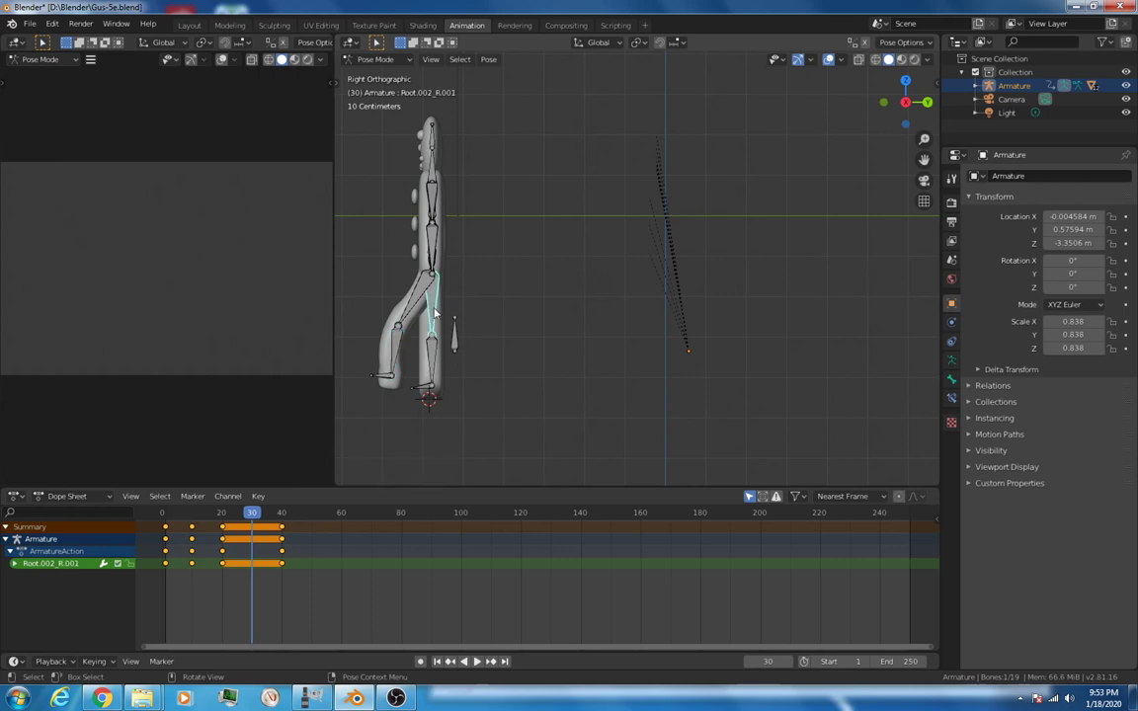
drag(450, 326, 464, 360)
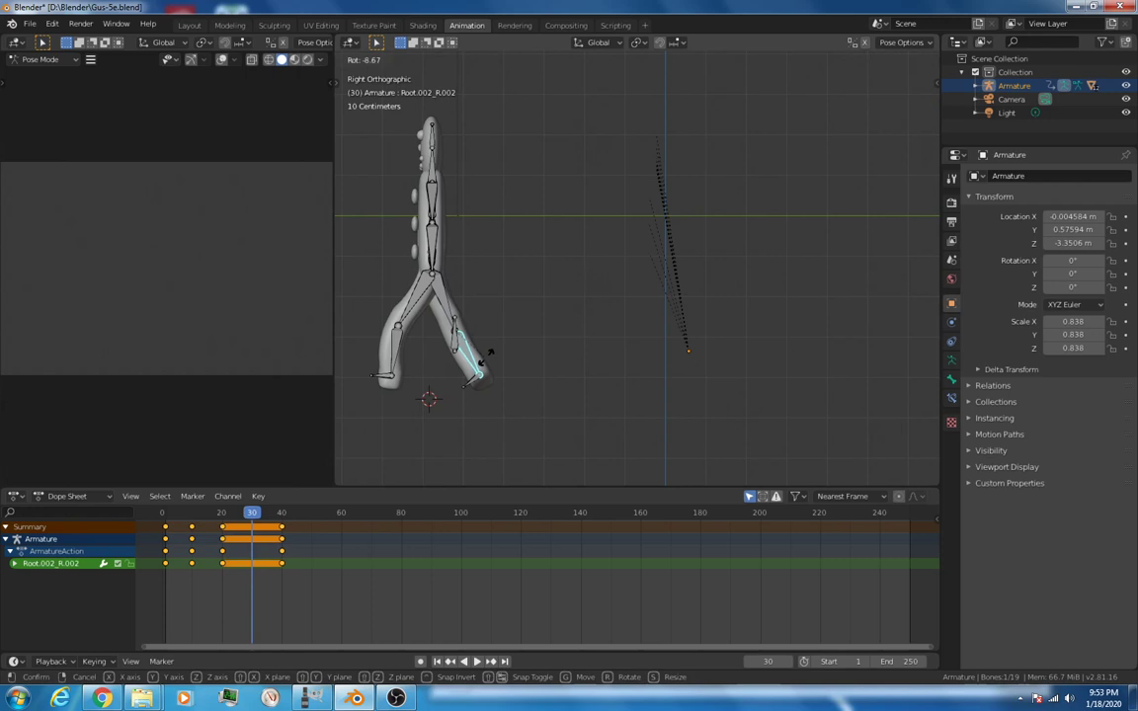
click(465, 340)
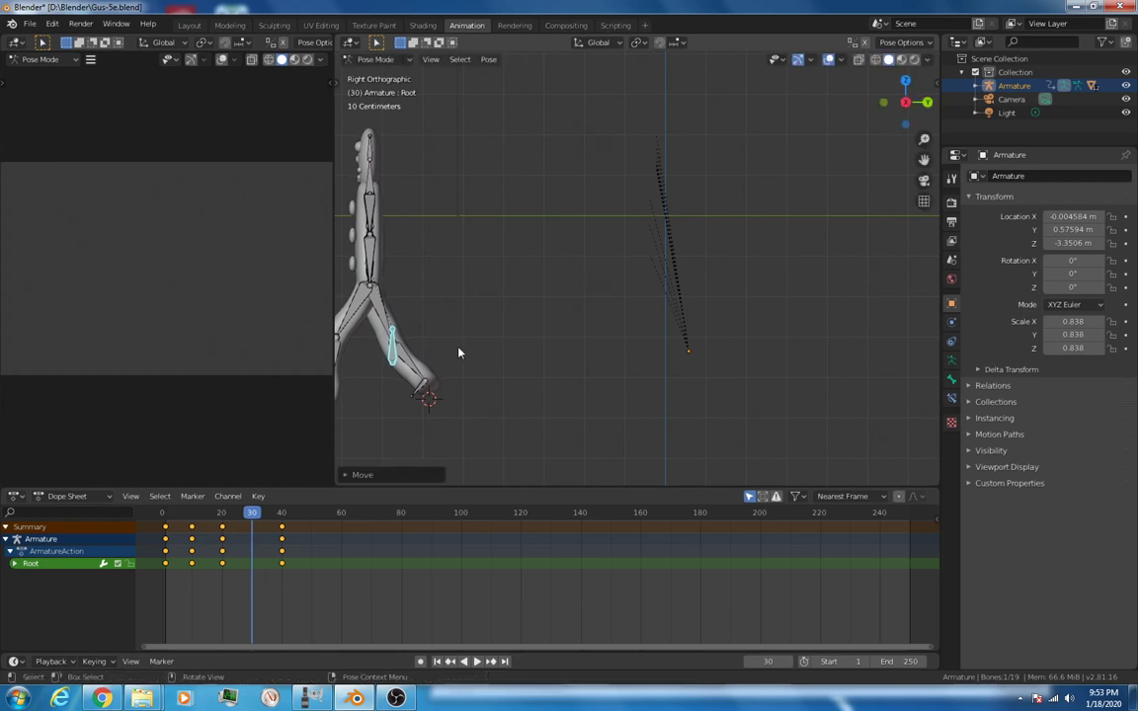
mouse_move(462, 458)
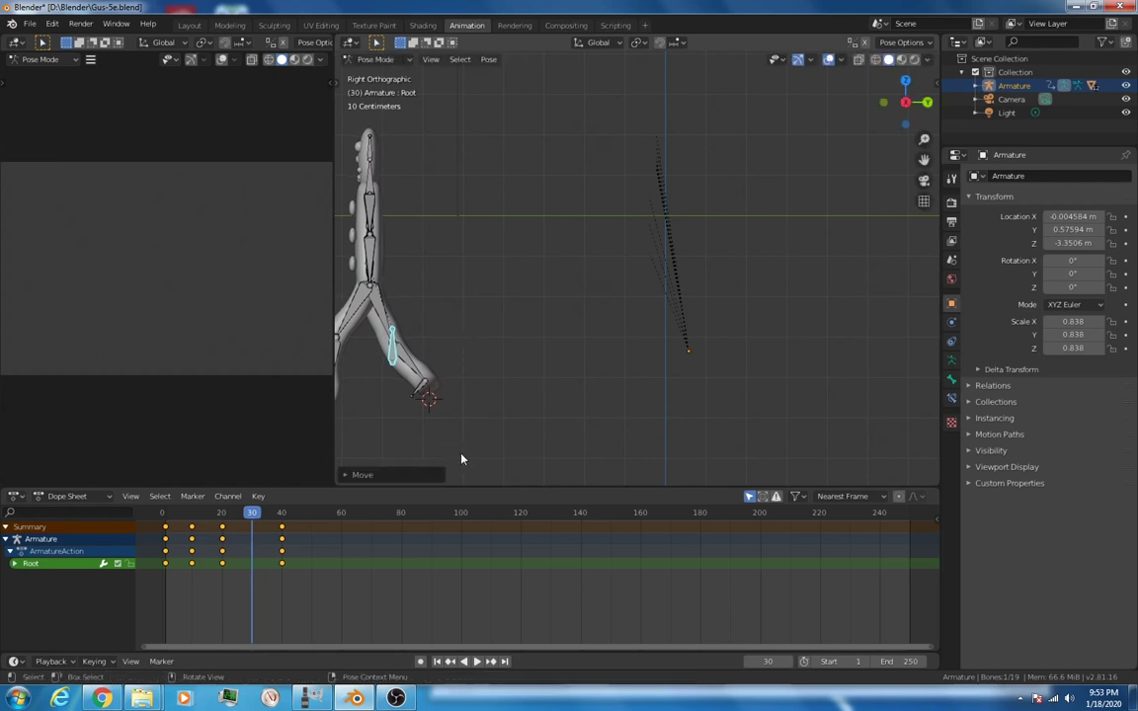
mouse_move(482, 320)
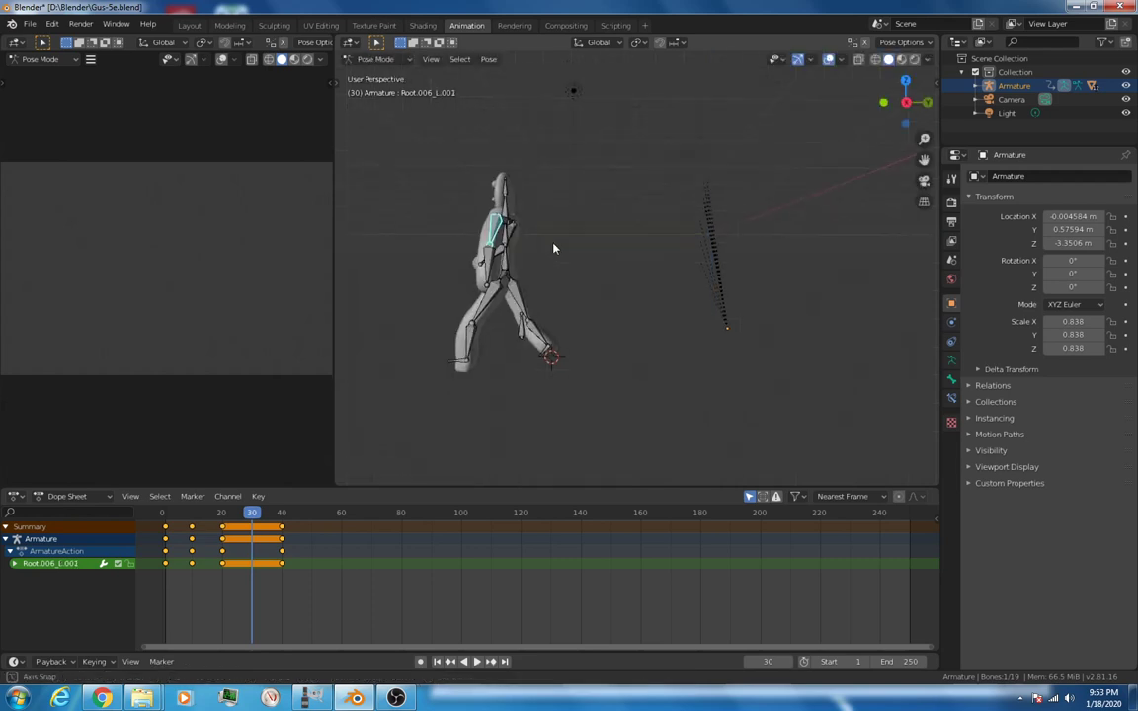
key(KP_3)
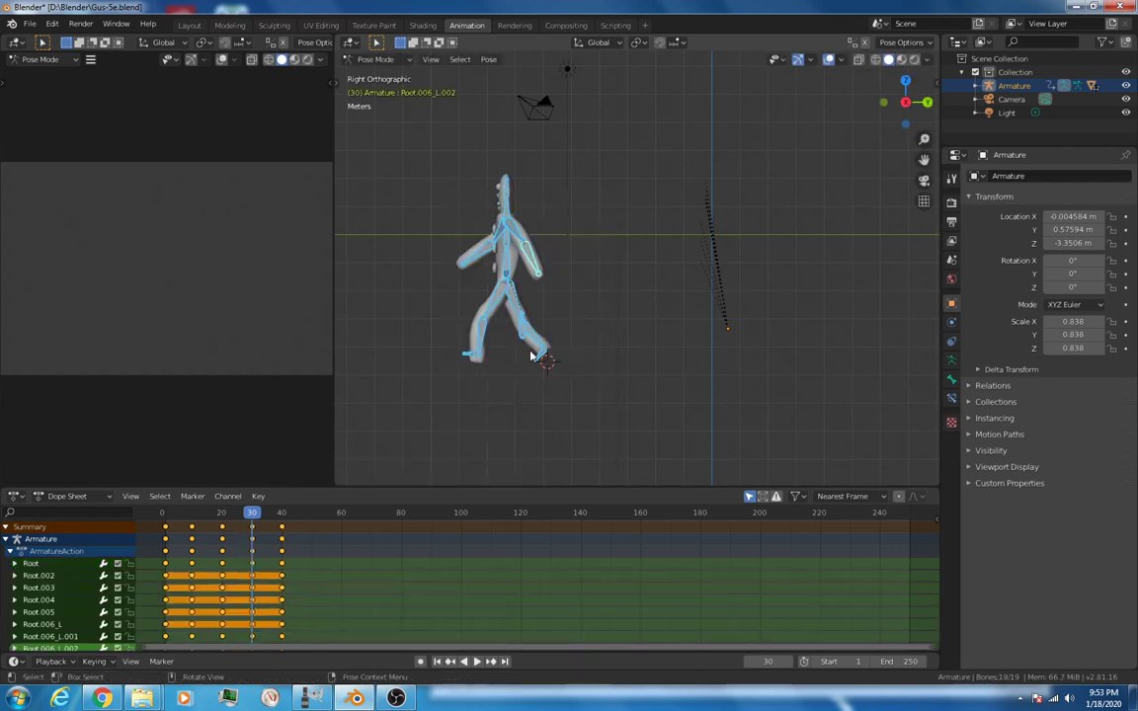
click(285, 513)
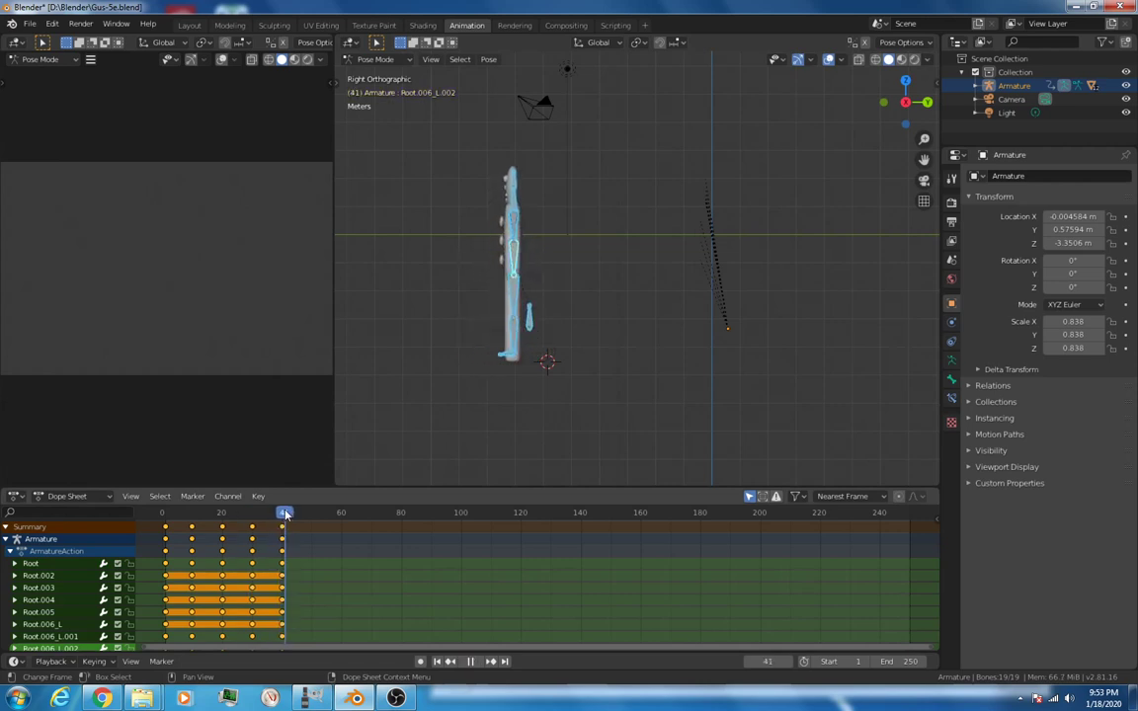
Step: Scrub through the cycle checking the stride, passing and second-stride poses from frame 1 to 30
click(202, 514)
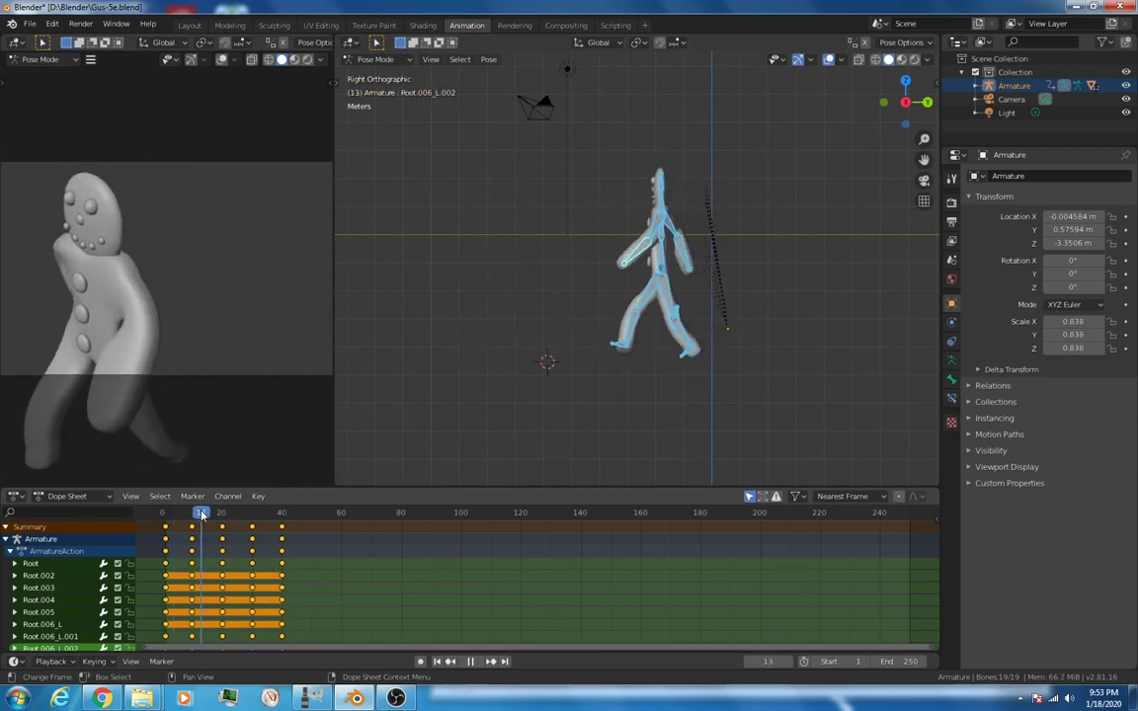
click(233, 514)
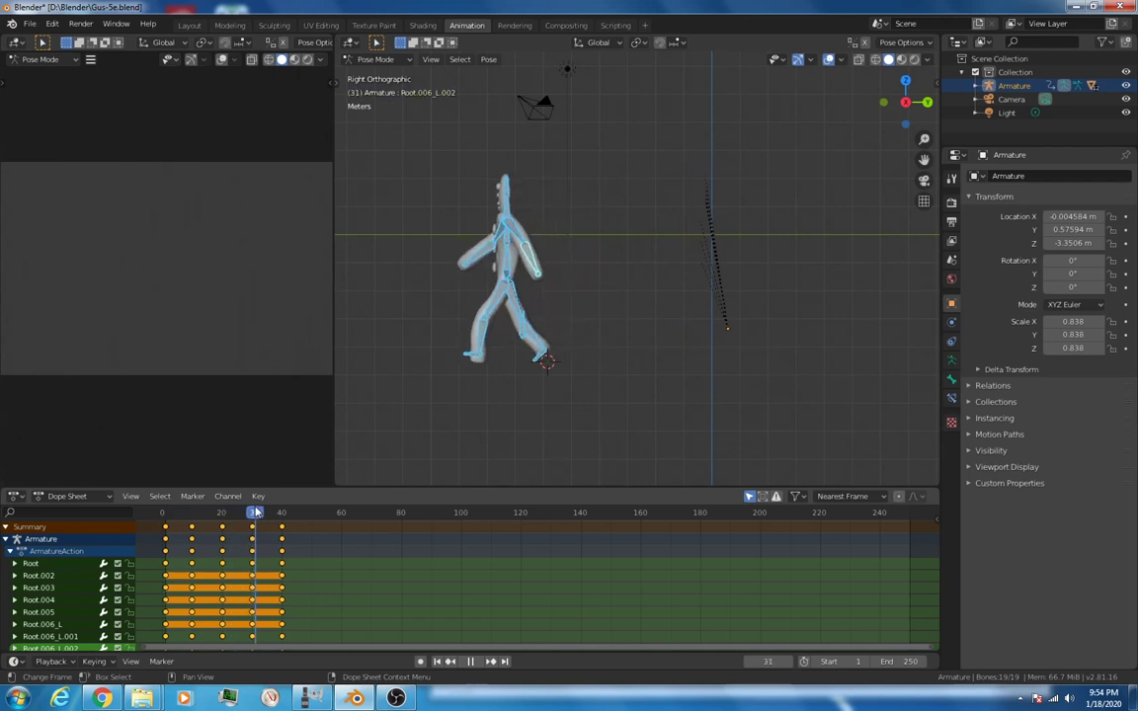
click(253, 514)
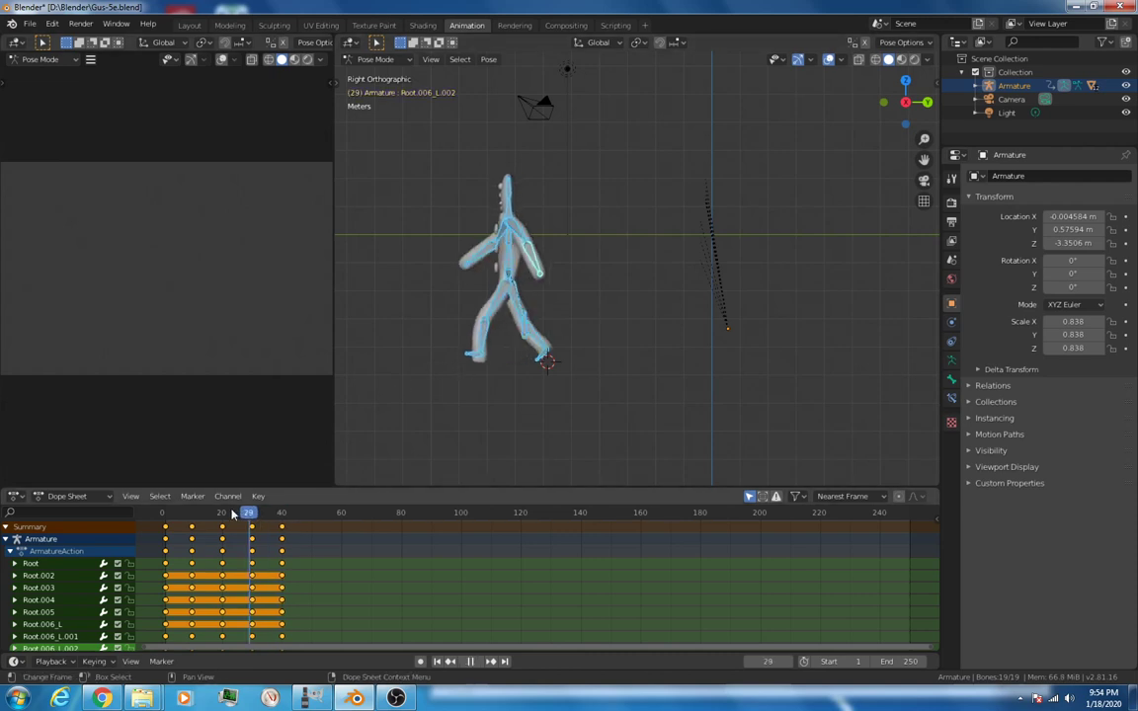
click(166, 513)
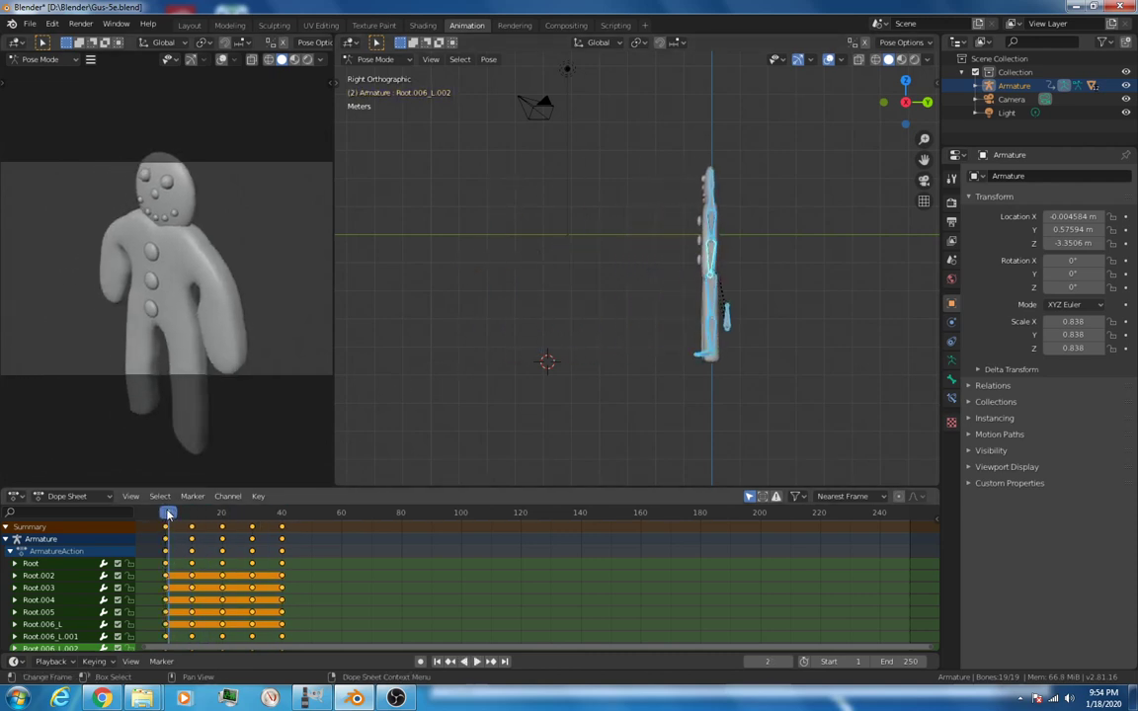
click(185, 514)
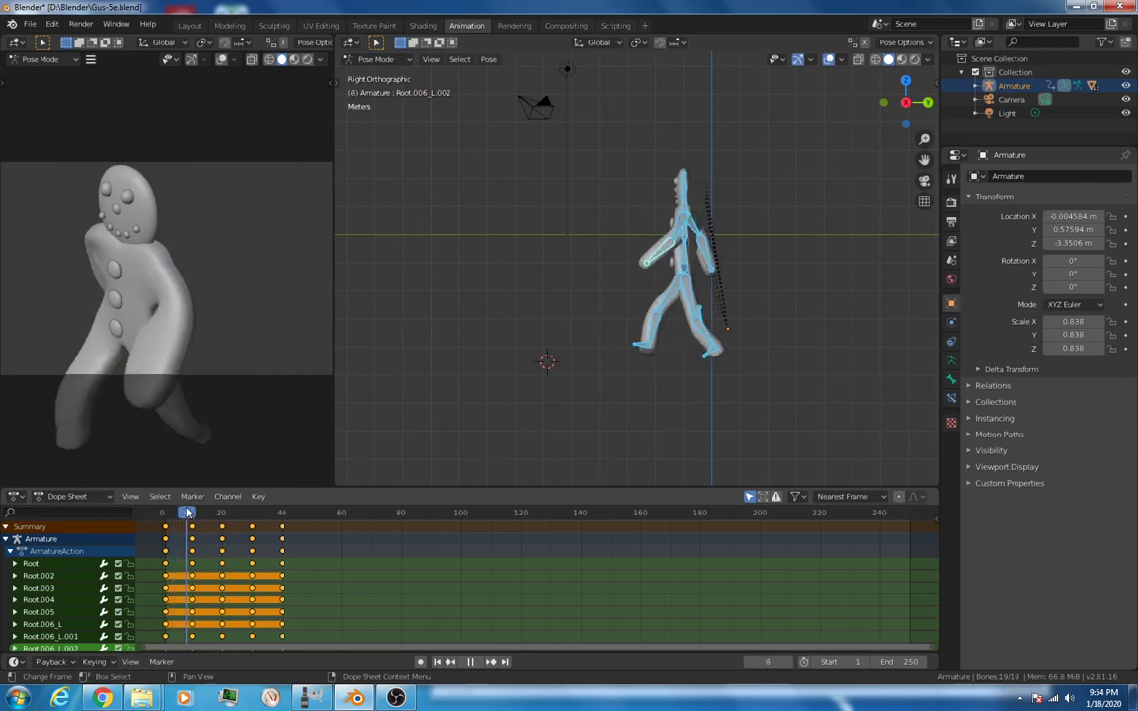
click(190, 512)
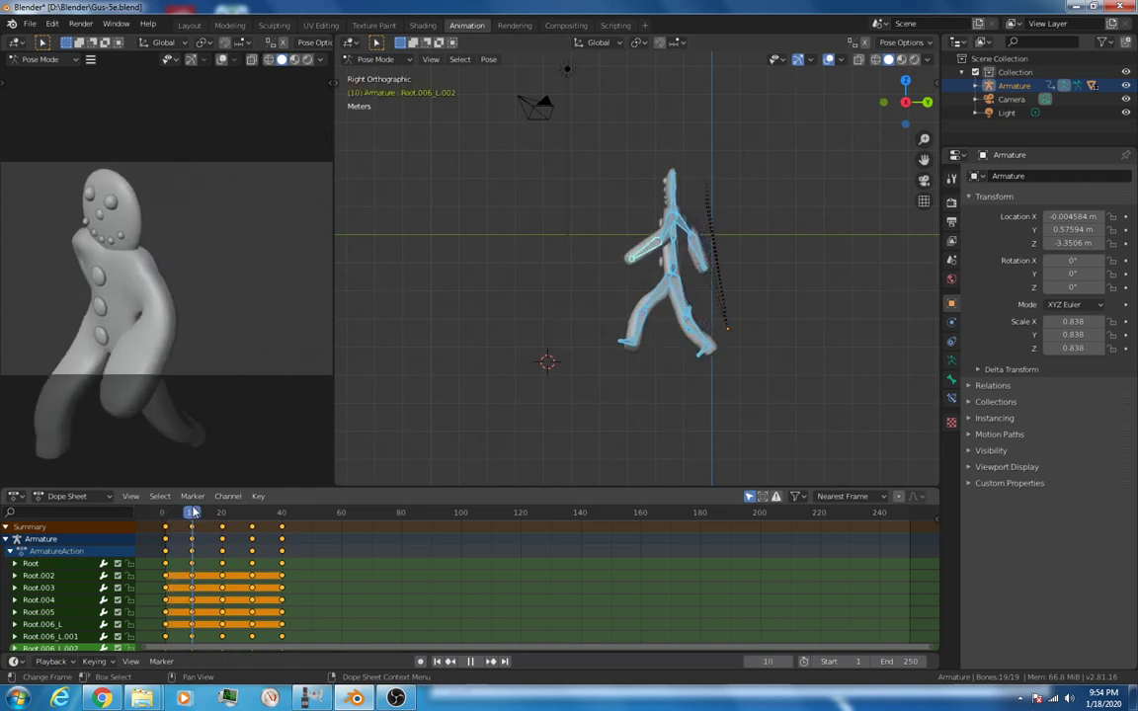
click(190, 512)
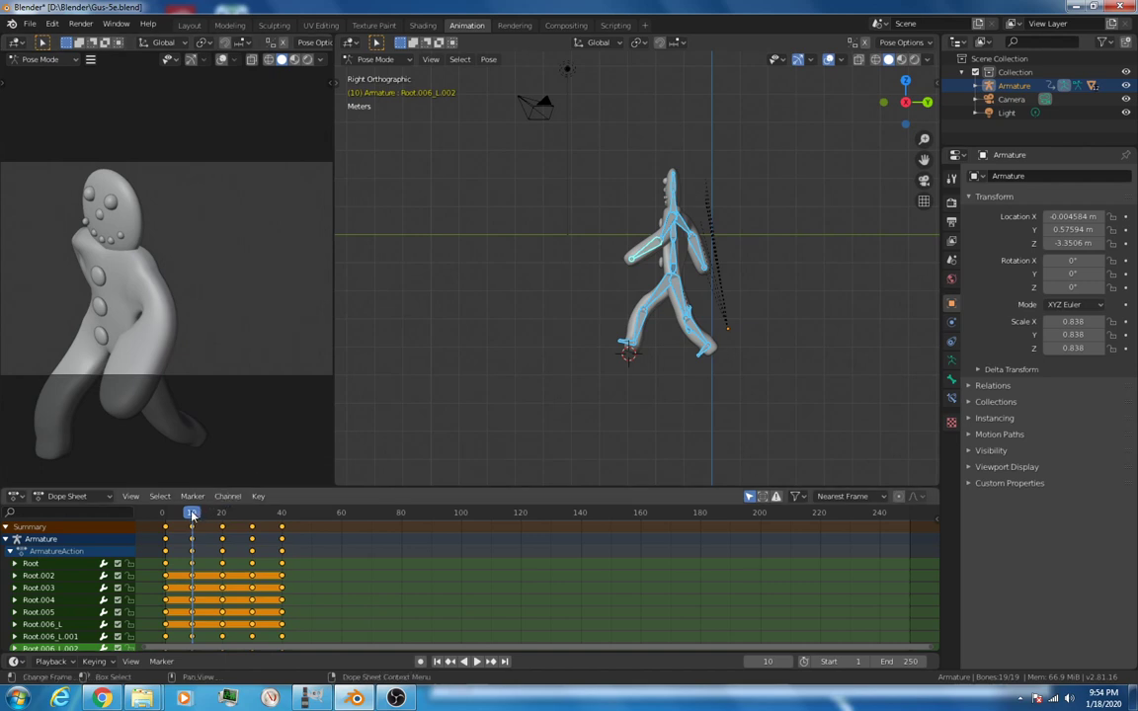
click(223, 514)
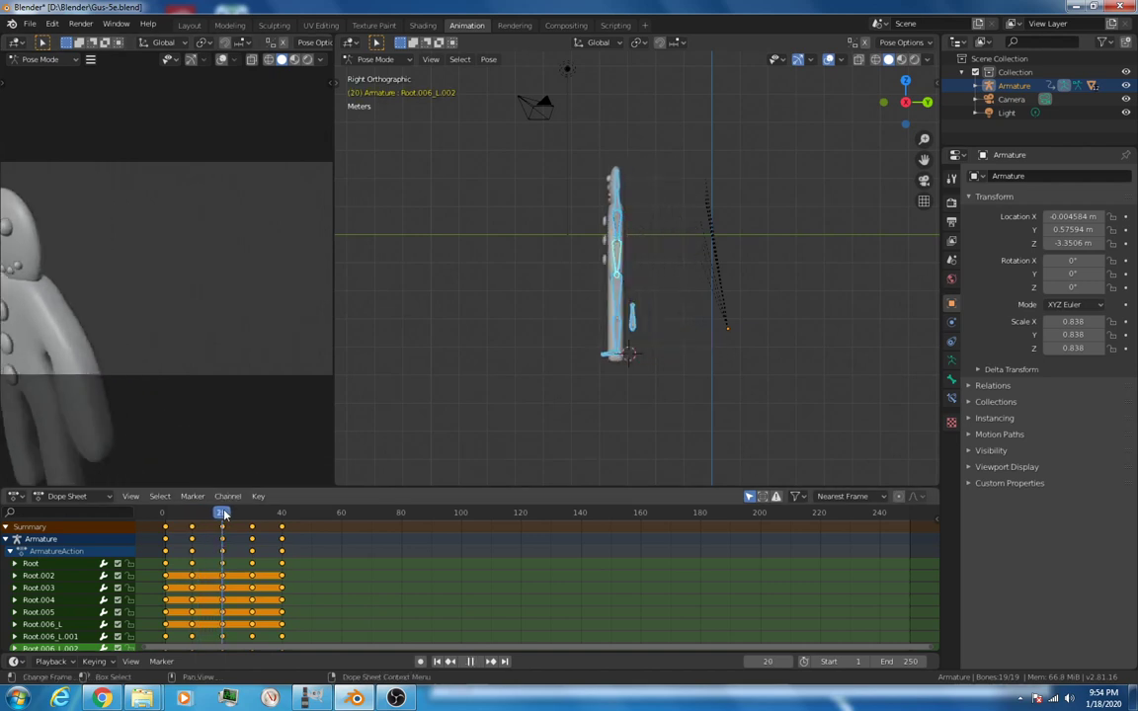
click(233, 514)
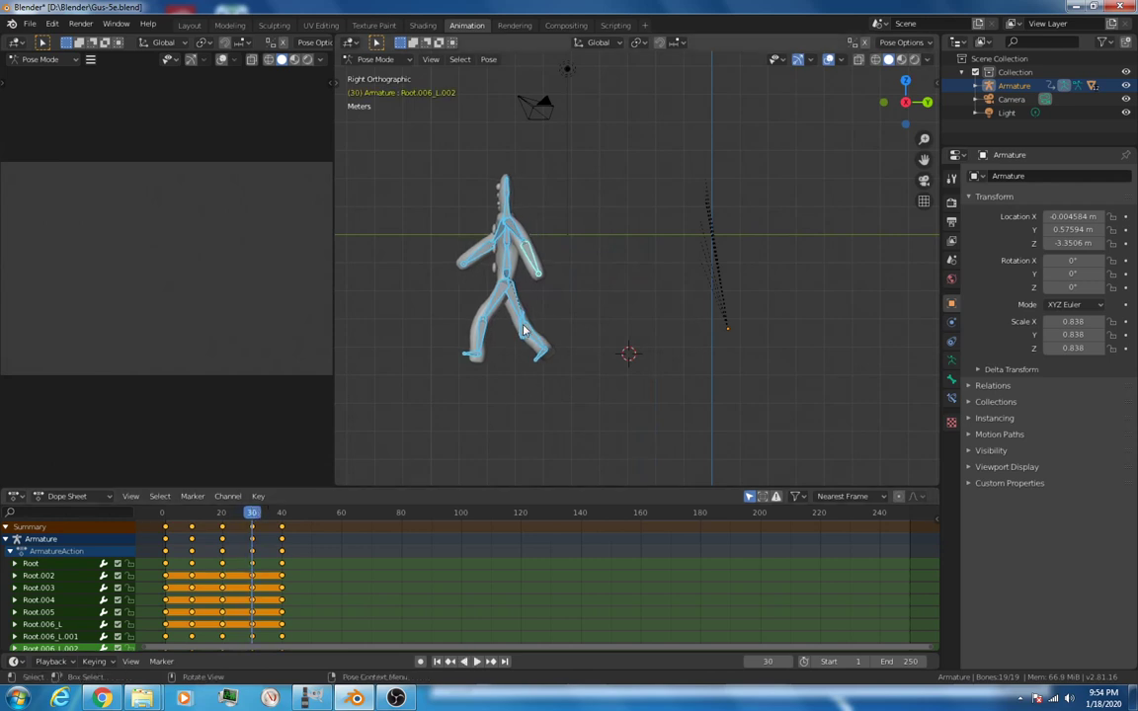
Step: Move the Root bone forward at the second stride and key its LocRotScale so Gus keeps advancing, then scrub to verify
drag(523, 332, 612, 324)
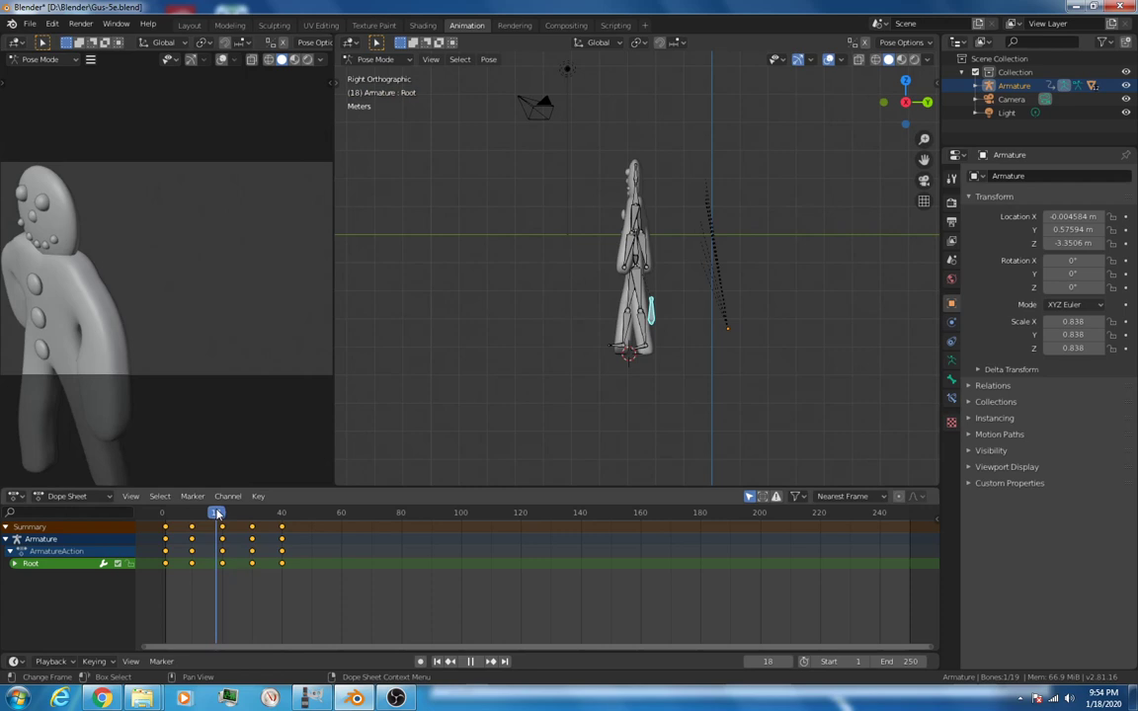
click(166, 514)
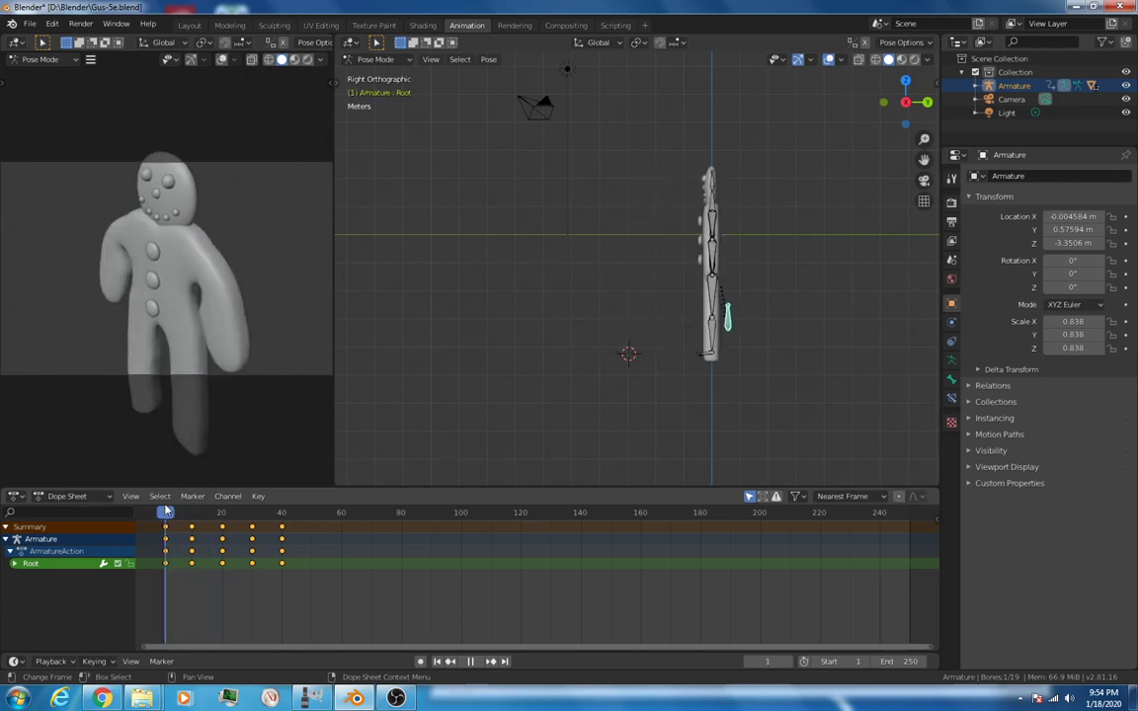
click(216, 512)
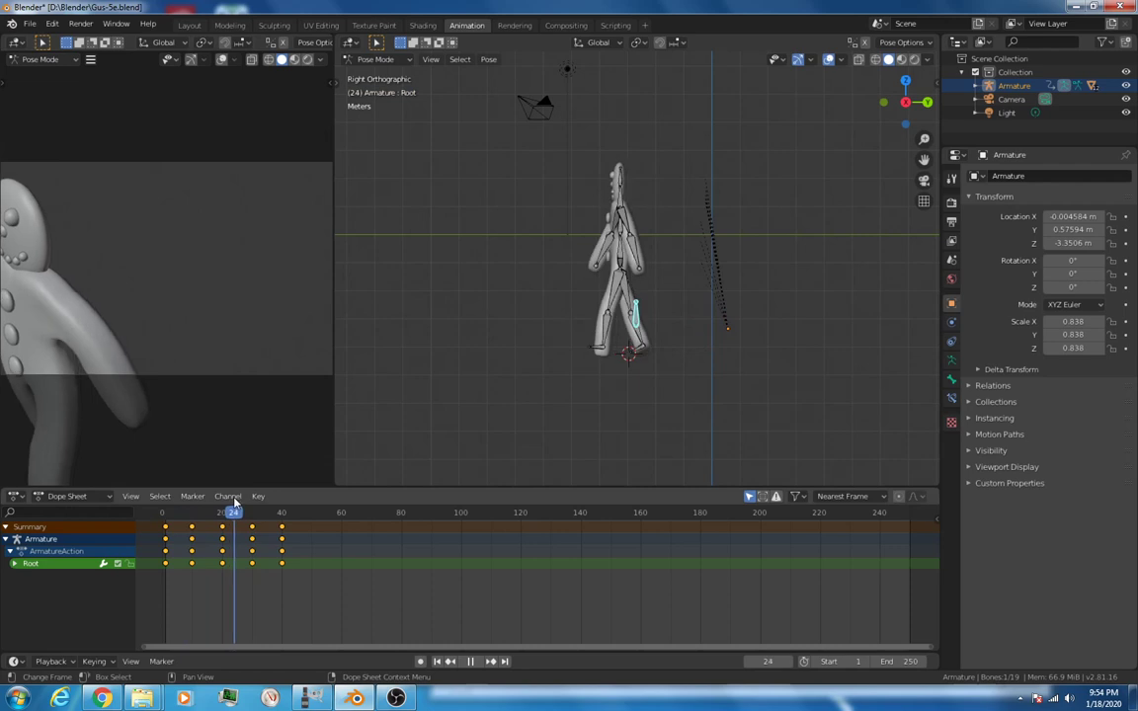
click(245, 513)
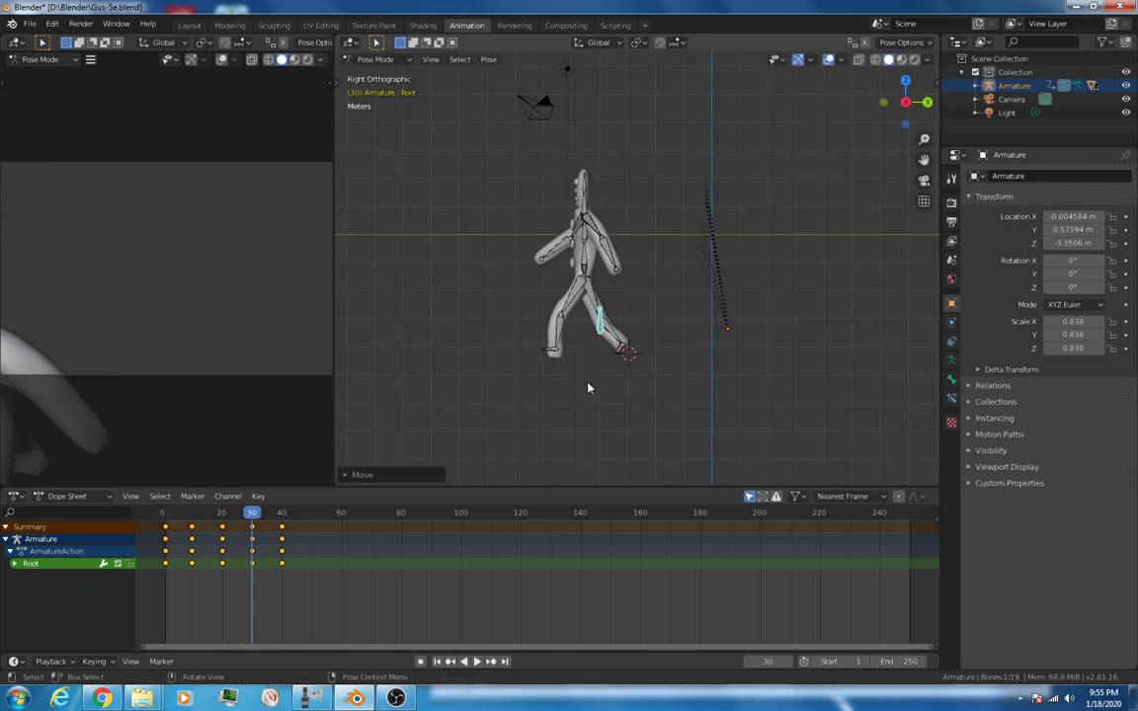
key(I)
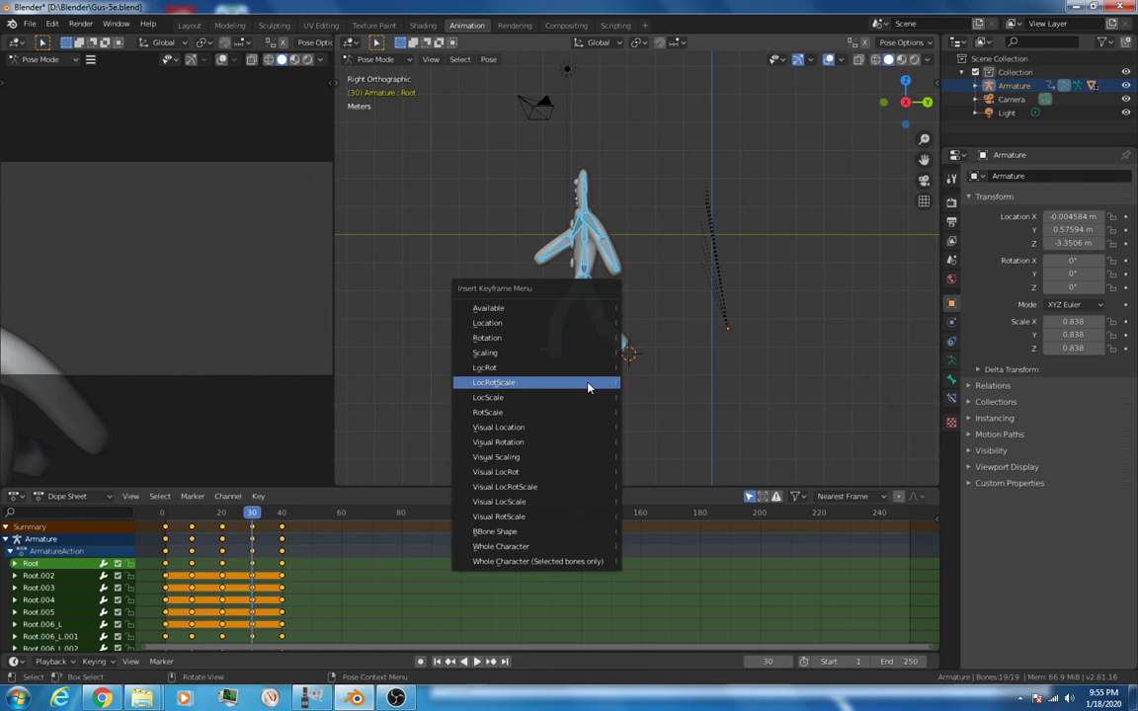
click(494, 383)
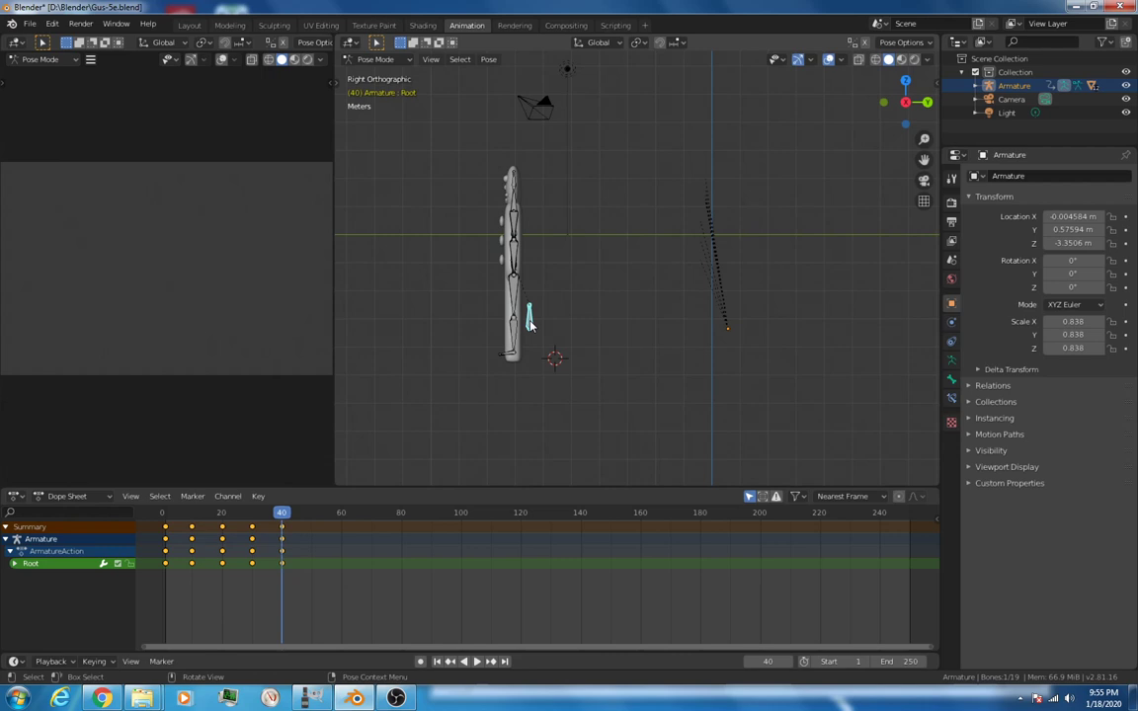
drag(530, 320, 601, 340)
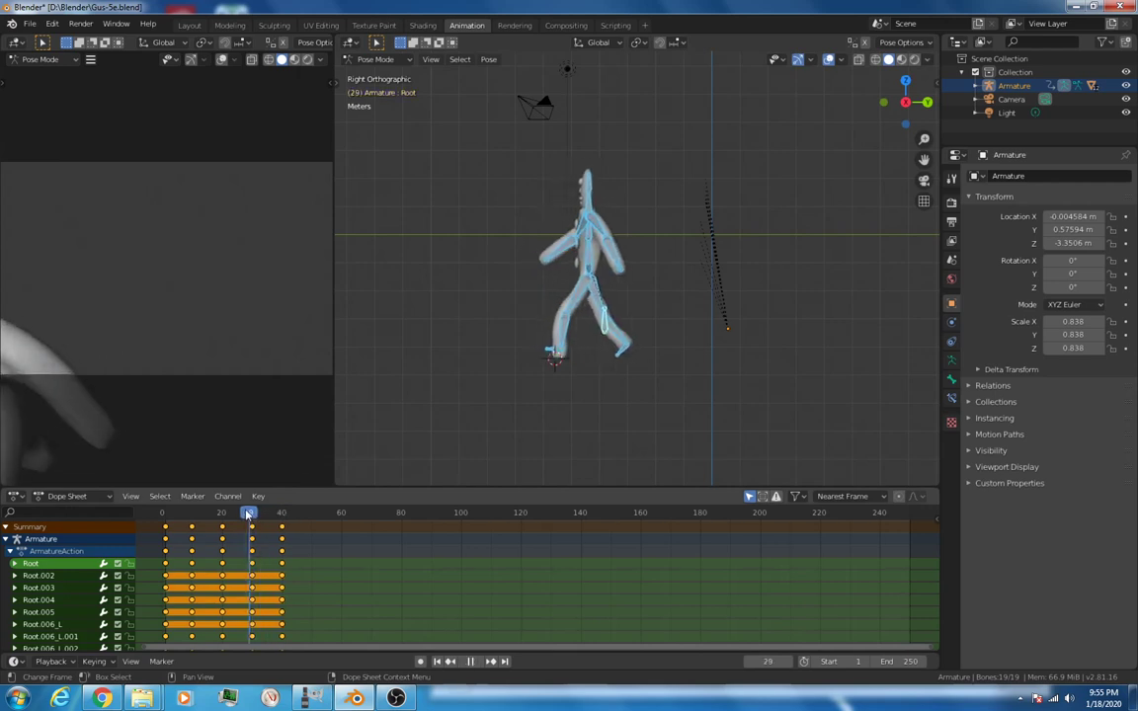
click(168, 514)
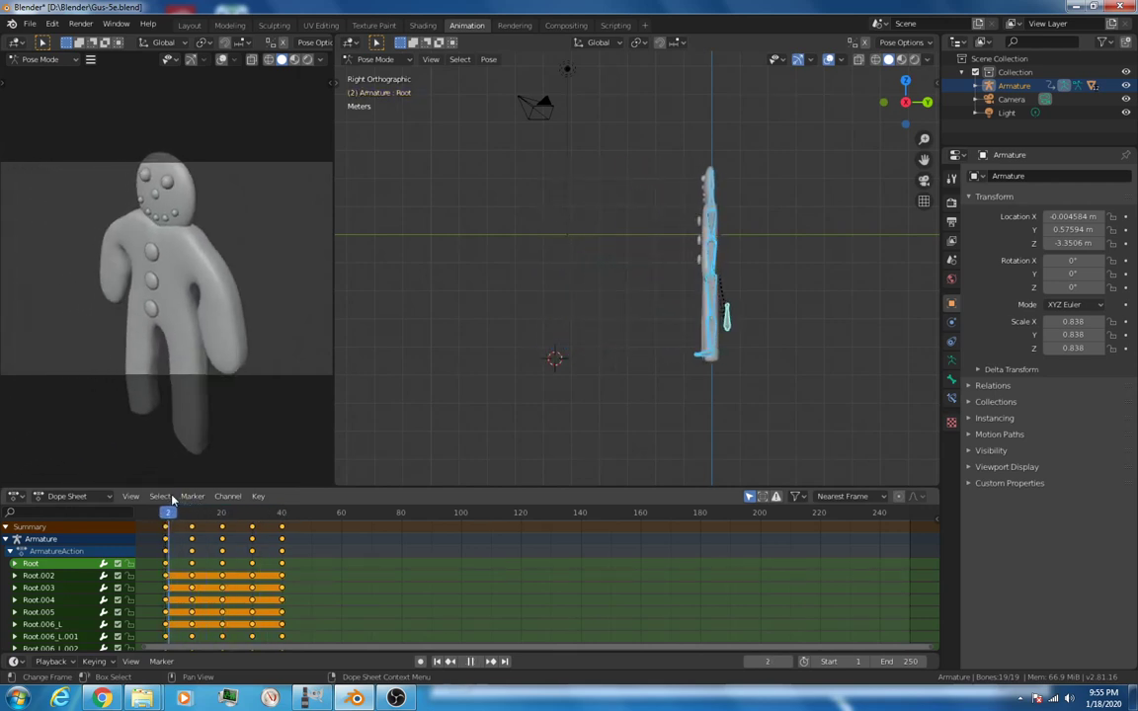
click(253, 513)
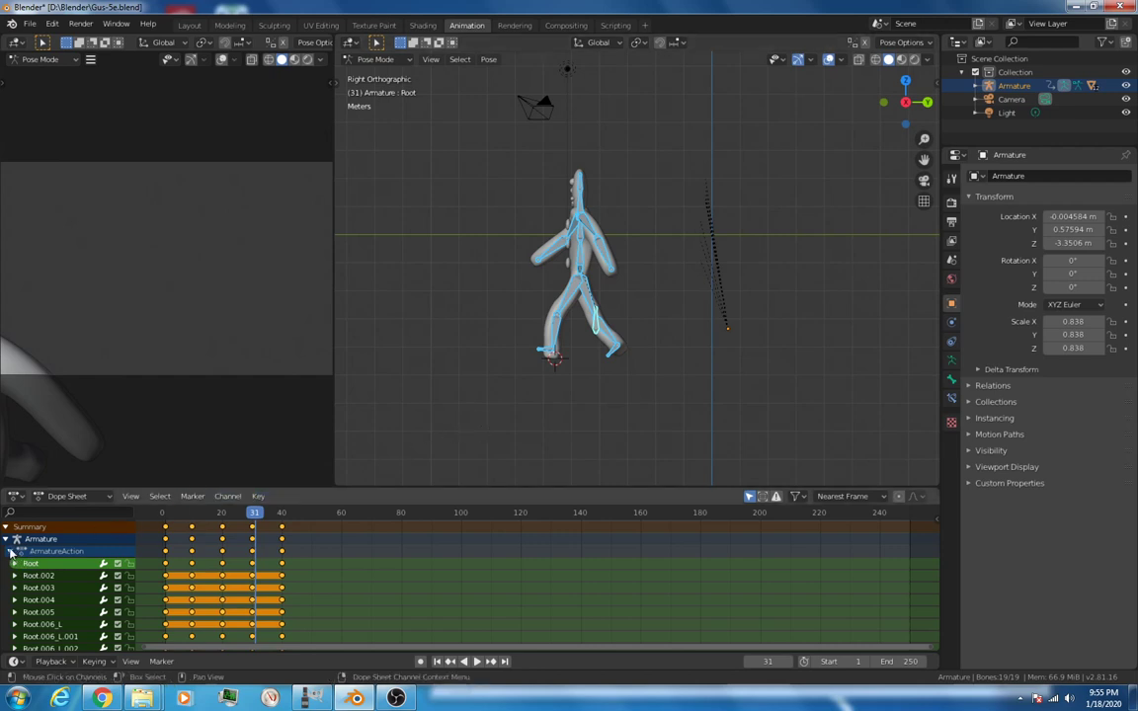
Step: Collapse the armature channels and duplicate the walk-cycle keyframes repeatedly after the last key
click(12, 550)
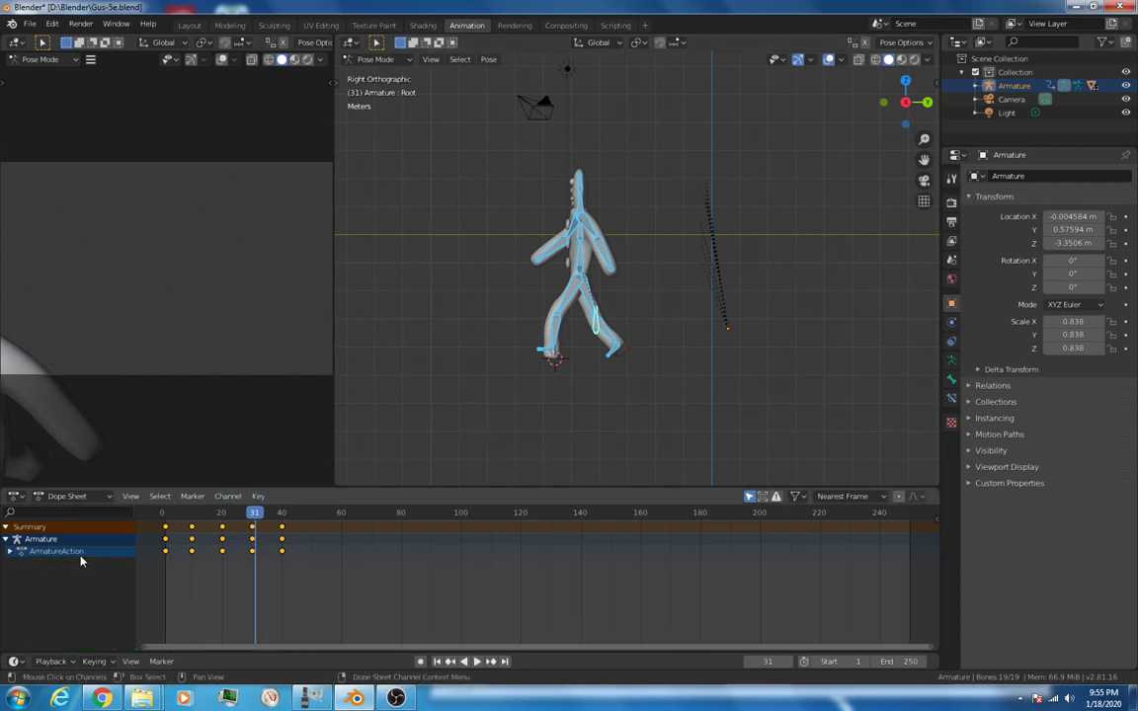
click(257, 514)
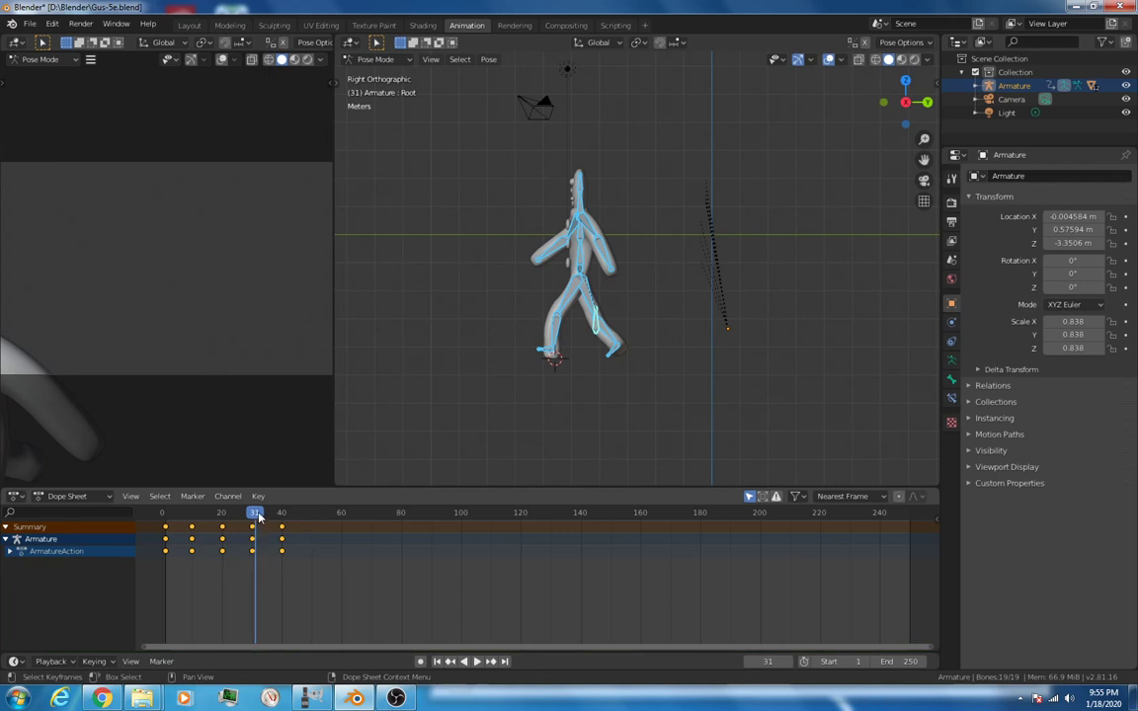
click(162, 514)
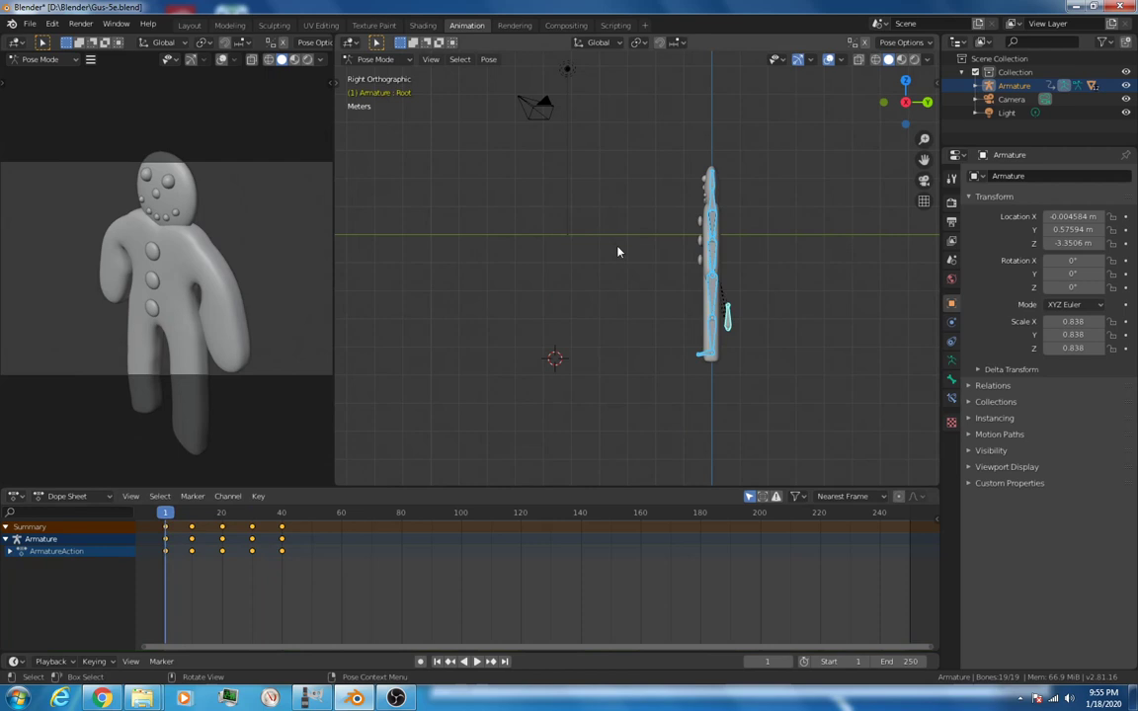
click(271, 514)
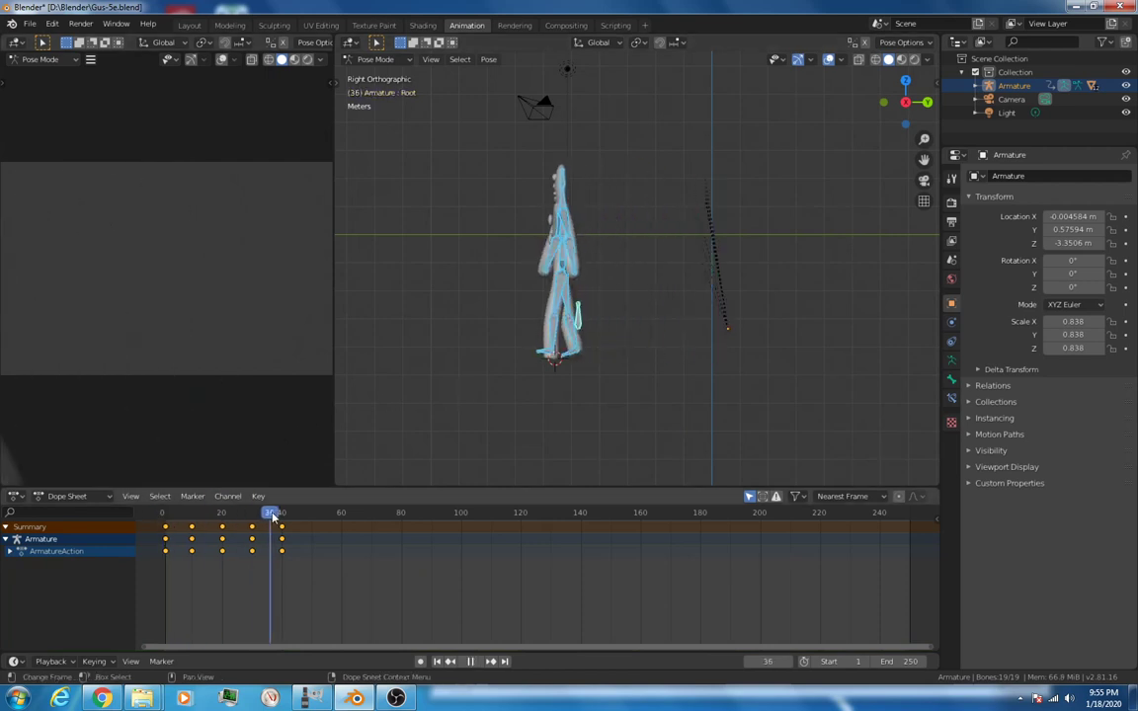
click(281, 514)
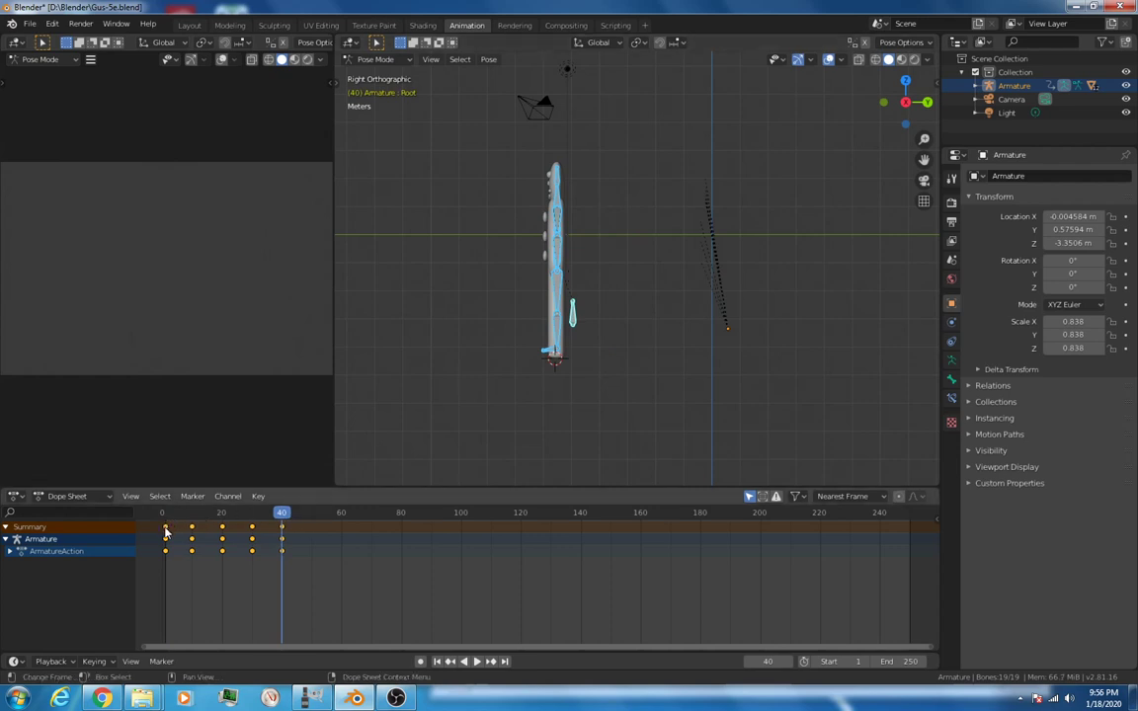
click(284, 513)
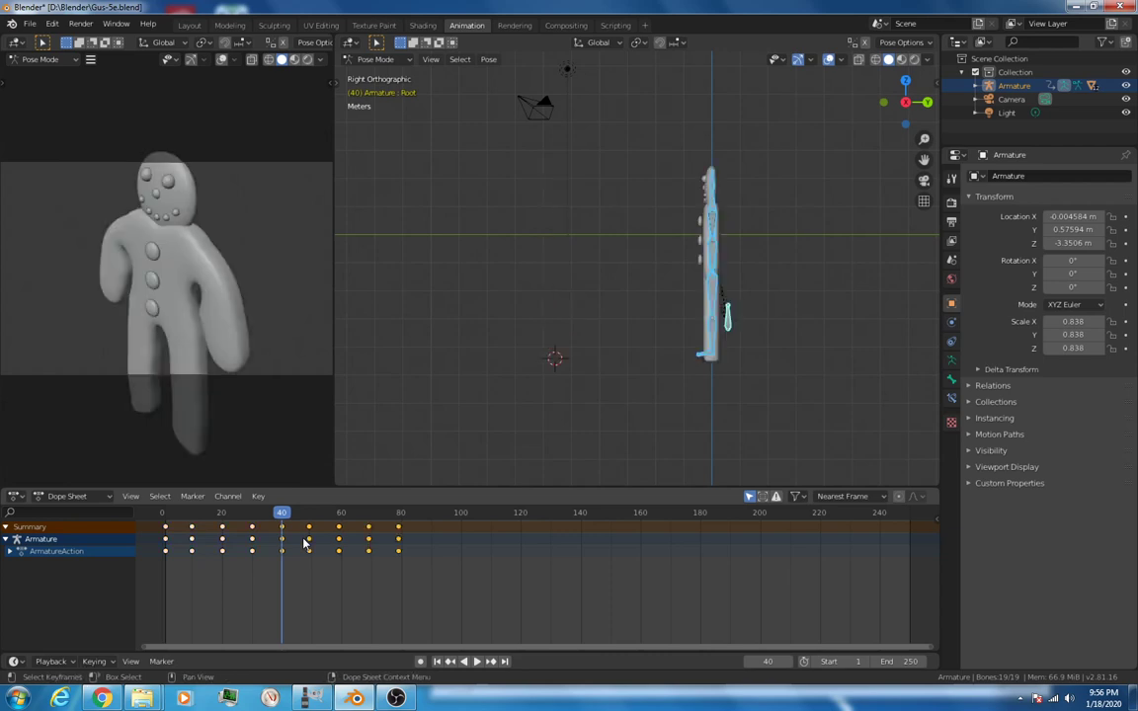
click(170, 514)
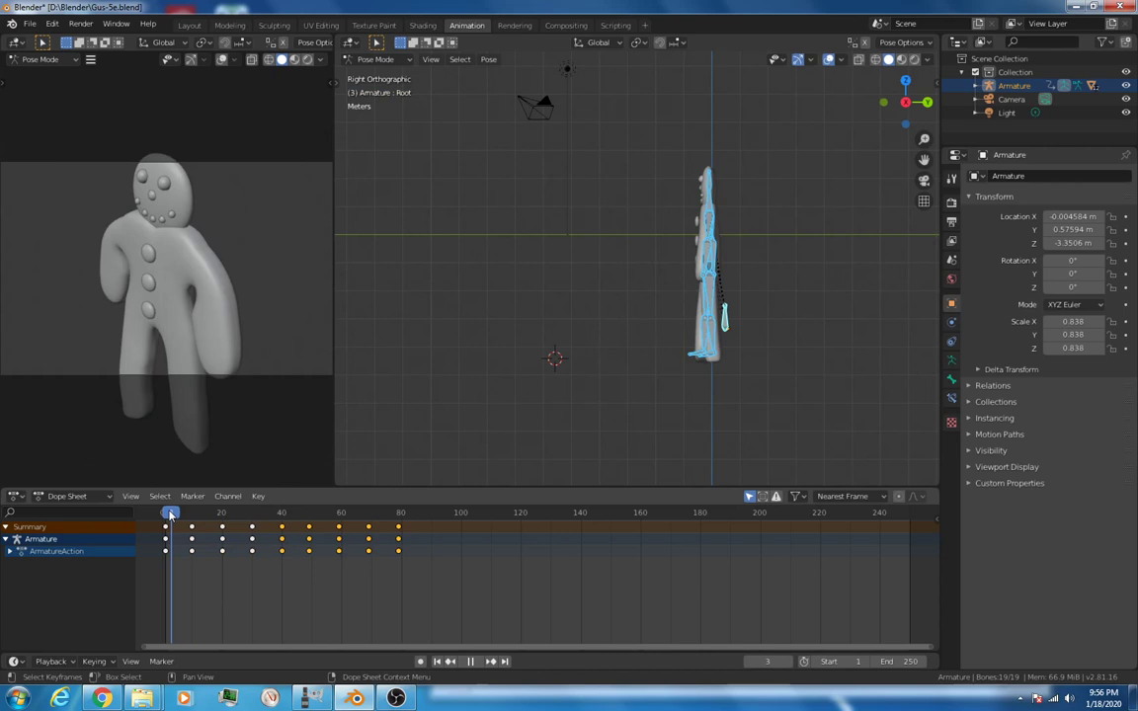
Step: Check the extended animation out to roughly frame 160 and bring up the Editor Type list
click(472, 656)
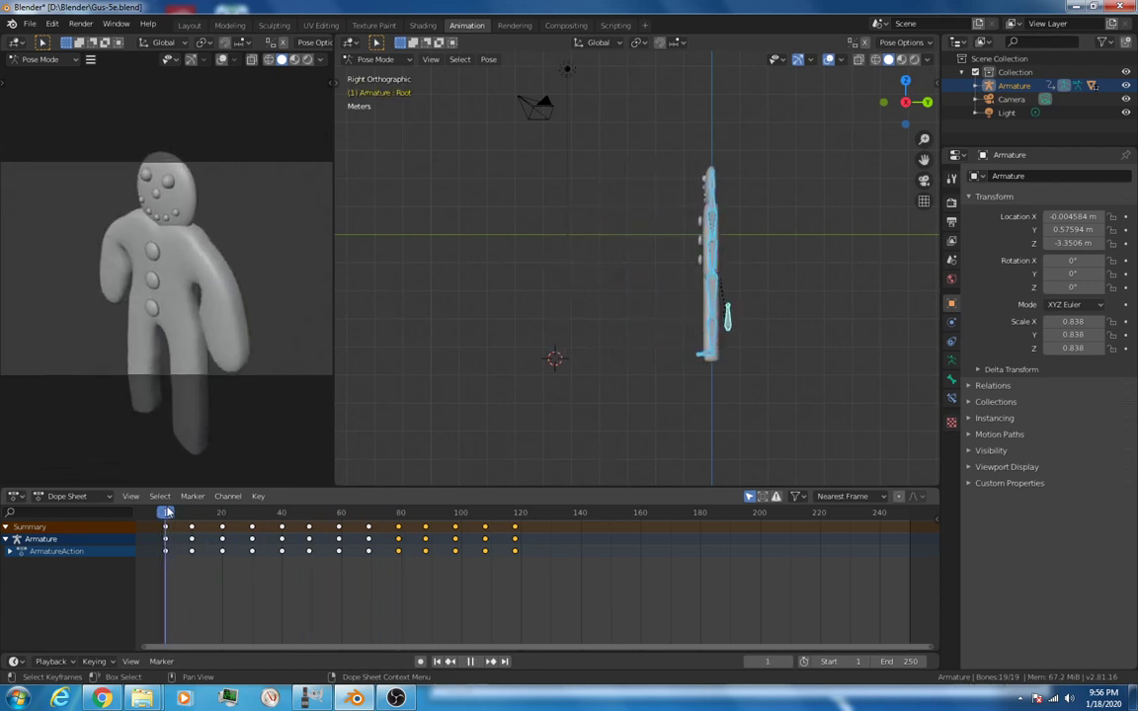
click(504, 514)
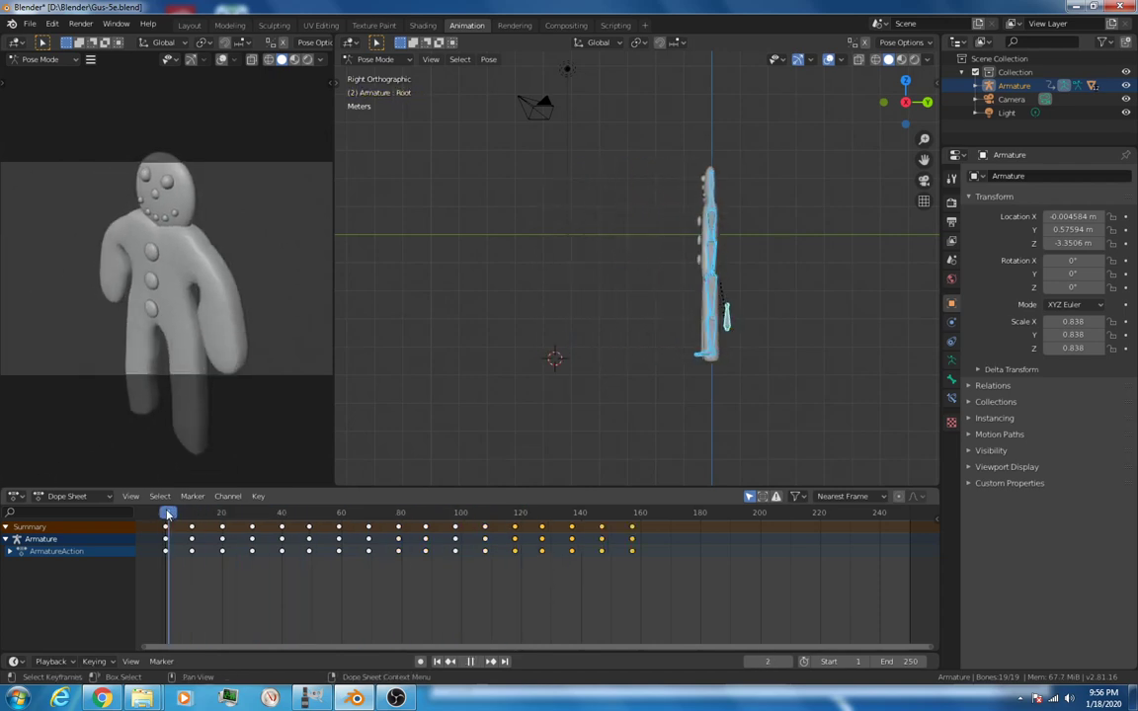
click(166, 513)
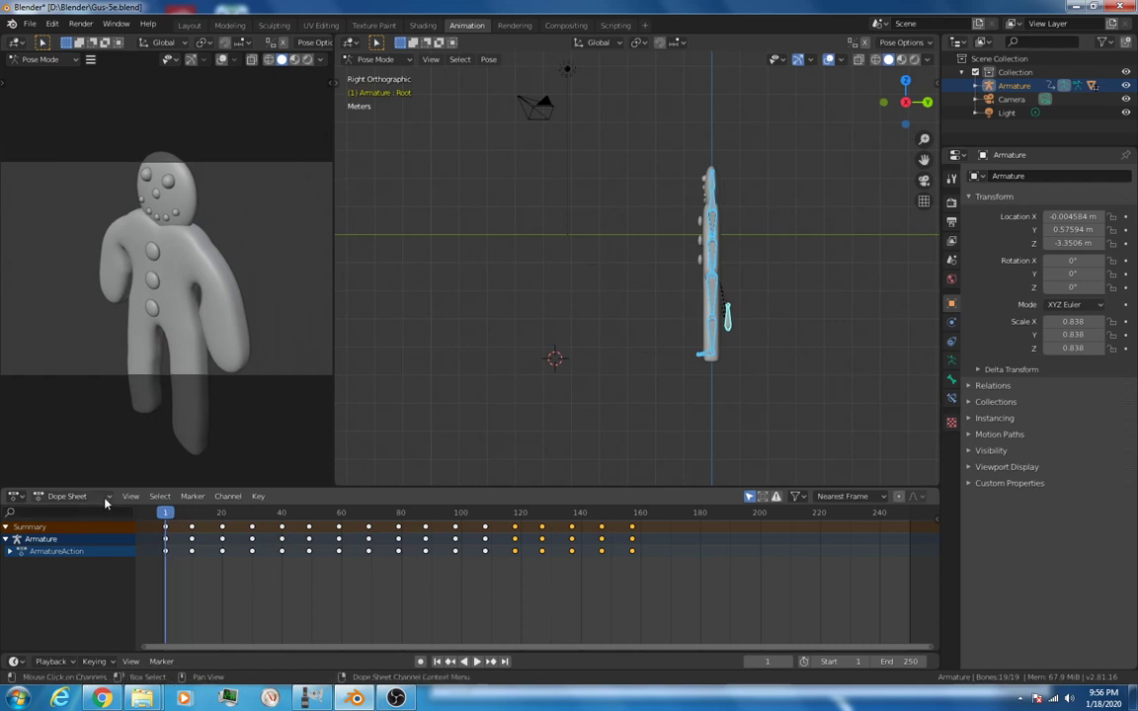
click(16, 496)
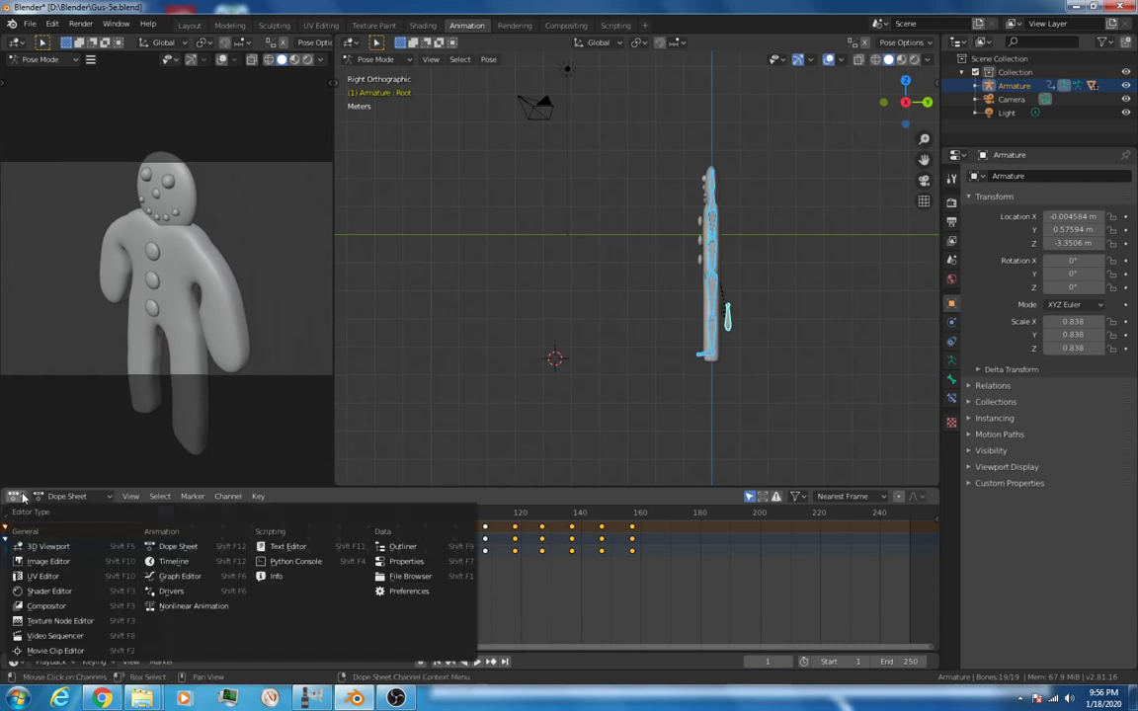
Step: Show the Armature action's Root bone channels as curves in the Graph Editor
click(178, 575)
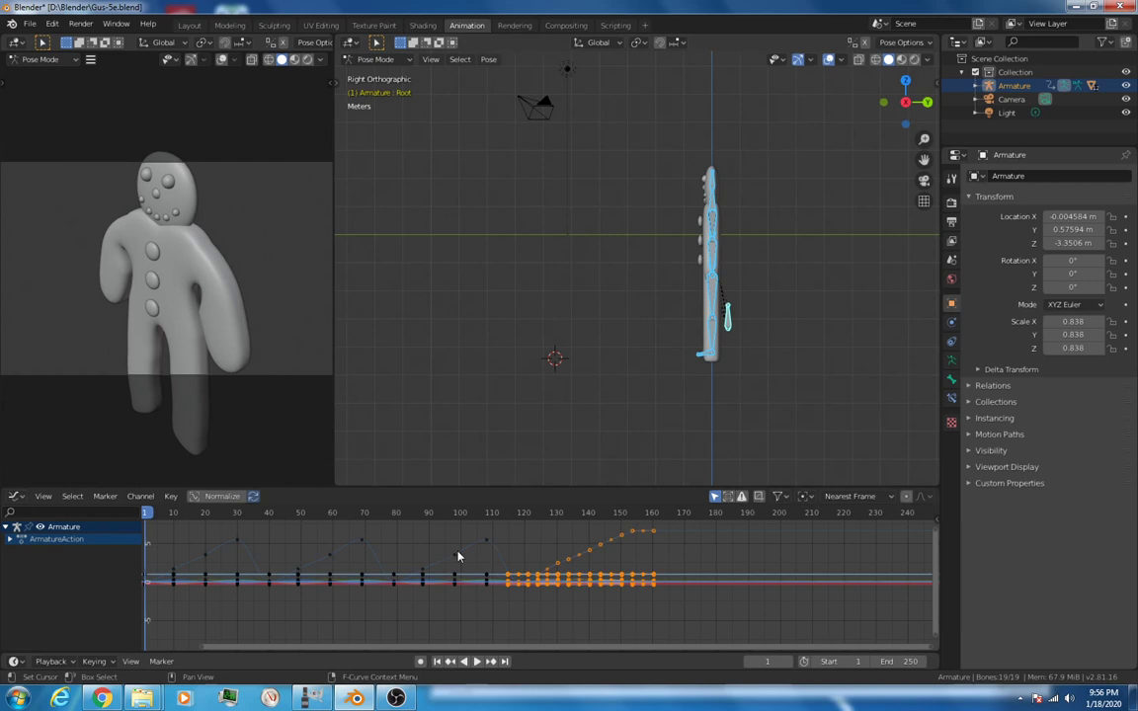
mouse_move(170, 569)
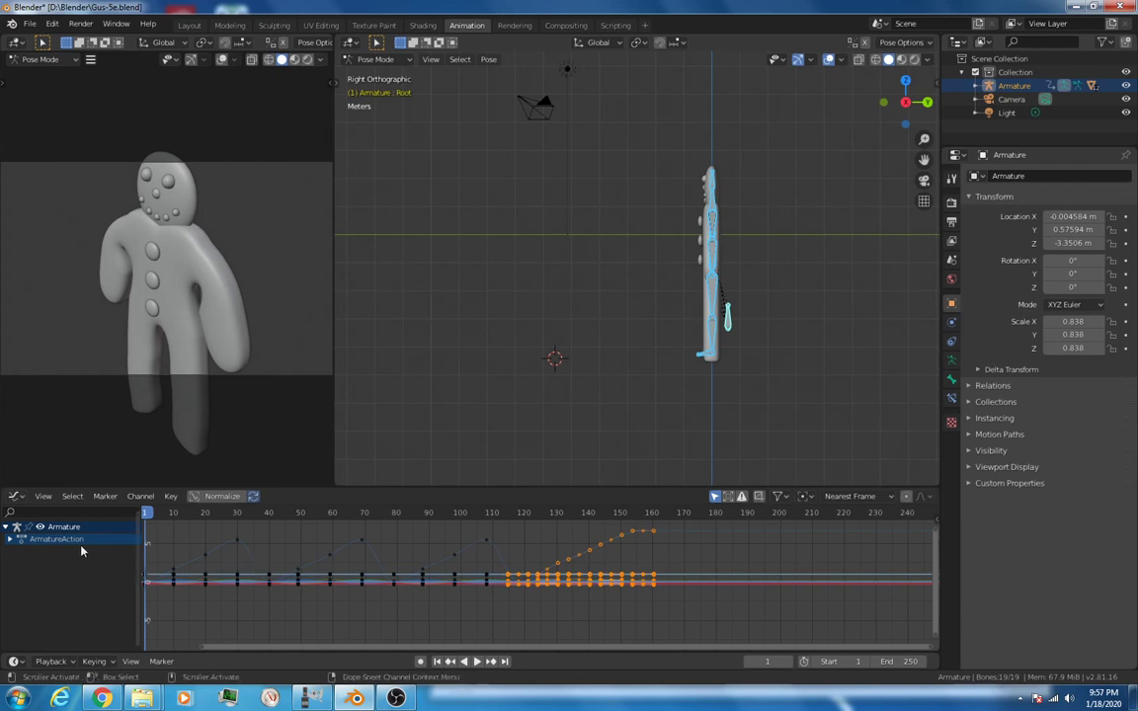
click(10, 535)
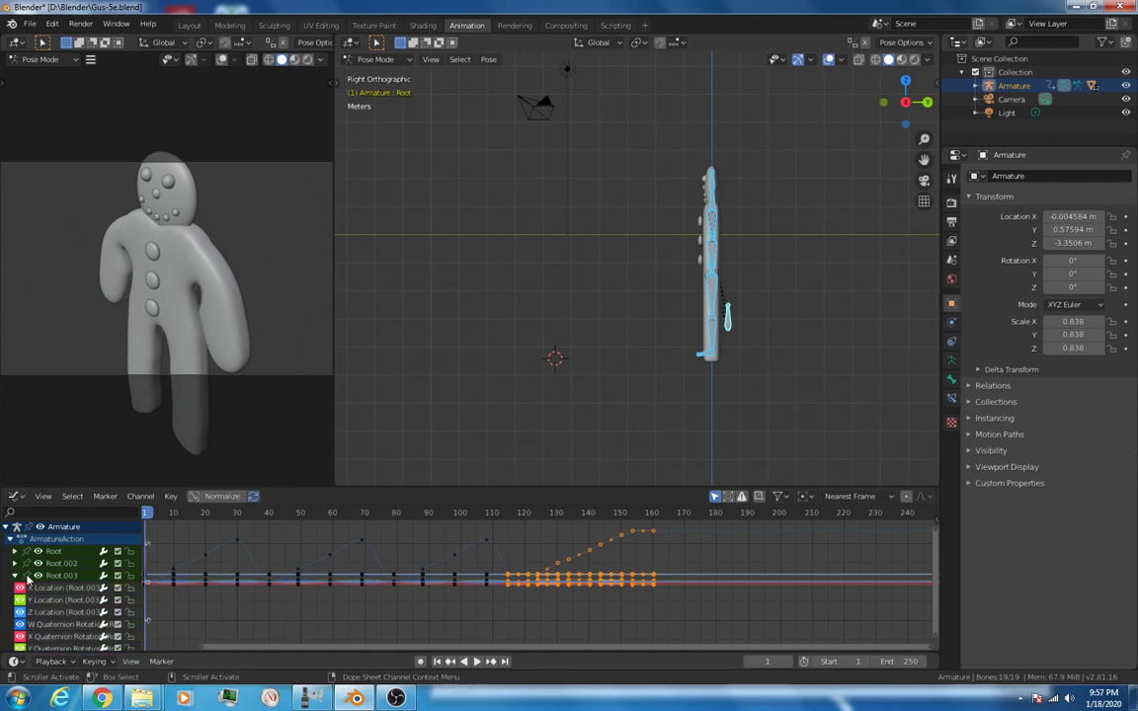
click(16, 575)
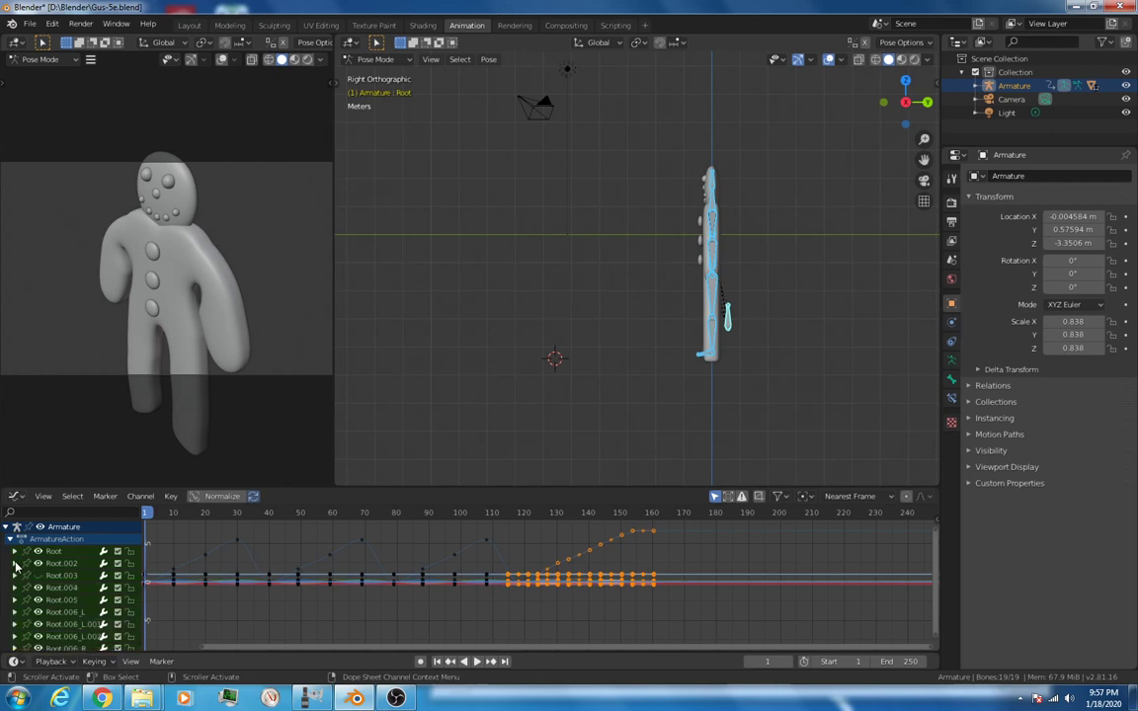
click(16, 569)
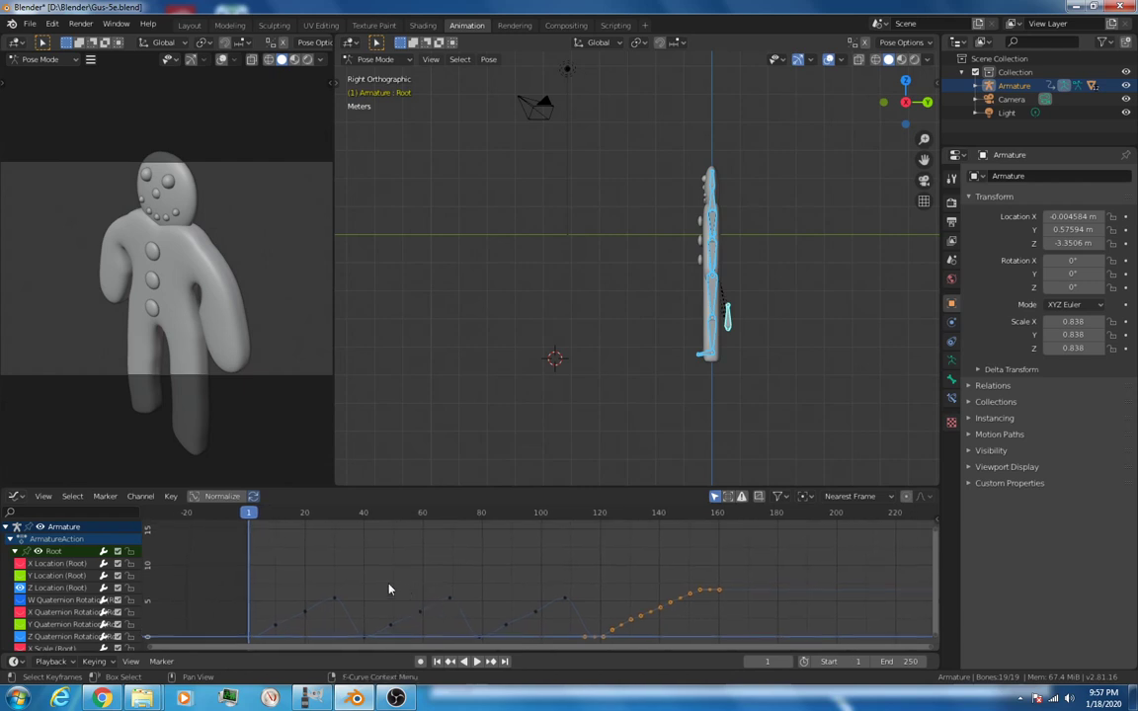
mouse_move(474, 581)
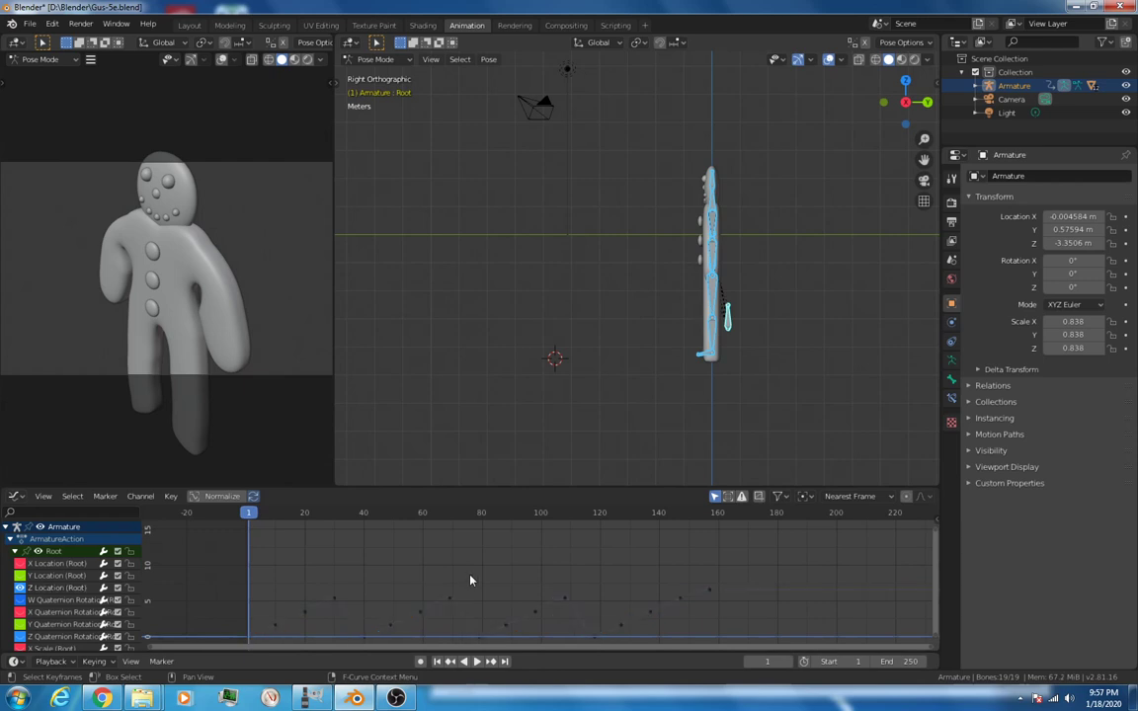
mouse_move(276, 579)
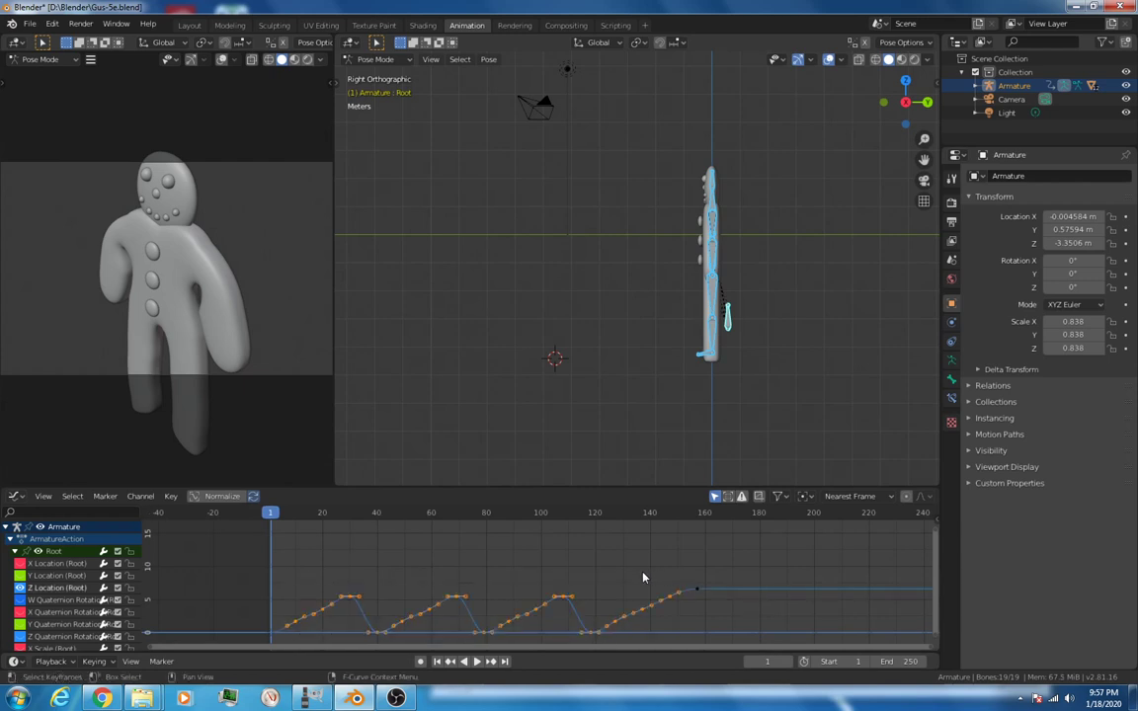
Step: Delete the intermediate forward-motion keyframes, leaving only the first and last
right_click(644, 577)
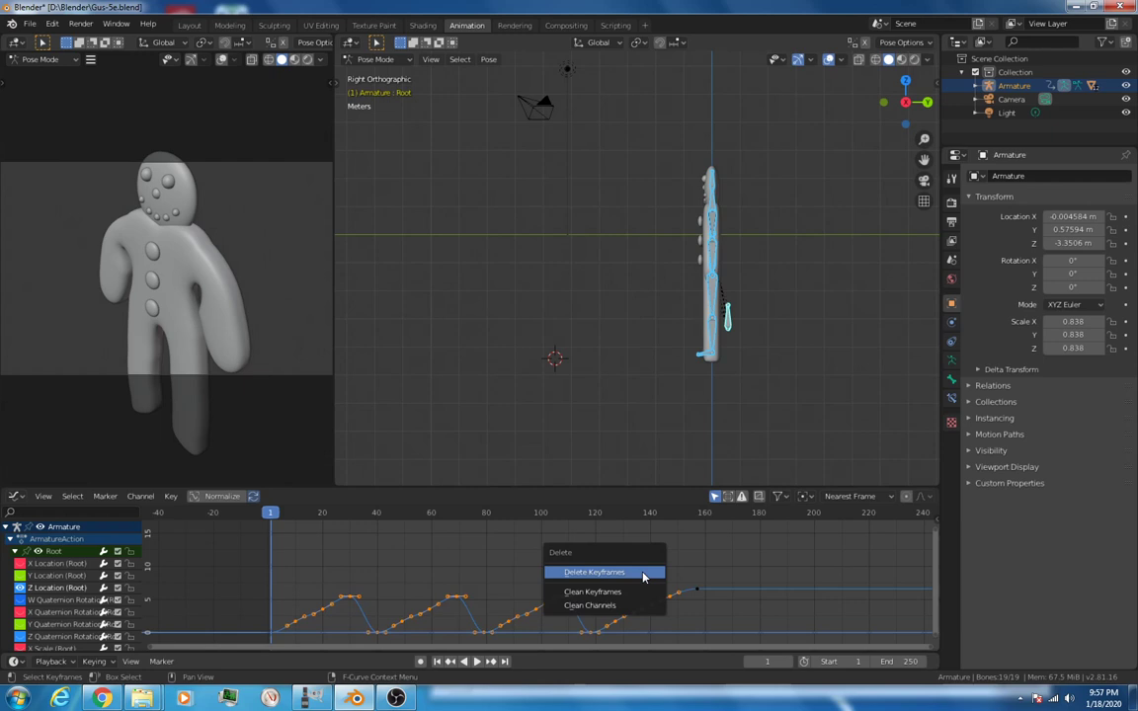
click(601, 573)
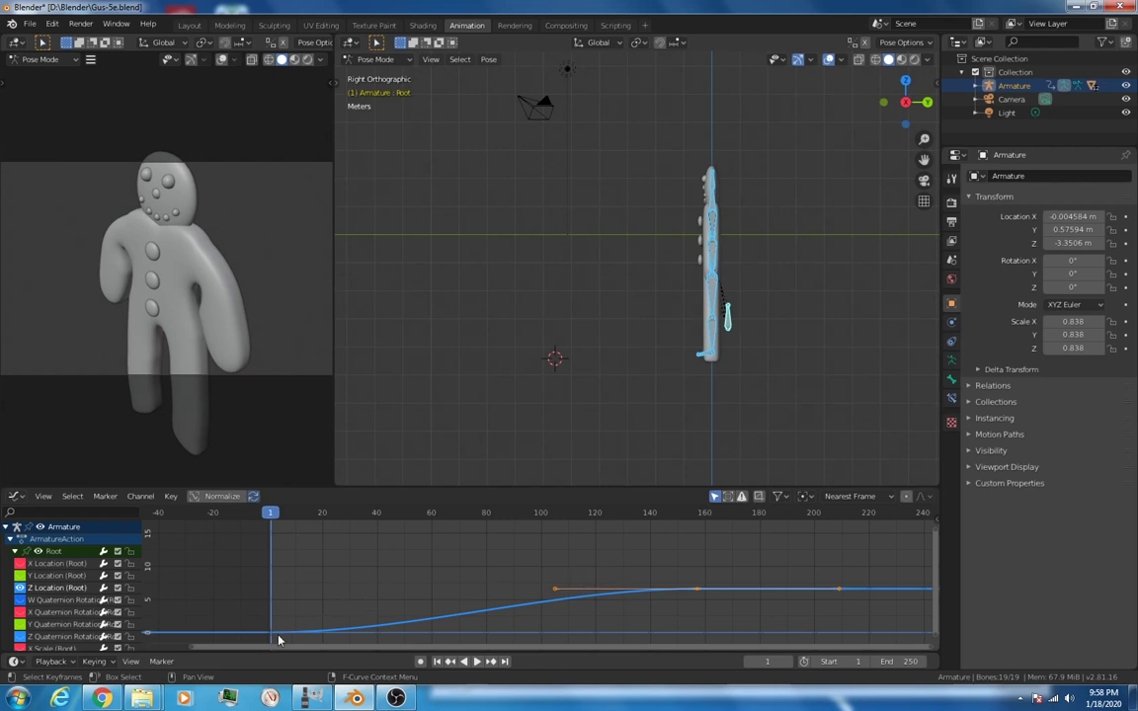
mouse_move(699, 595)
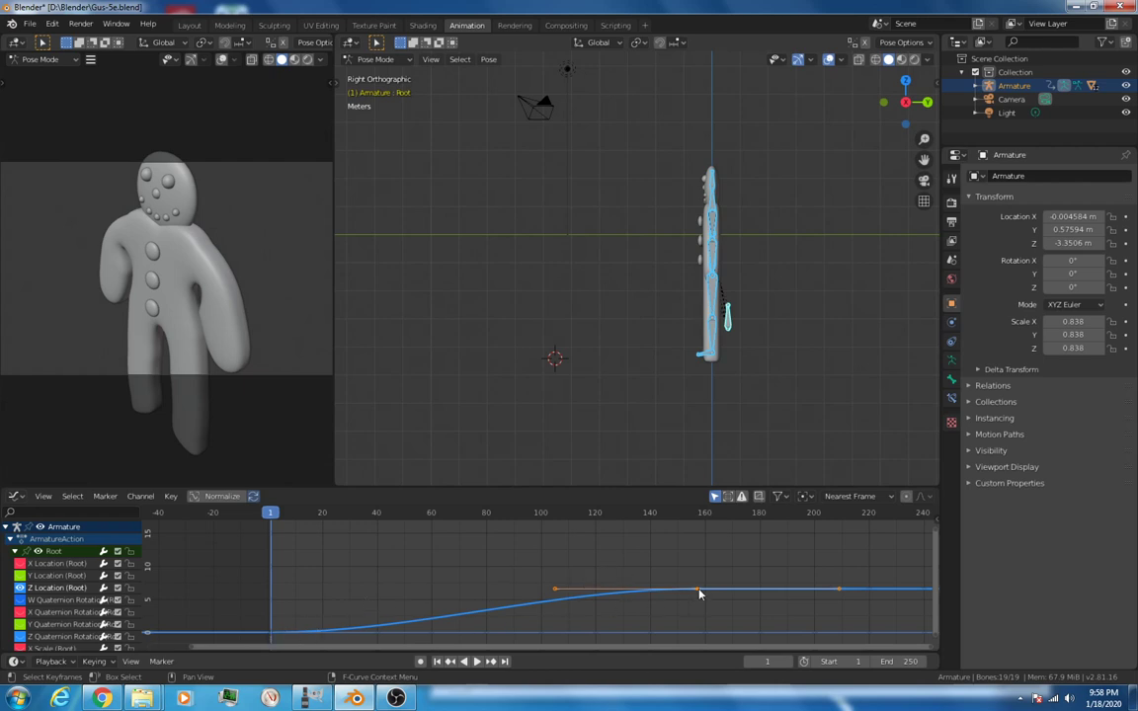
mouse_move(696, 593)
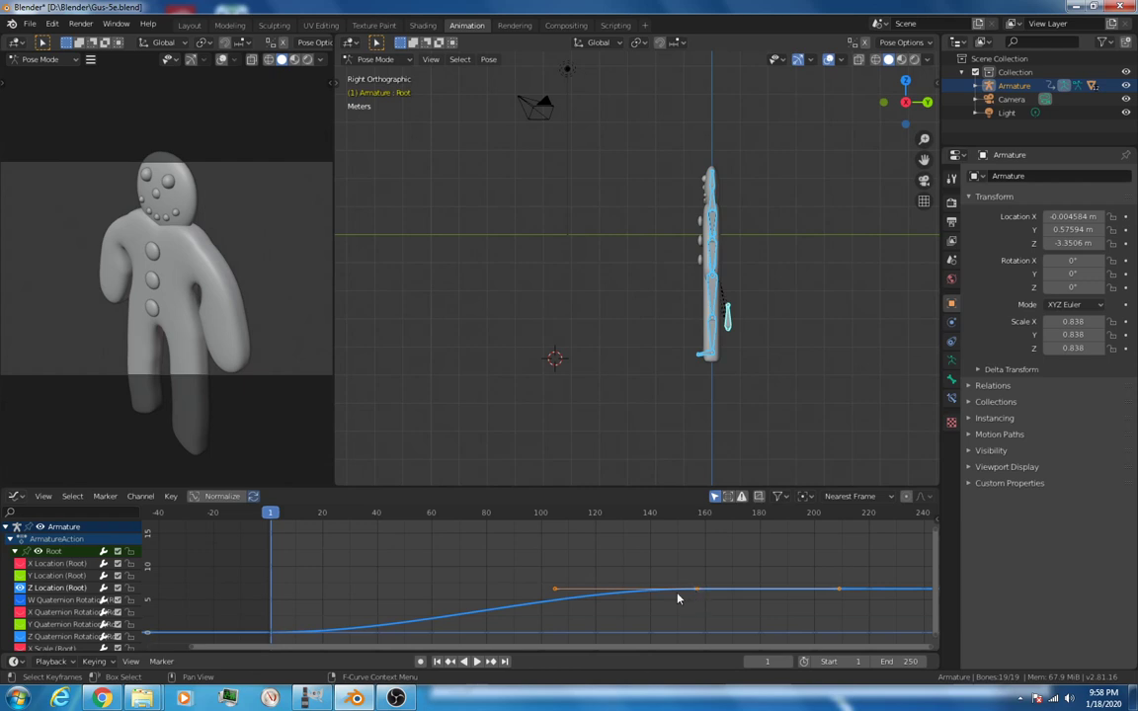
mouse_move(697, 593)
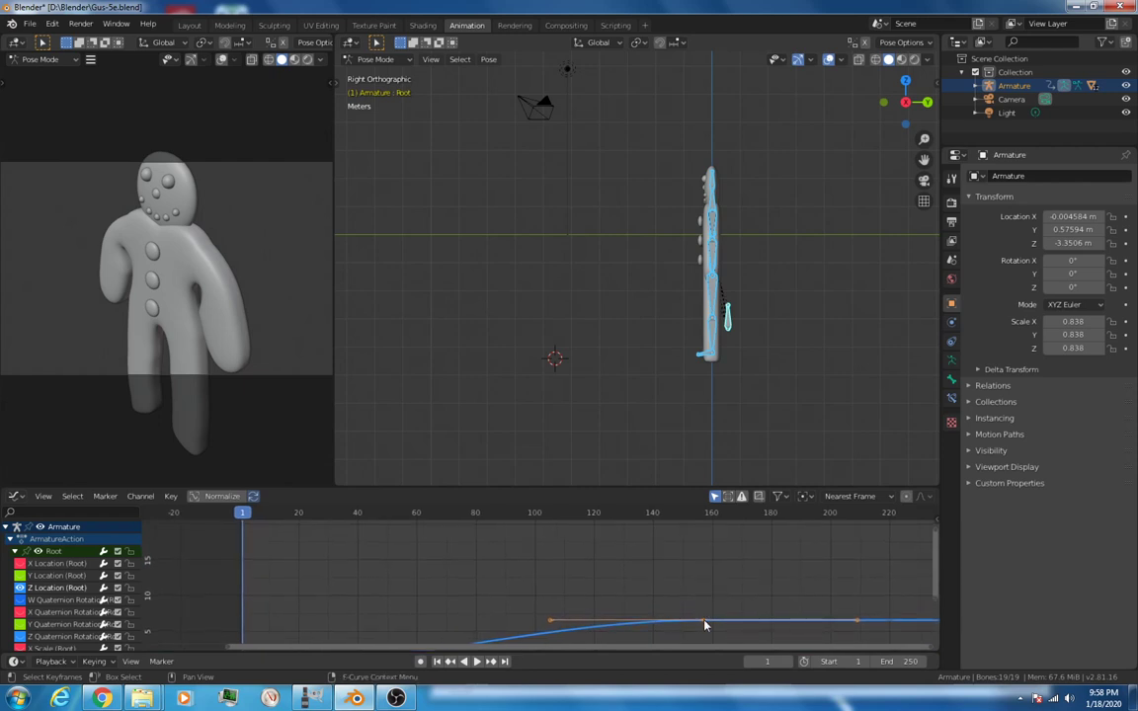
Step: Set the remaining keys' handles to Vector so the forward-motion curve rises linearly
drag(705, 625, 705, 553)
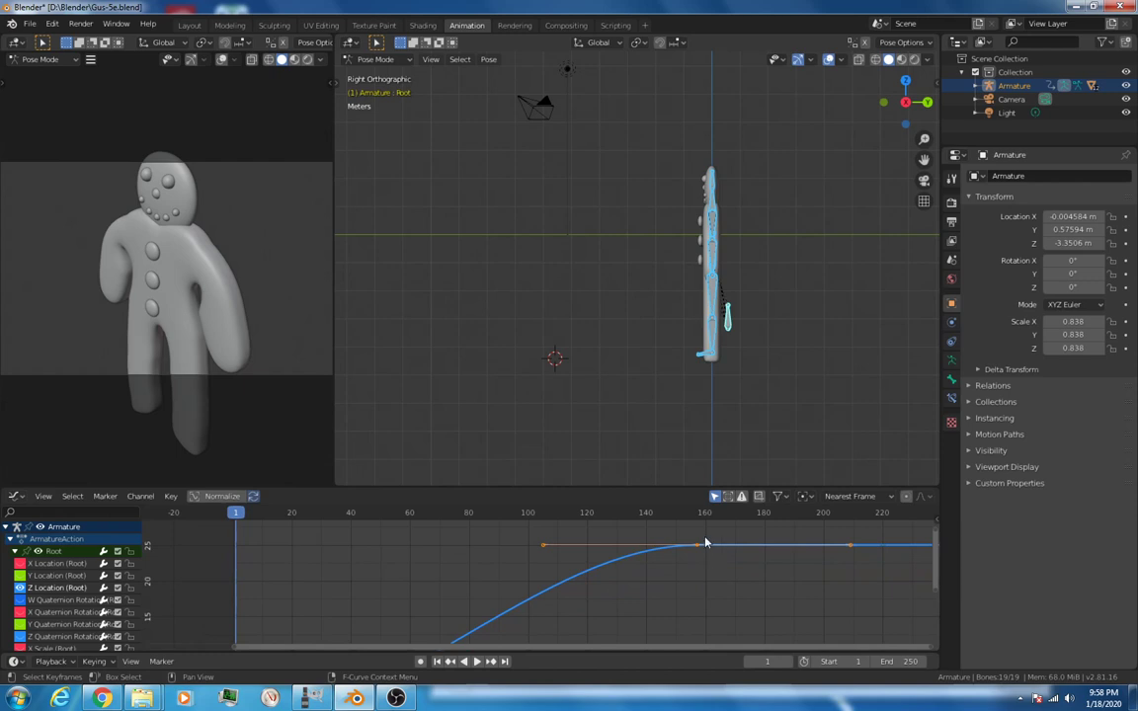
mouse_move(695, 565)
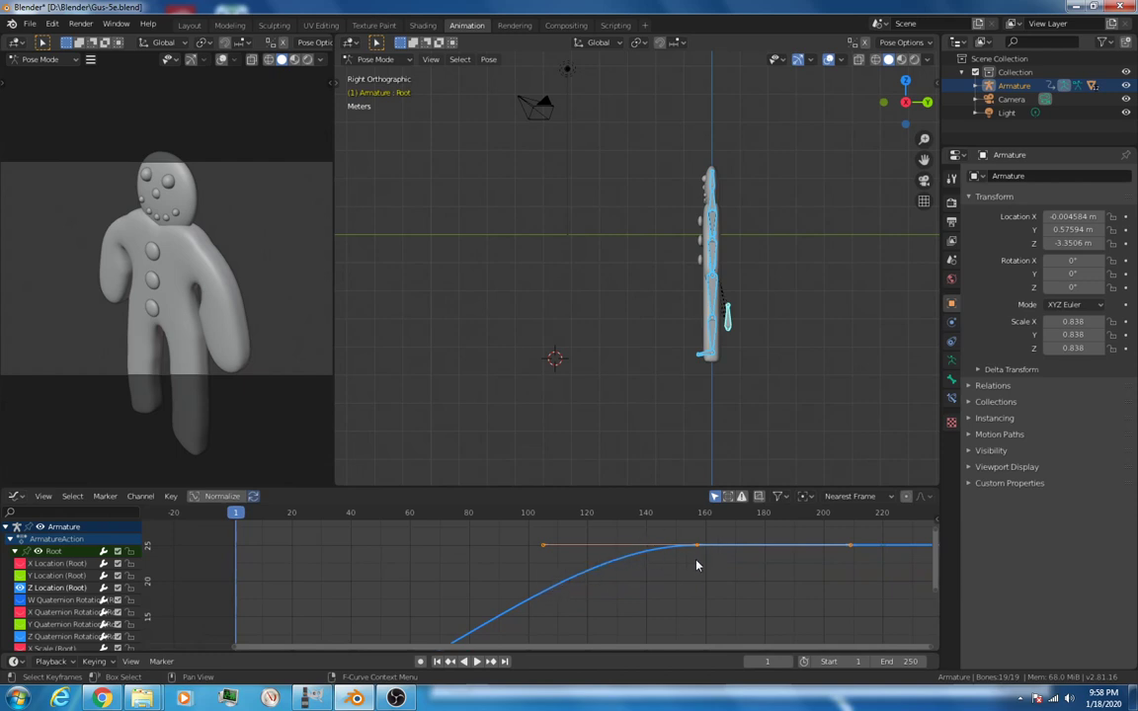
mouse_move(711, 573)
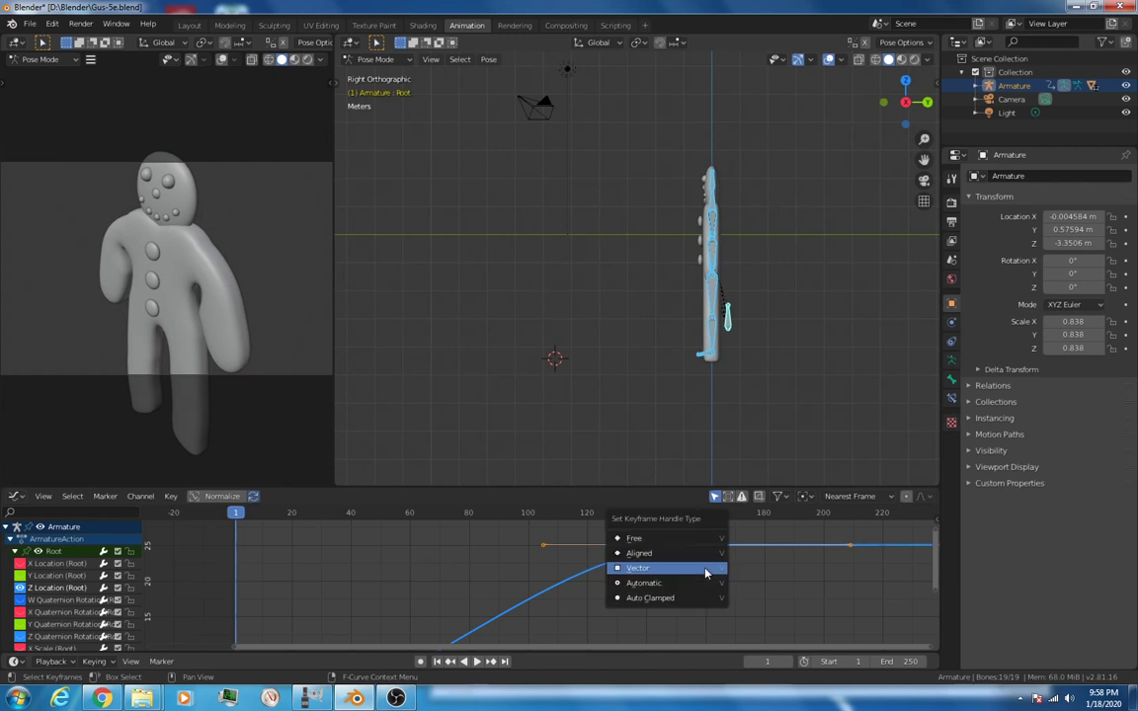
click(641, 569)
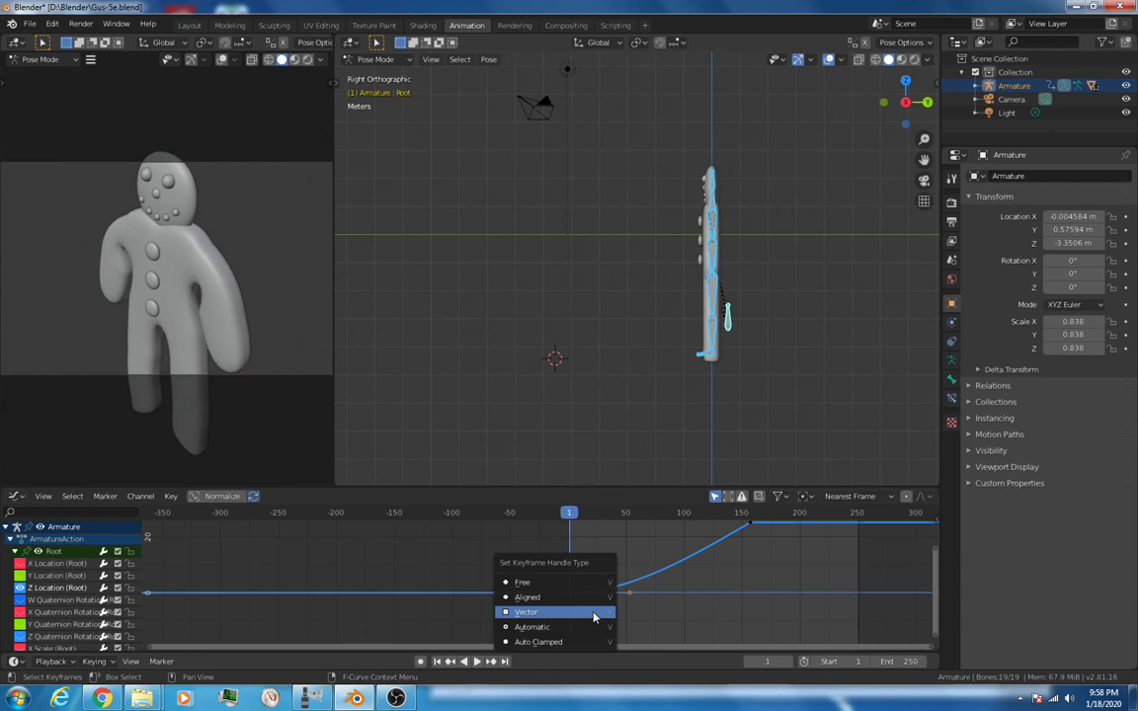
click(526, 613)
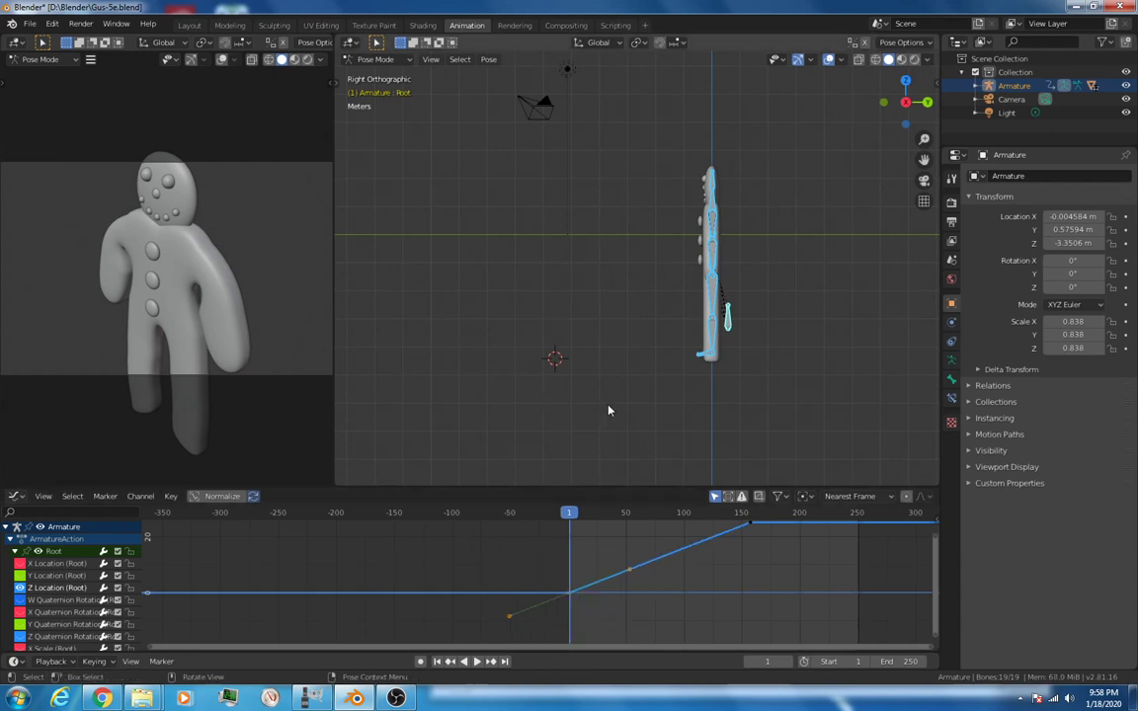
click(482, 660)
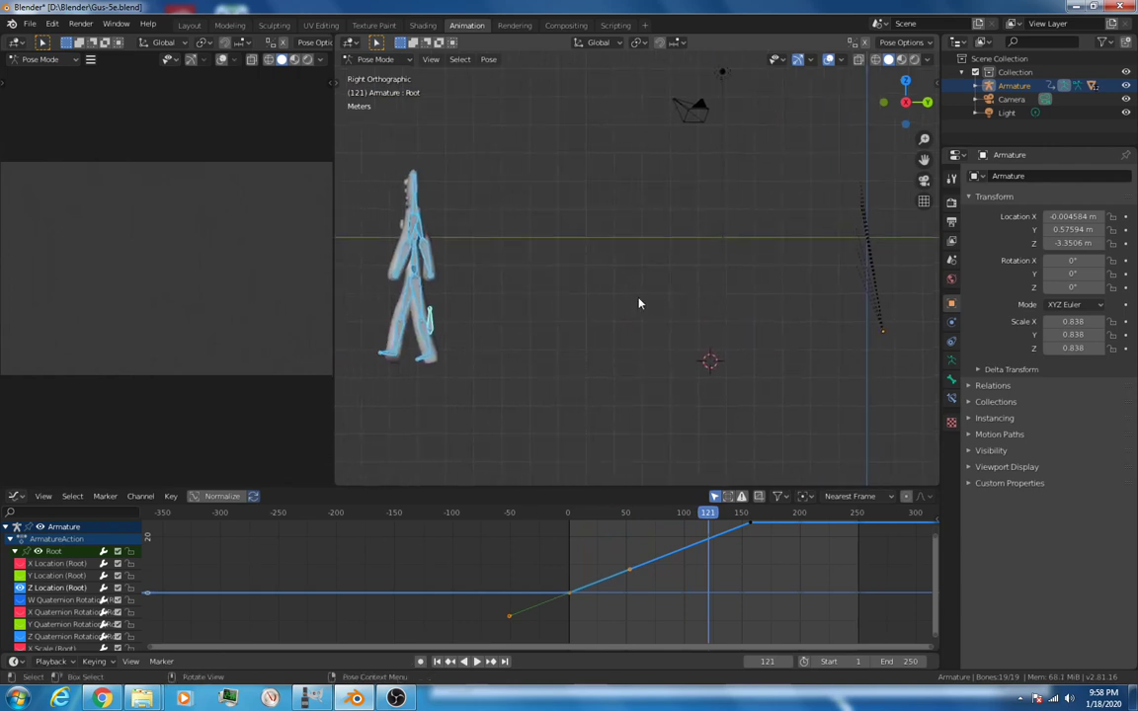
mouse_move(636, 304)
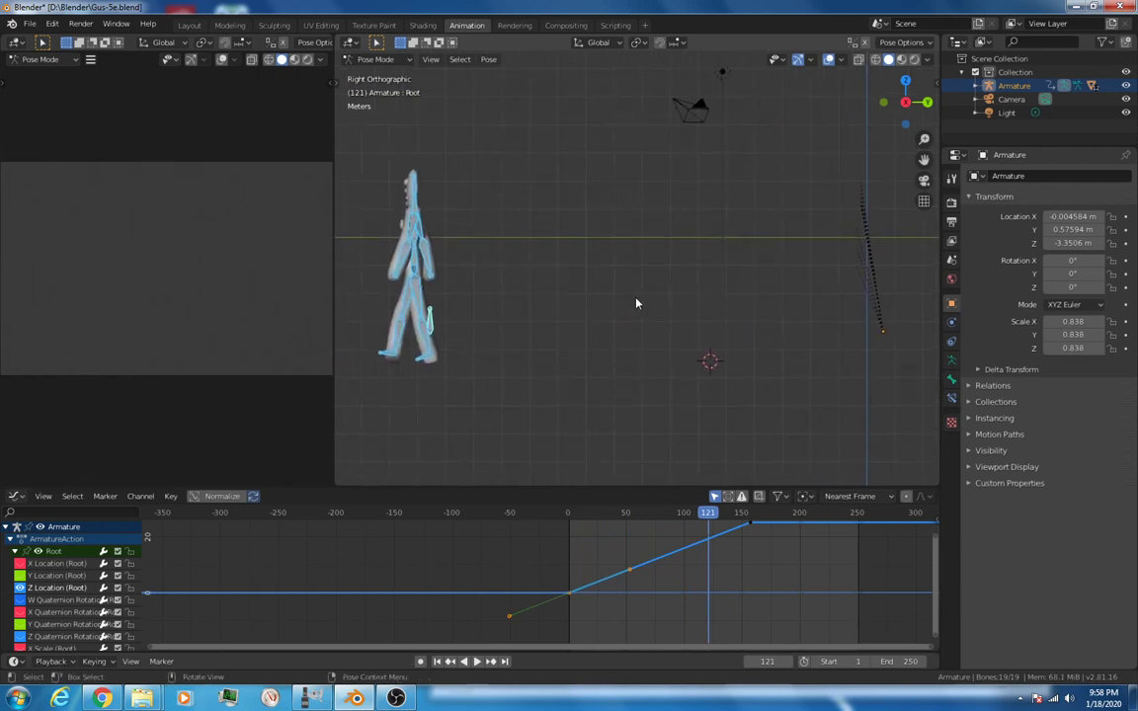